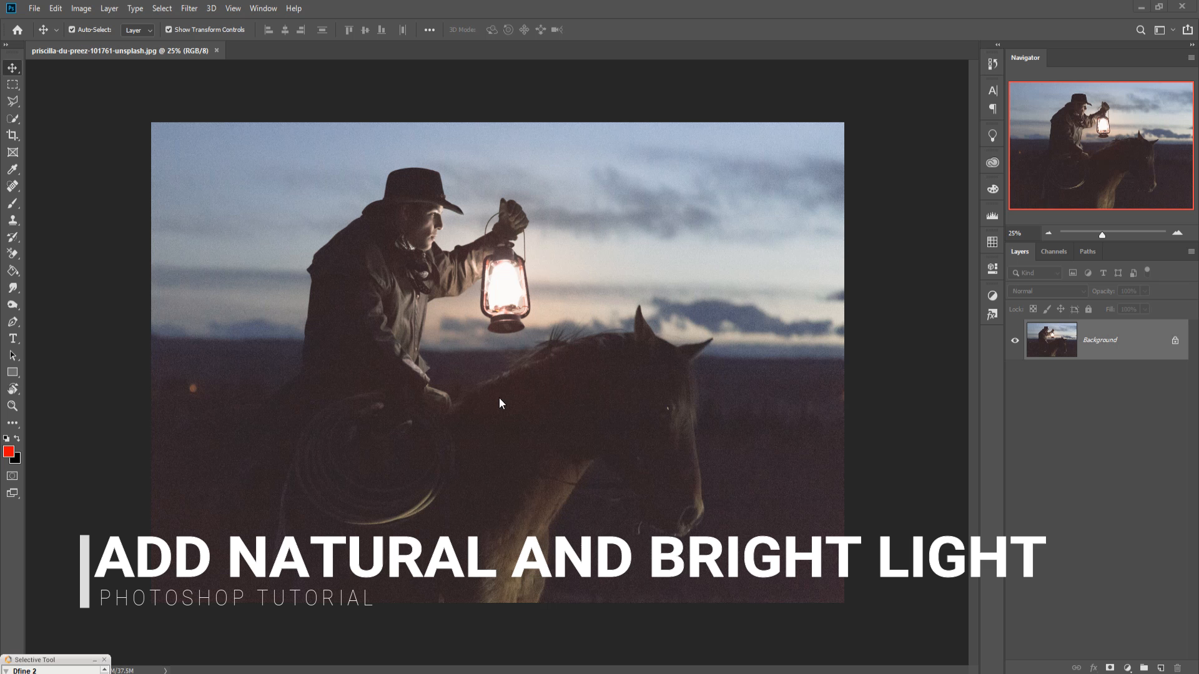
mouse_move(21, 329)
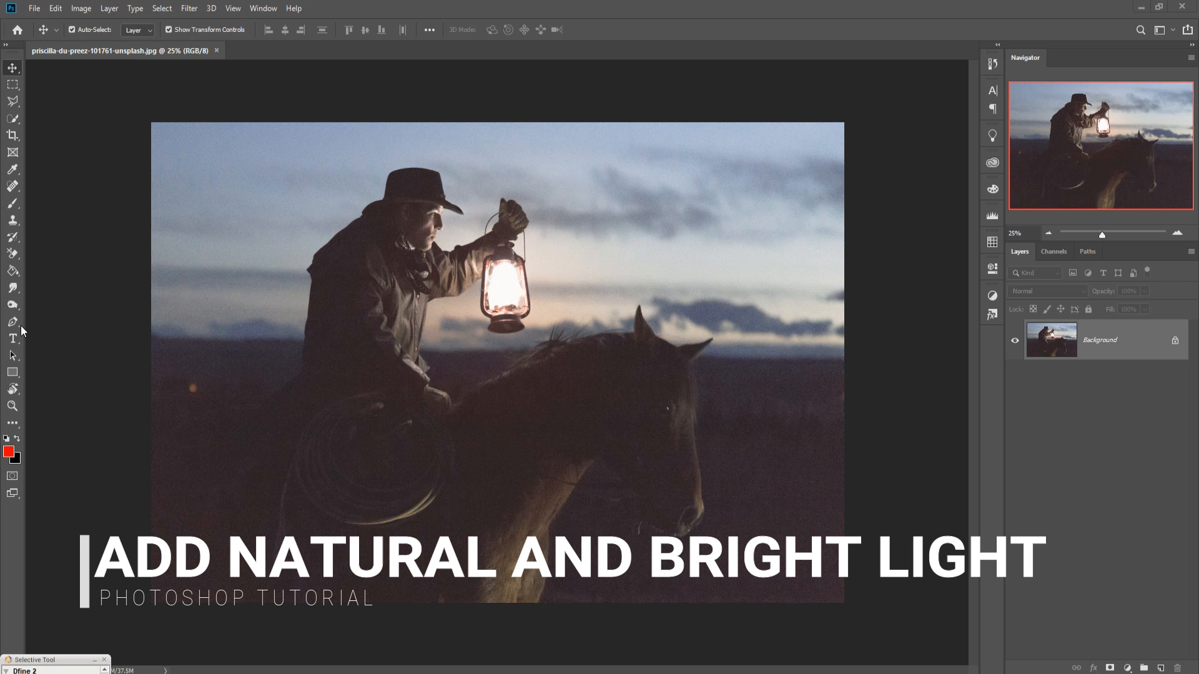
mouse_move(13, 322)
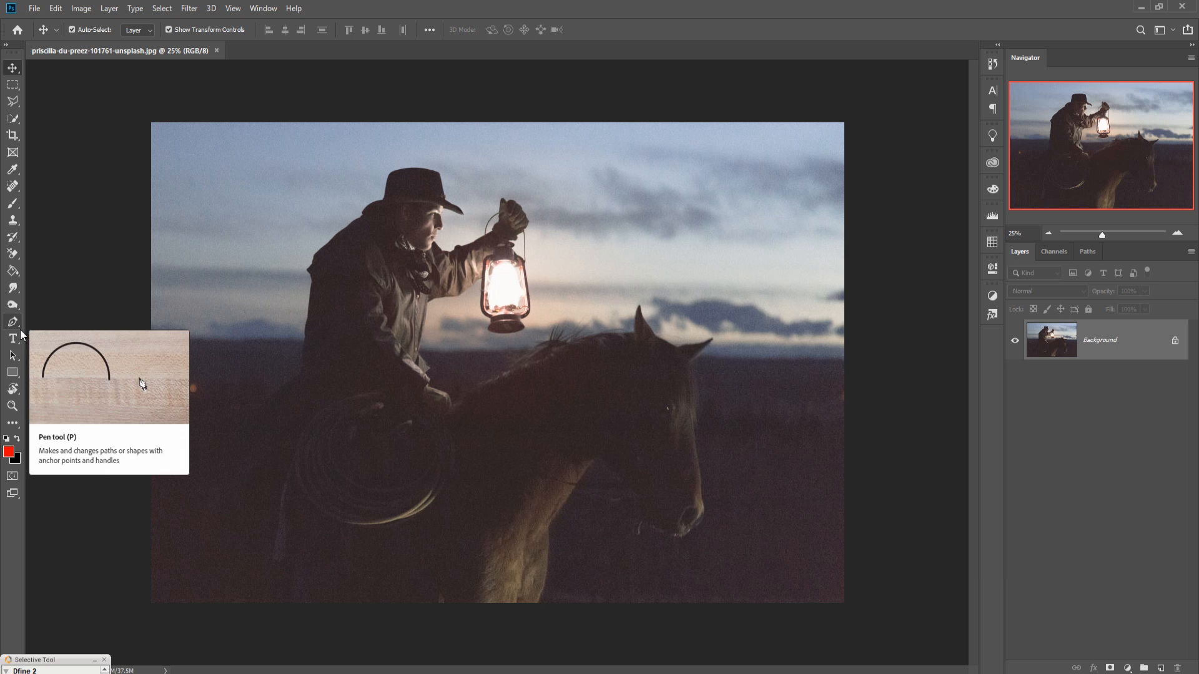
- Switch to the Pen tool in path mode to trace the cowboy, lantern and horse
left_click(12, 322)
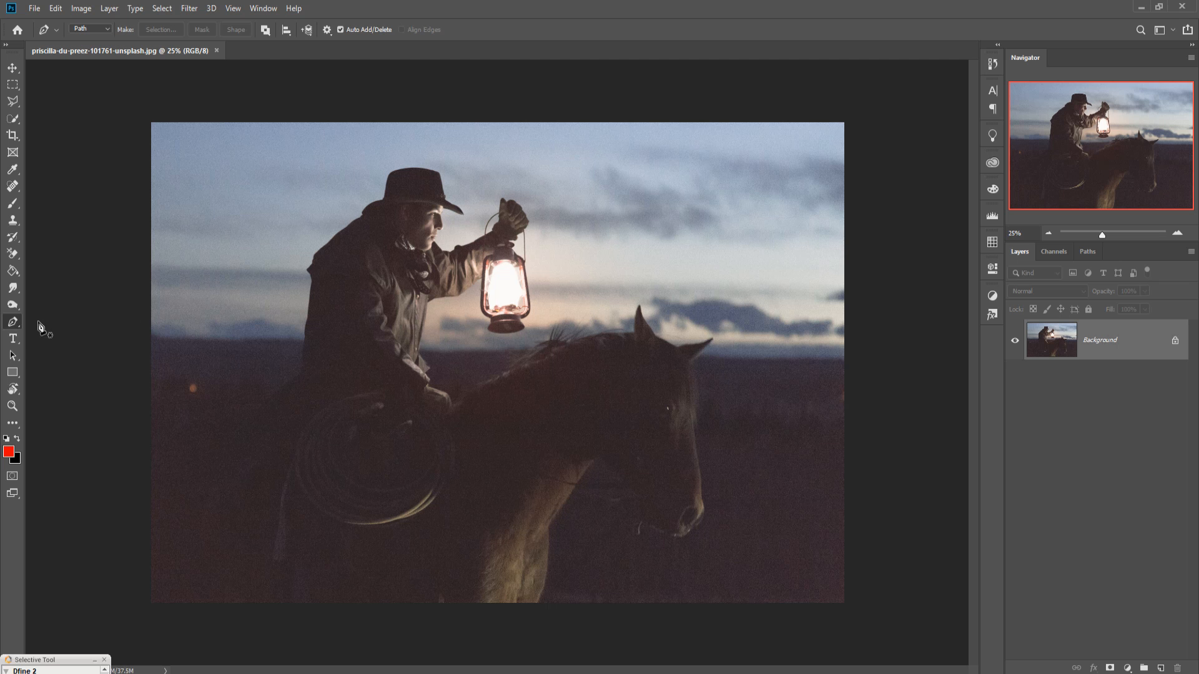
mouse_move(372, 507)
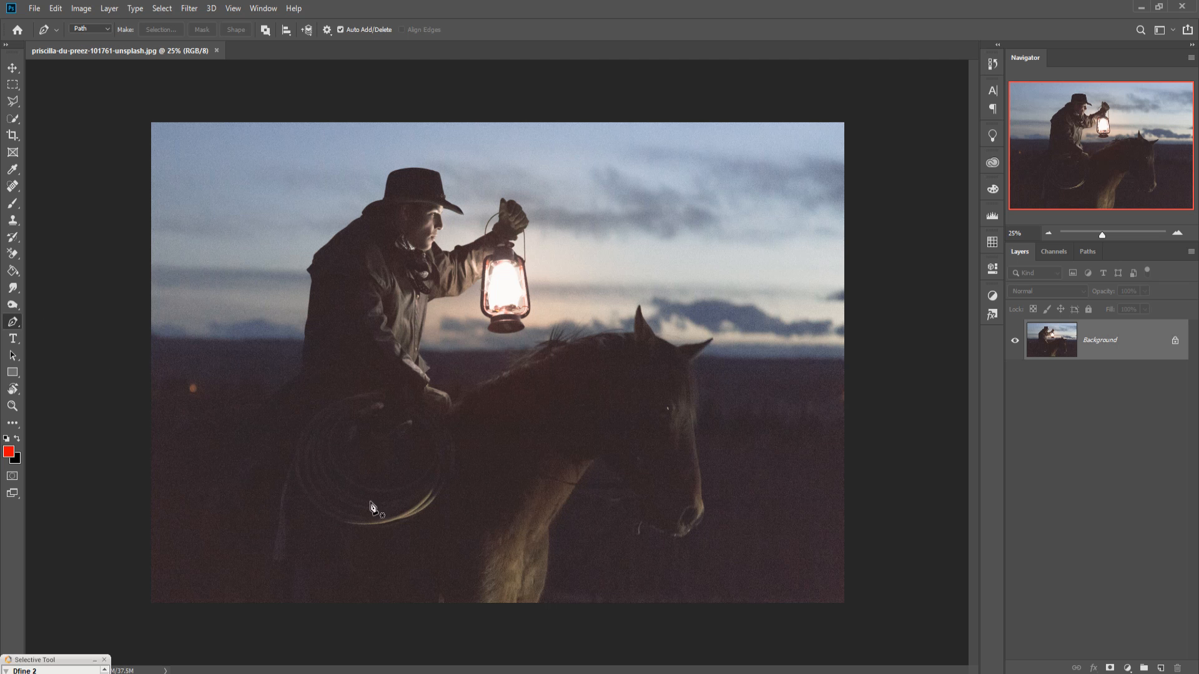
mouse_move(551, 534)
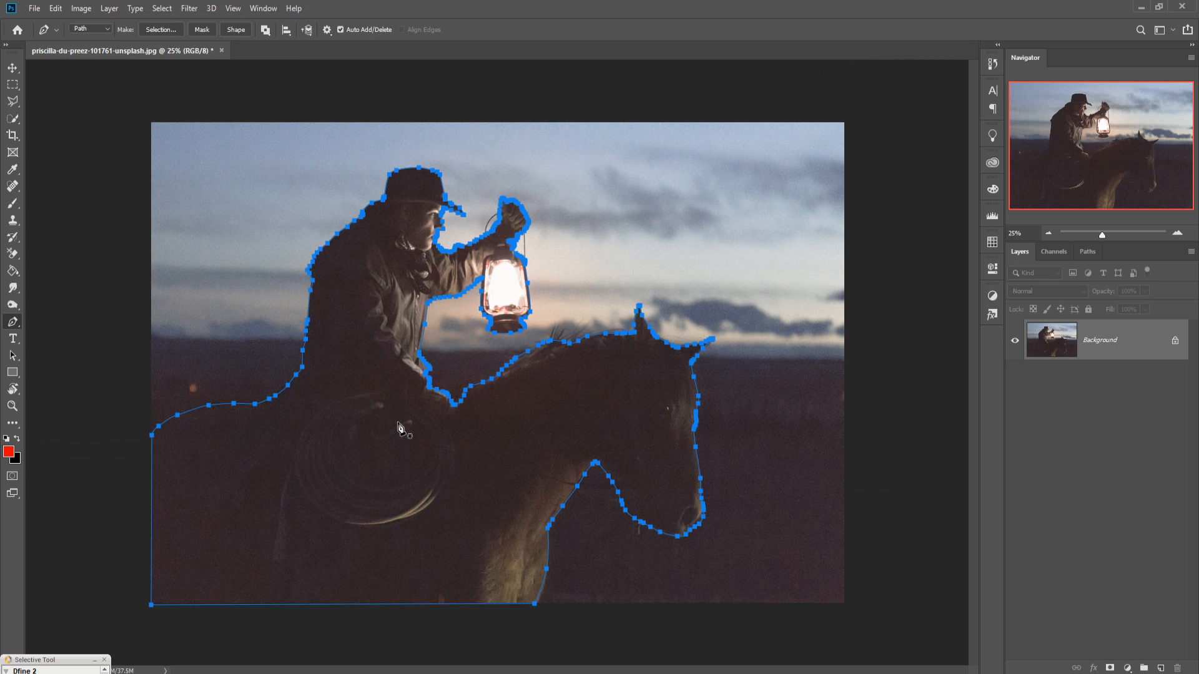
- Turn the traced path into a selection with no feathering, ready to copy to Layer 1
right_click(399, 429)
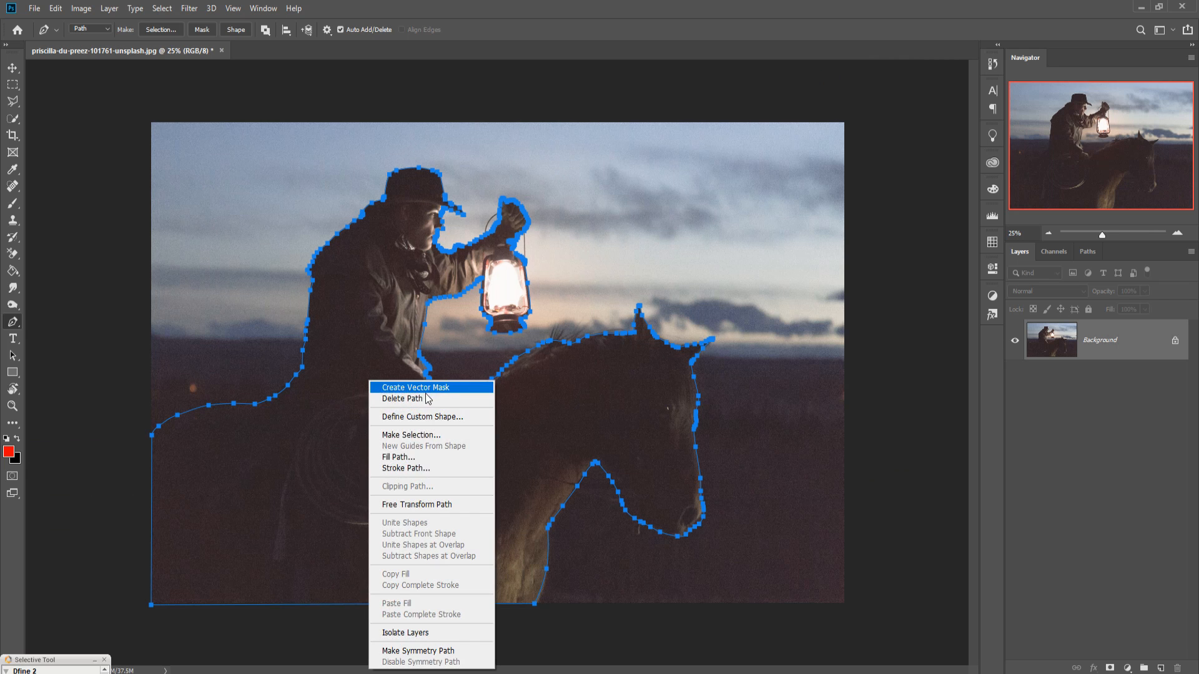
left_click(412, 434)
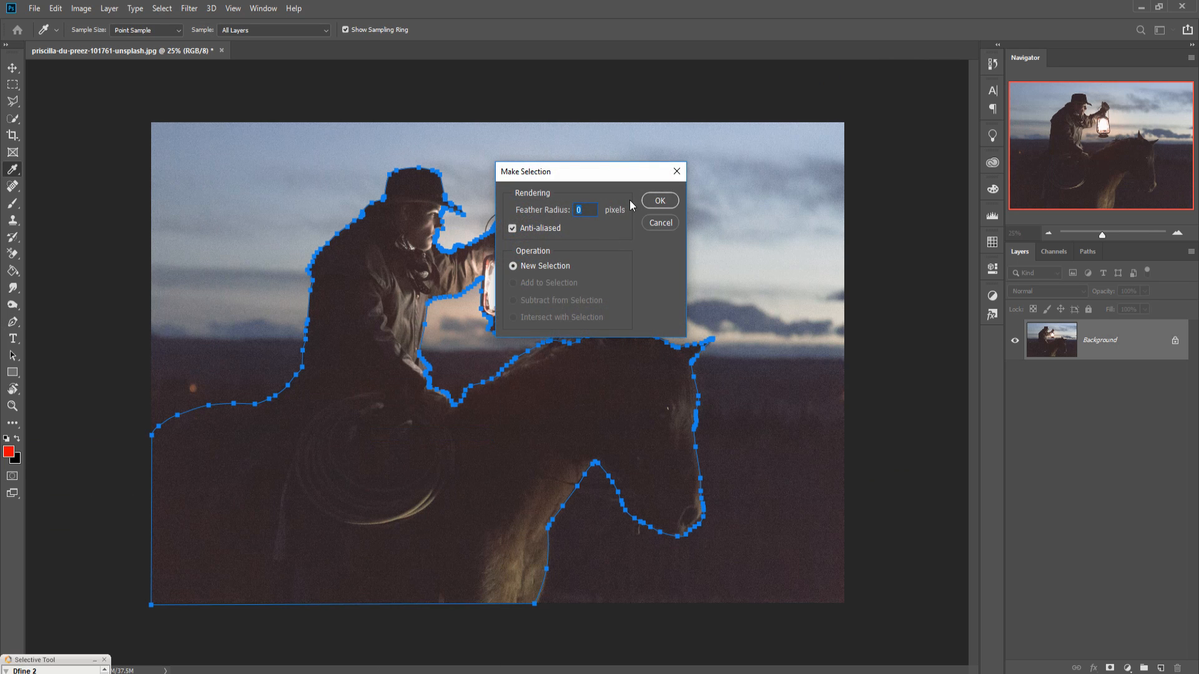
left_click(659, 200)
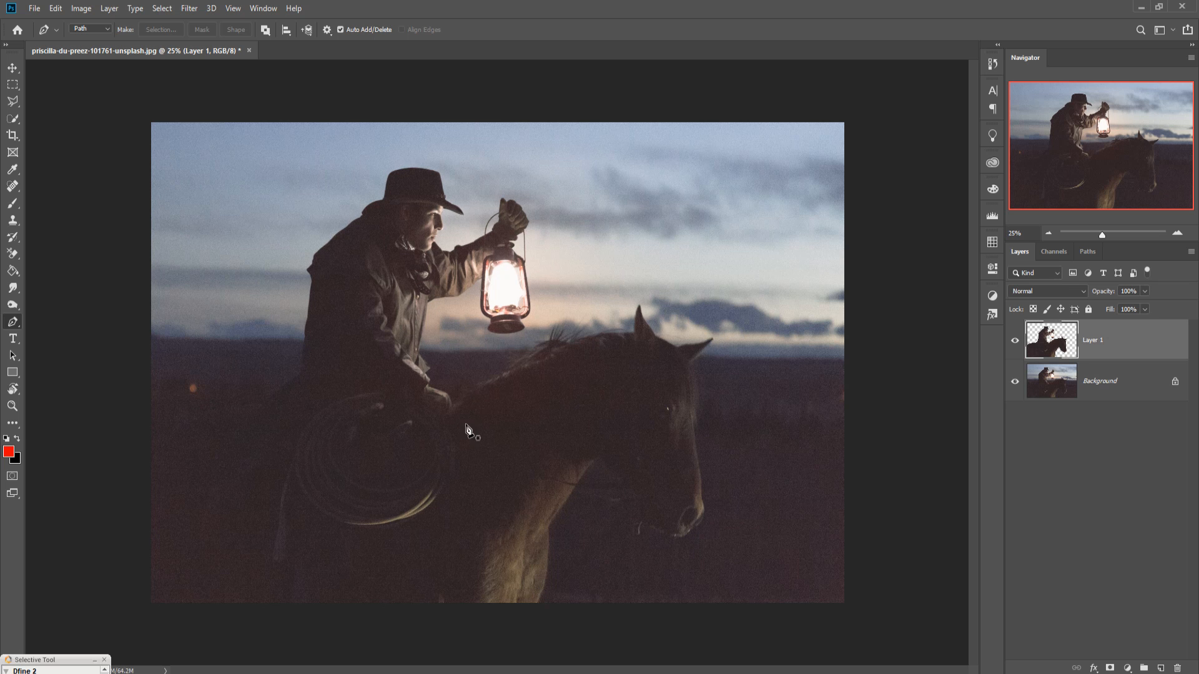
- Add an empty Layer 2 above the cutout and pick the Brush tool
left_click(1015, 381)
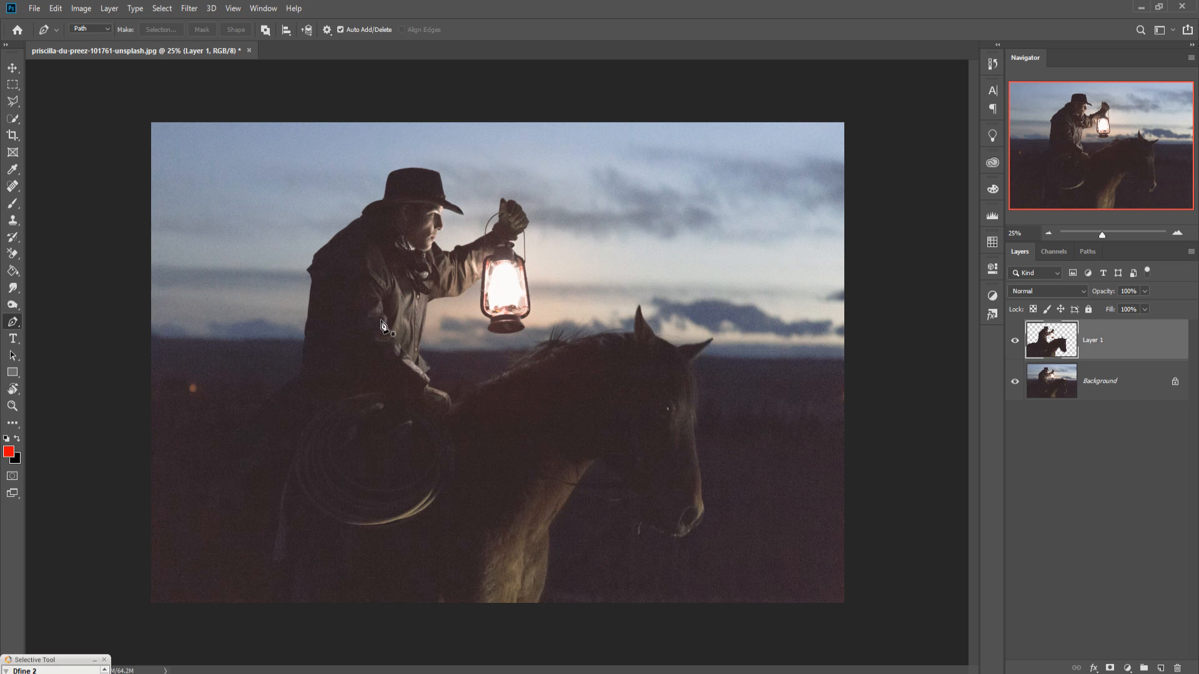
mouse_move(422, 328)
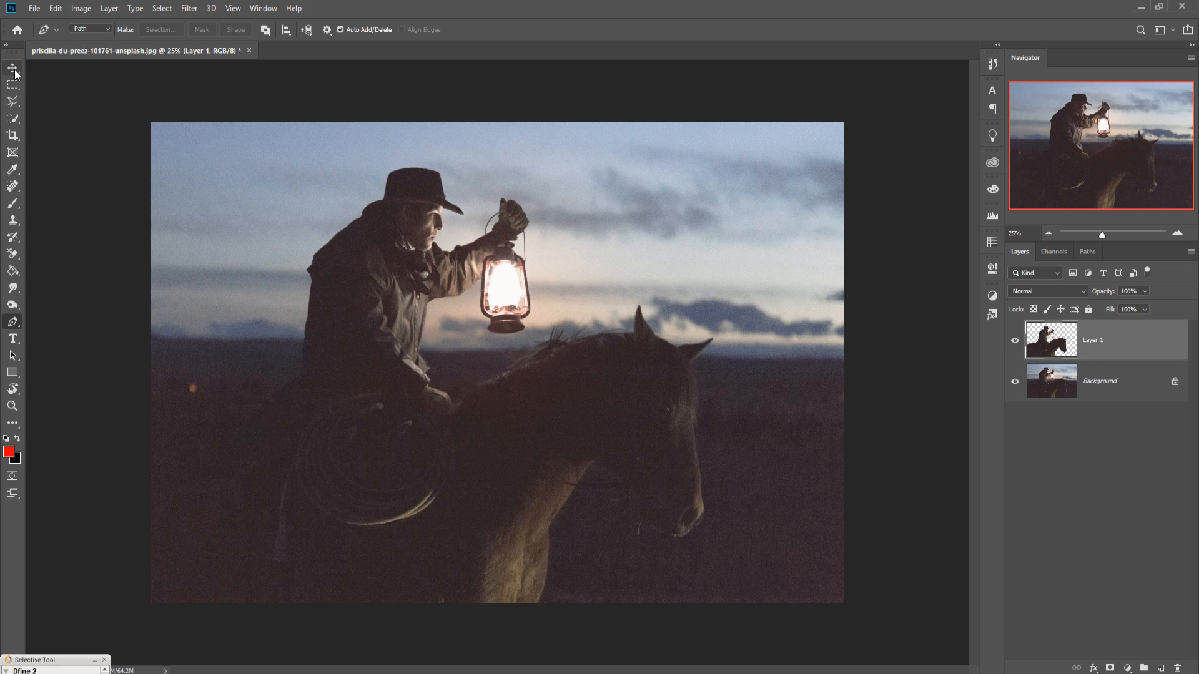
left_click(9, 65)
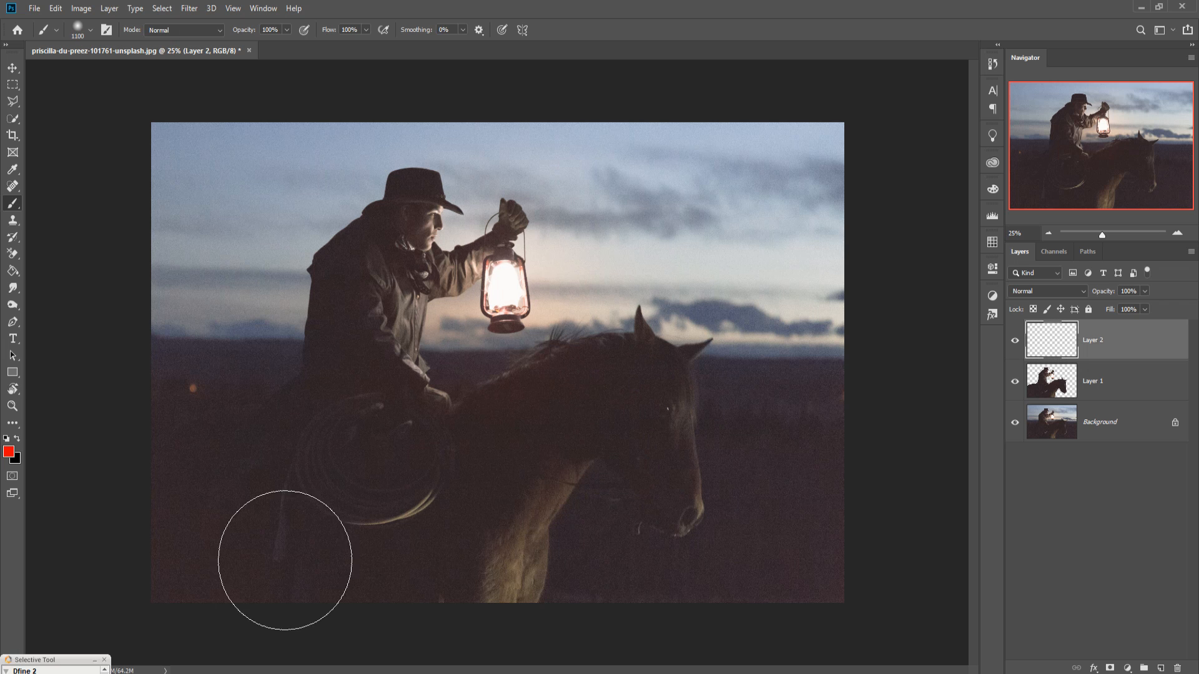
mouse_move(15, 454)
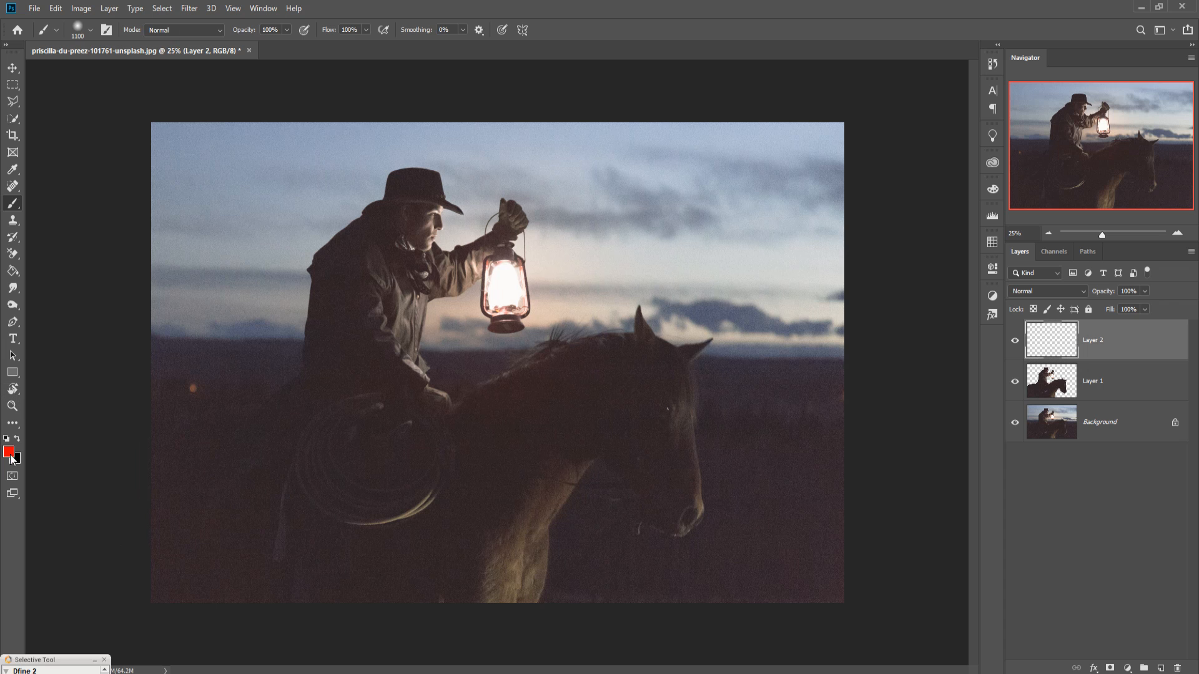
- Set the foreground colour to a warm light yellow (fbd75a) in the Color Picker
left_click(7, 451)
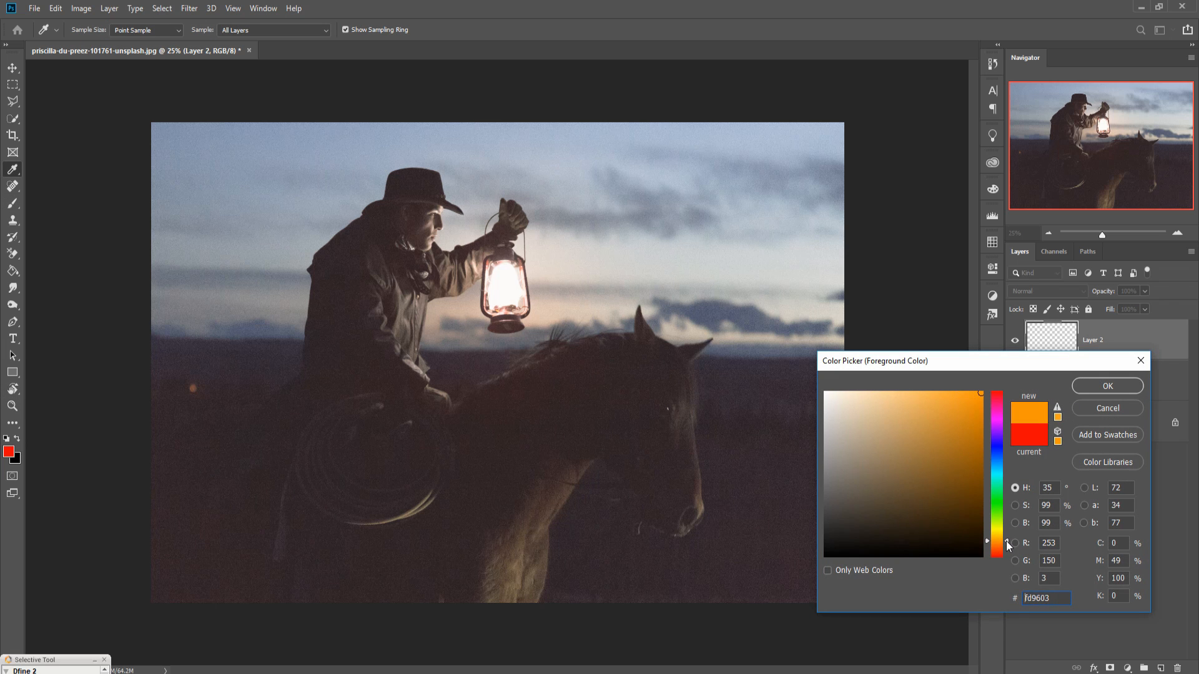
left_click(887, 398)
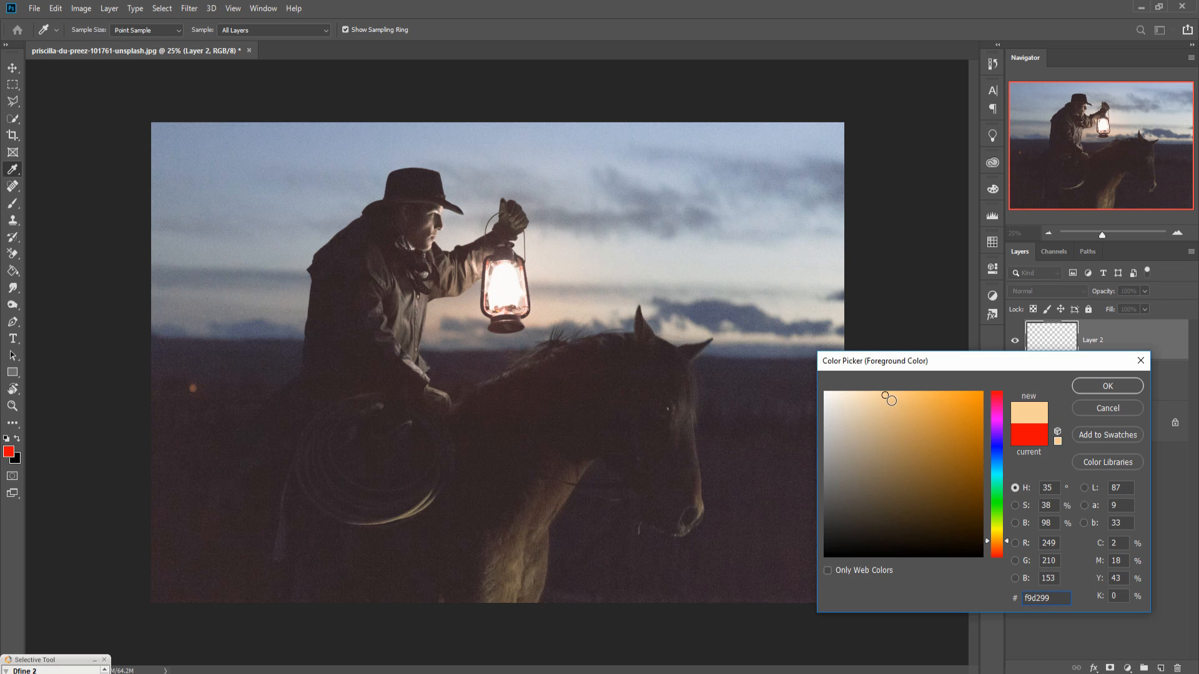
left_click(899, 392)
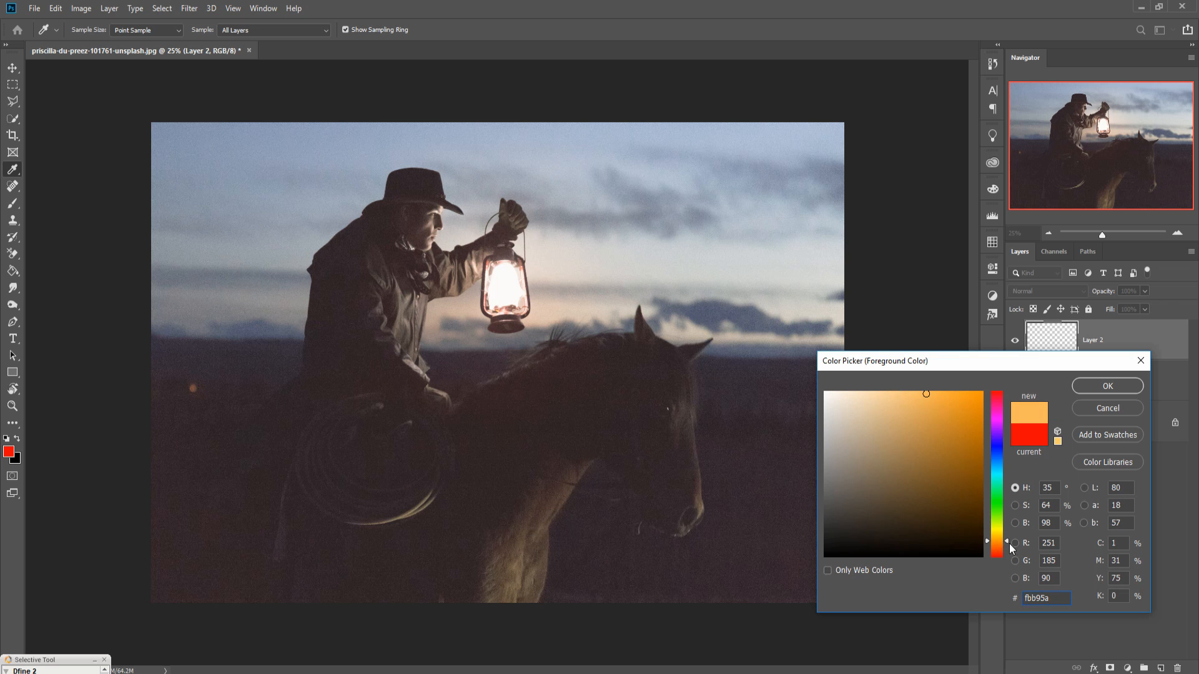
left_click_drag(996, 547, 995, 536)
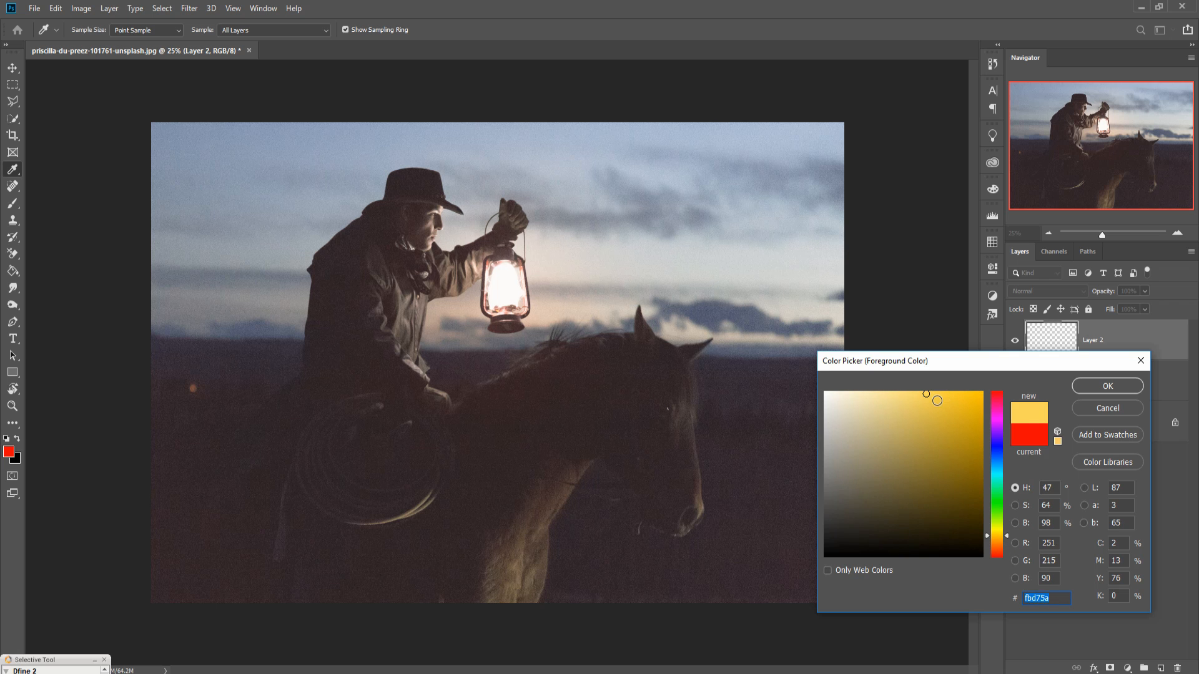
left_click(1107, 386)
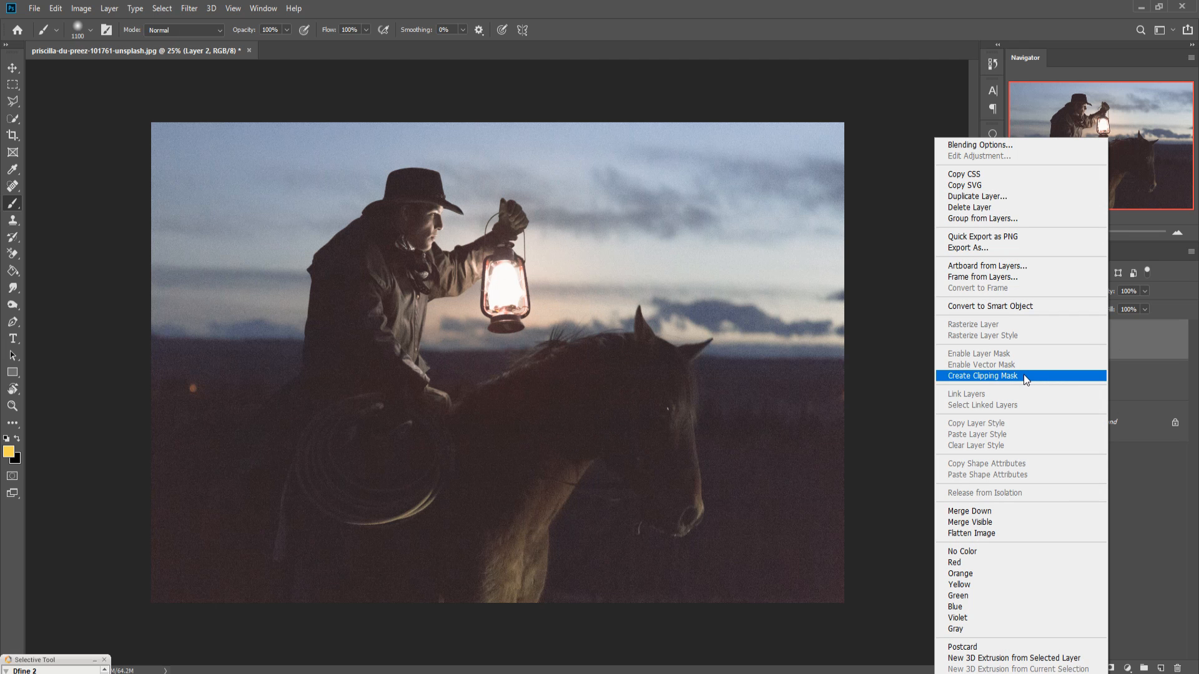
- Clip Layer 2 to the cowboy-and-horse cutout Layer 1
left_click(982, 376)
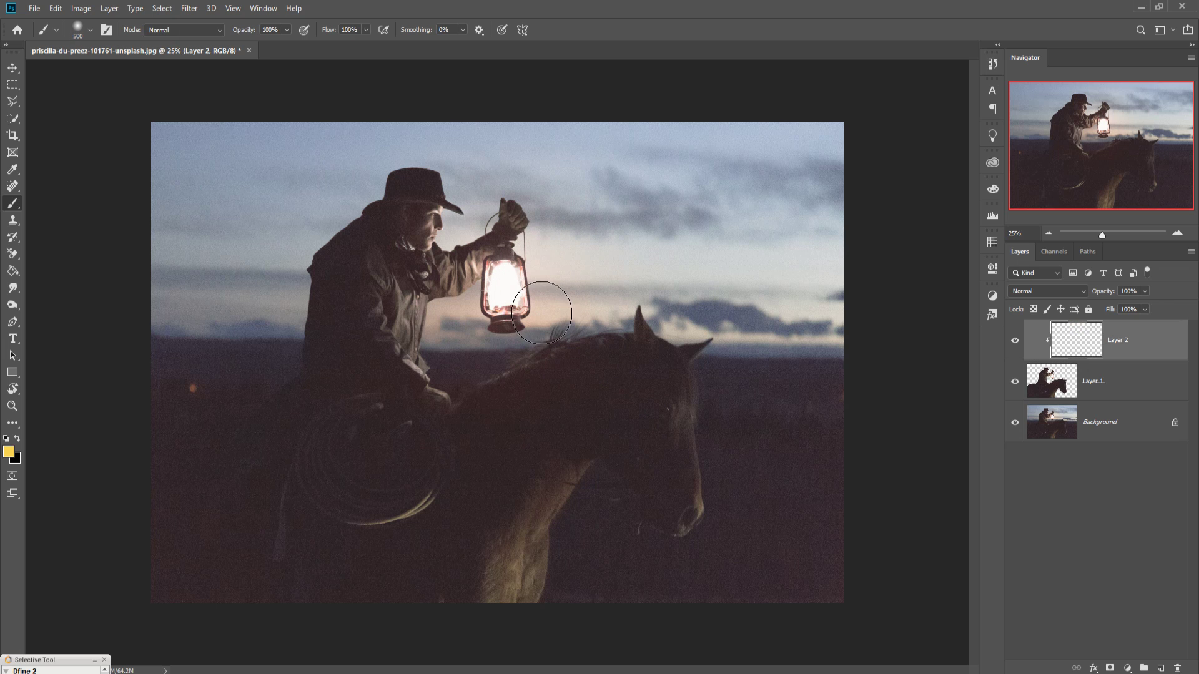
- Paint yellow glow over the cowboy's arm, hand and face and the horse's neck, mane and head
left_click_drag(540, 313, 497, 328)
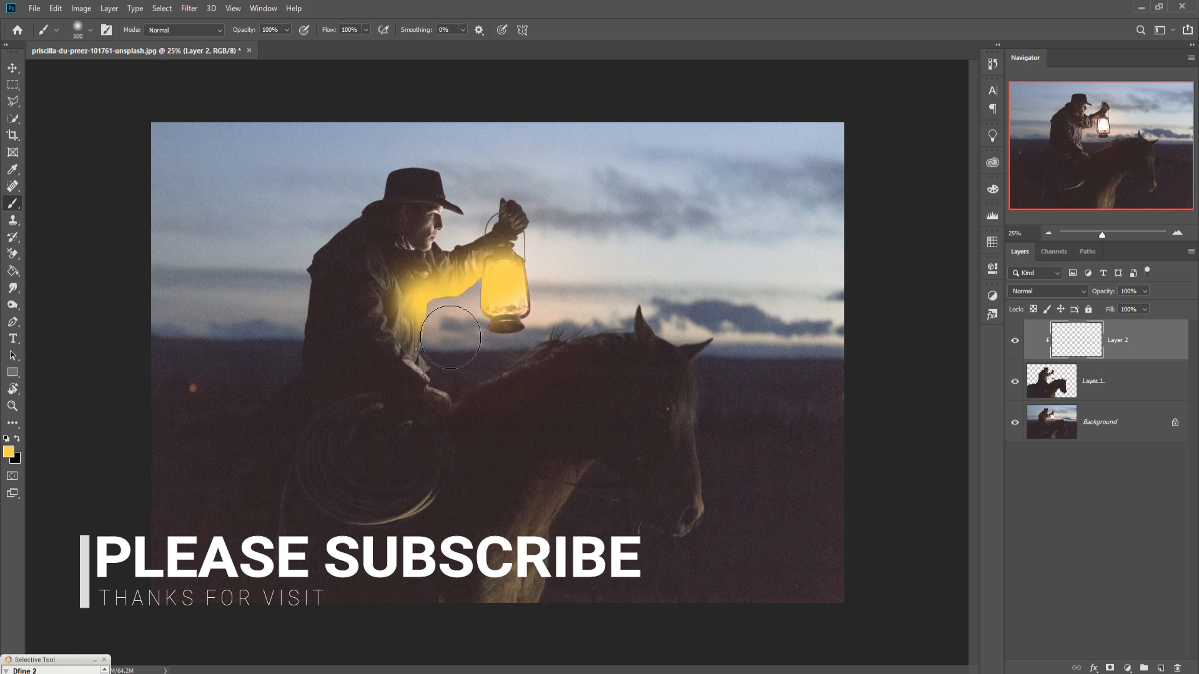
left_click_drag(450, 337, 469, 383)
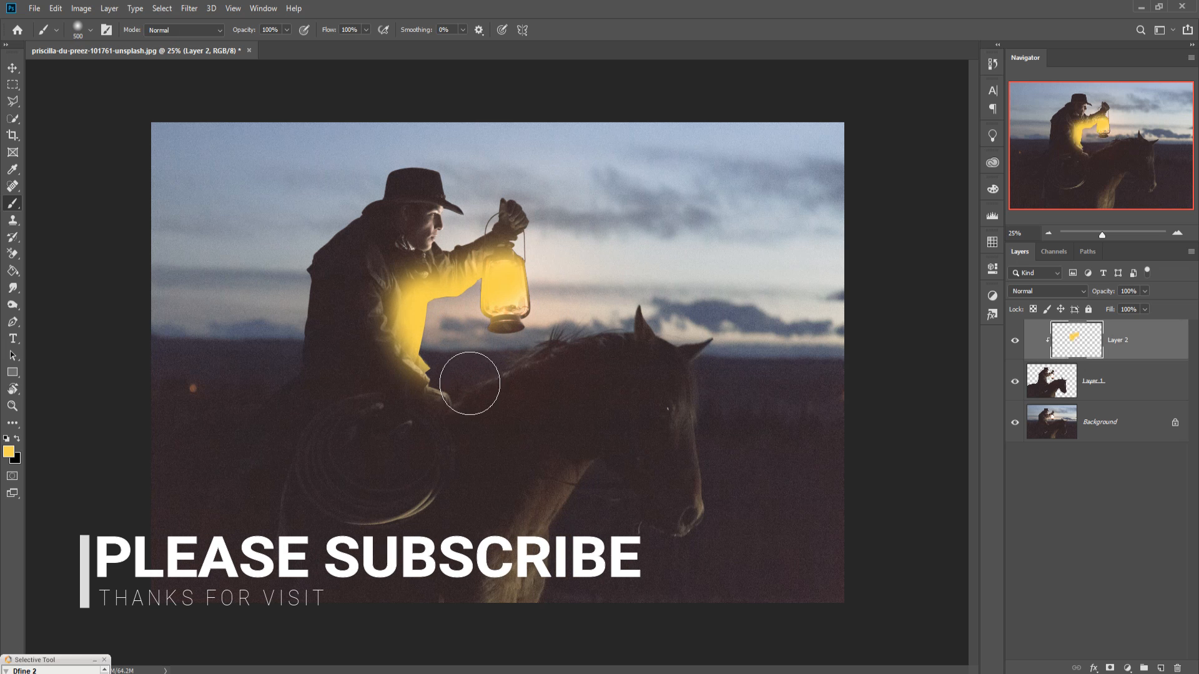
left_click_drag(469, 382, 487, 389)
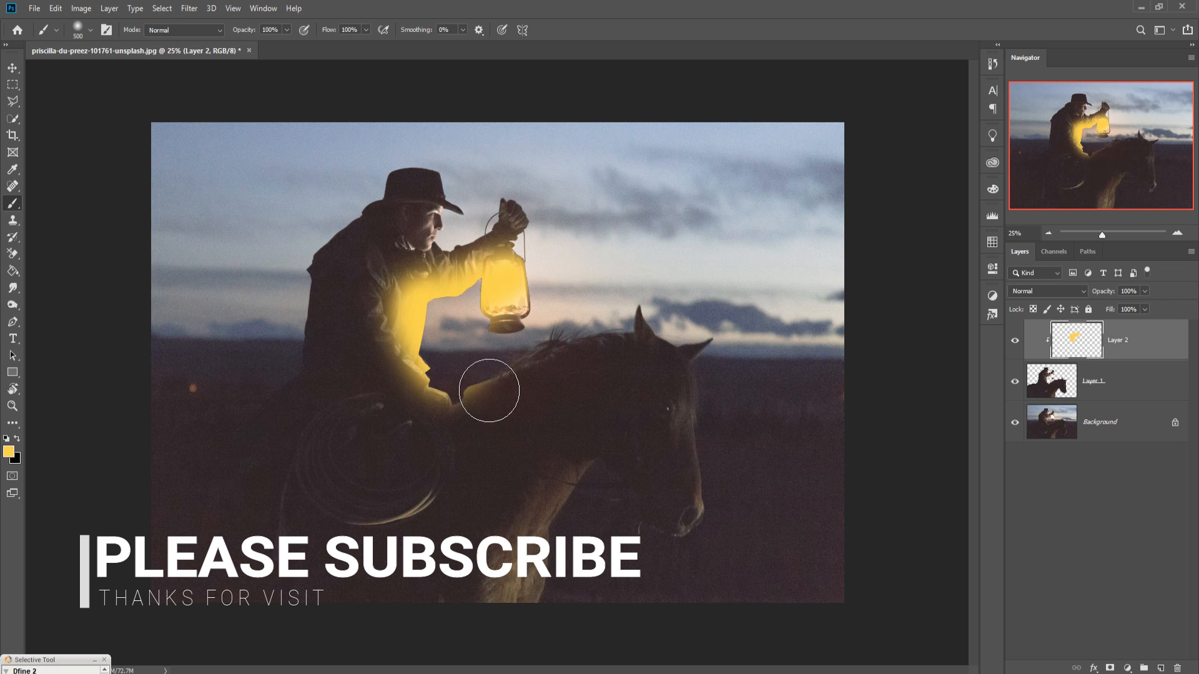
left_click_drag(487, 390, 592, 350)
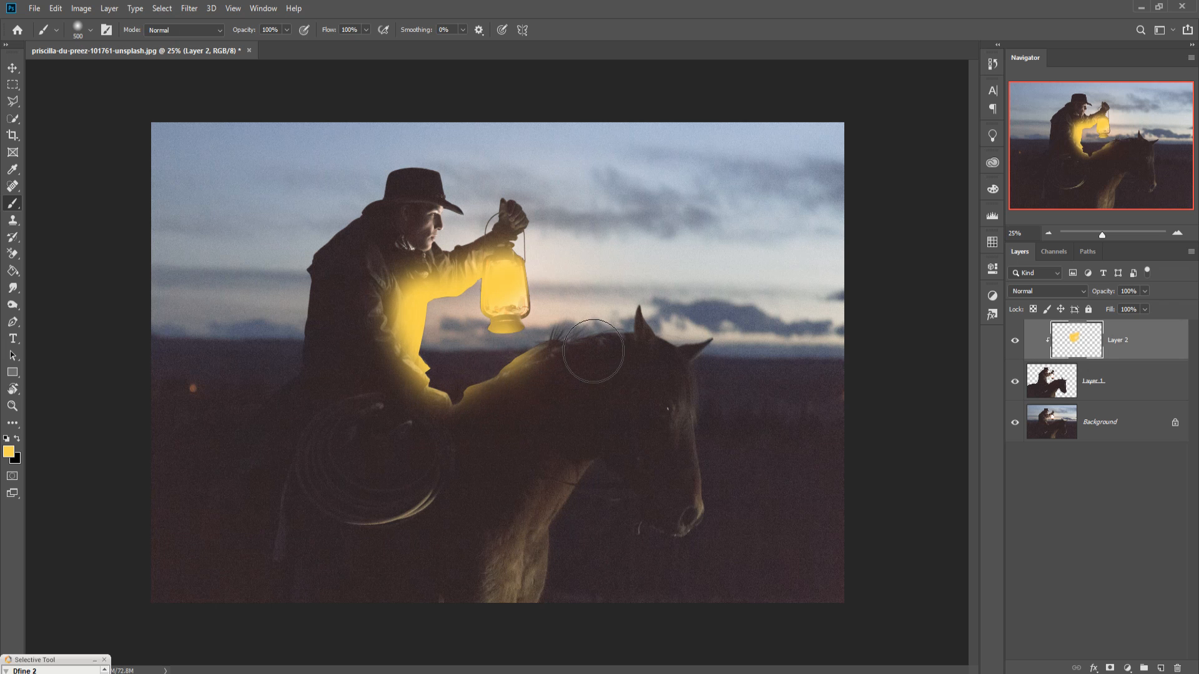
left_click_drag(592, 350, 798, 645)
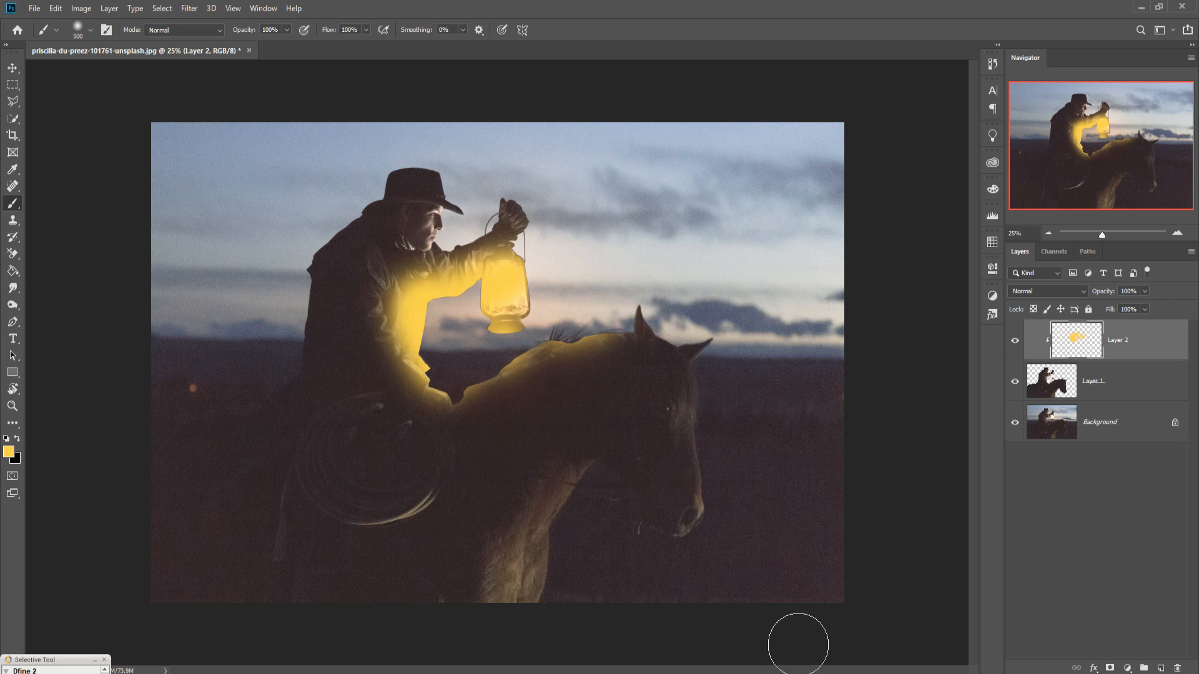
mouse_move(579, 635)
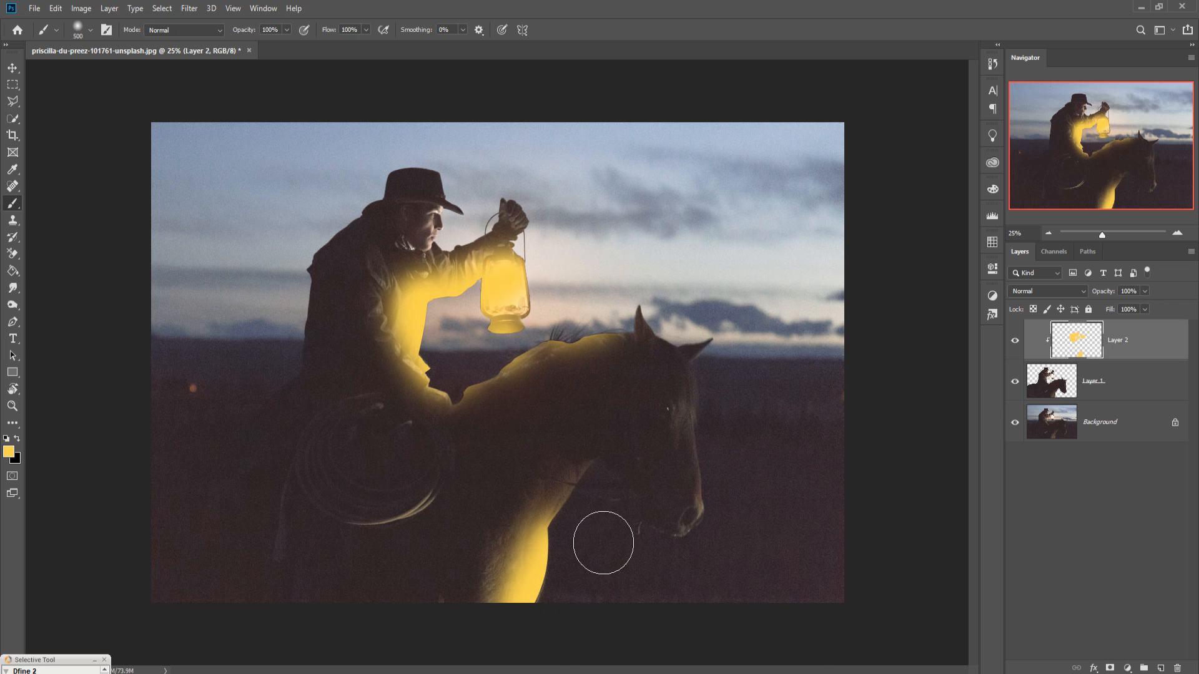
left_click_drag(605, 543, 648, 658)
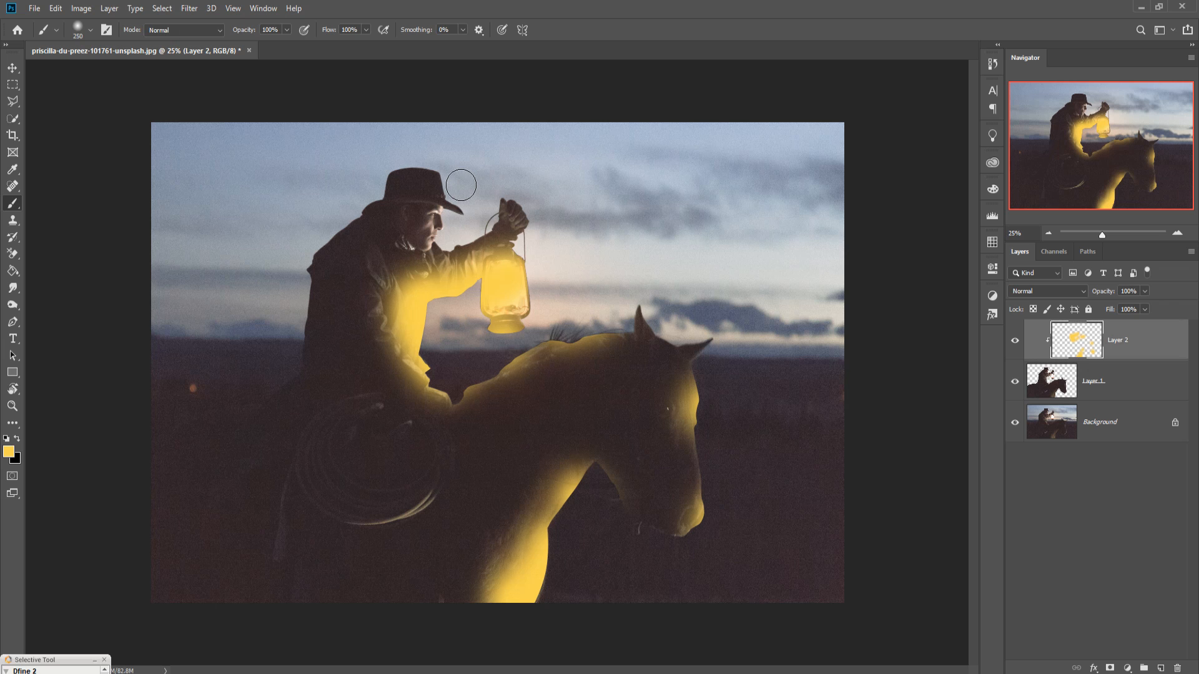
mouse_move(462, 232)
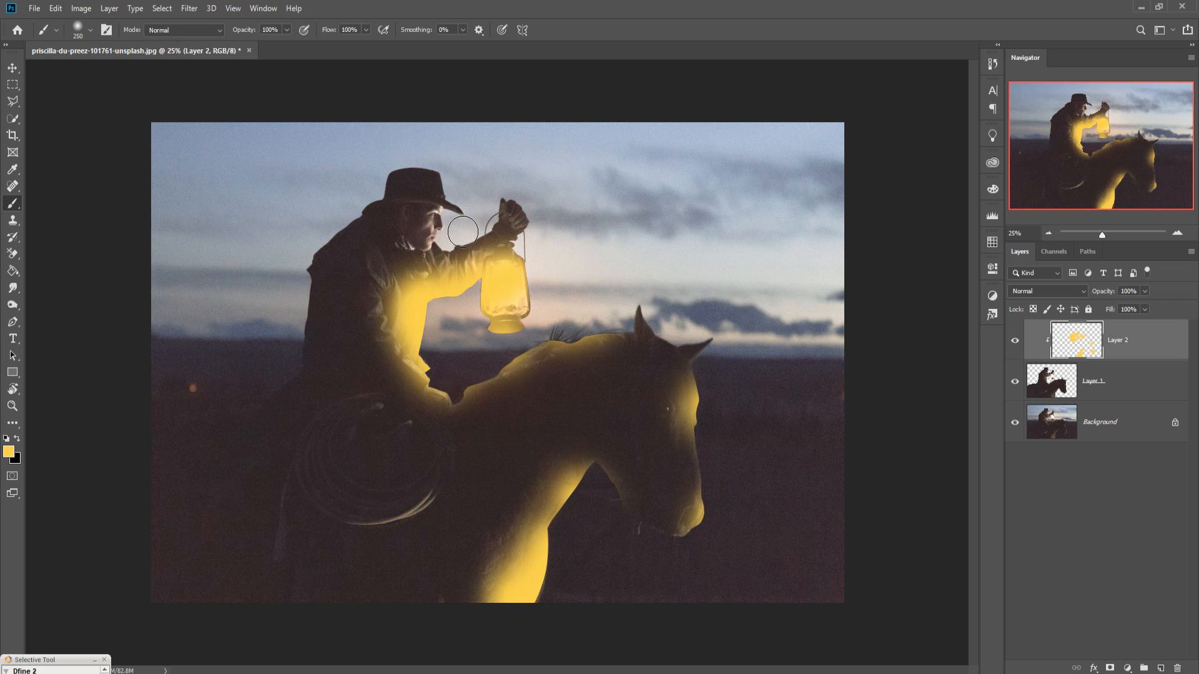
left_click_drag(462, 231, 444, 260)
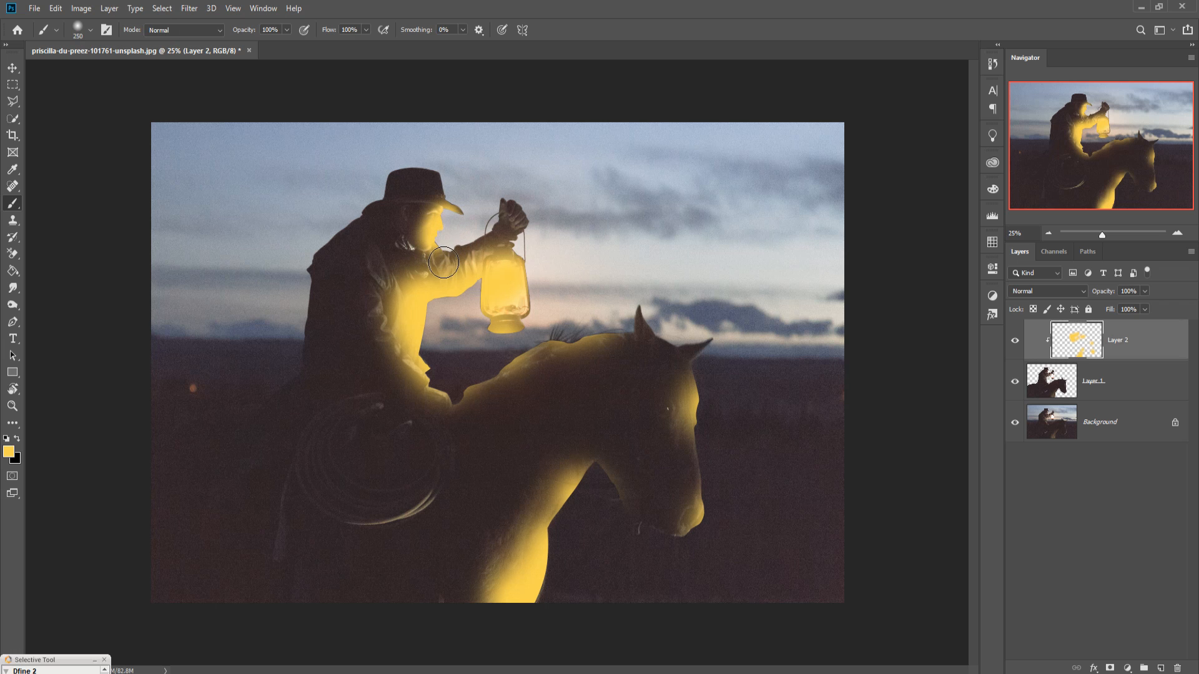
left_click(1048, 291)
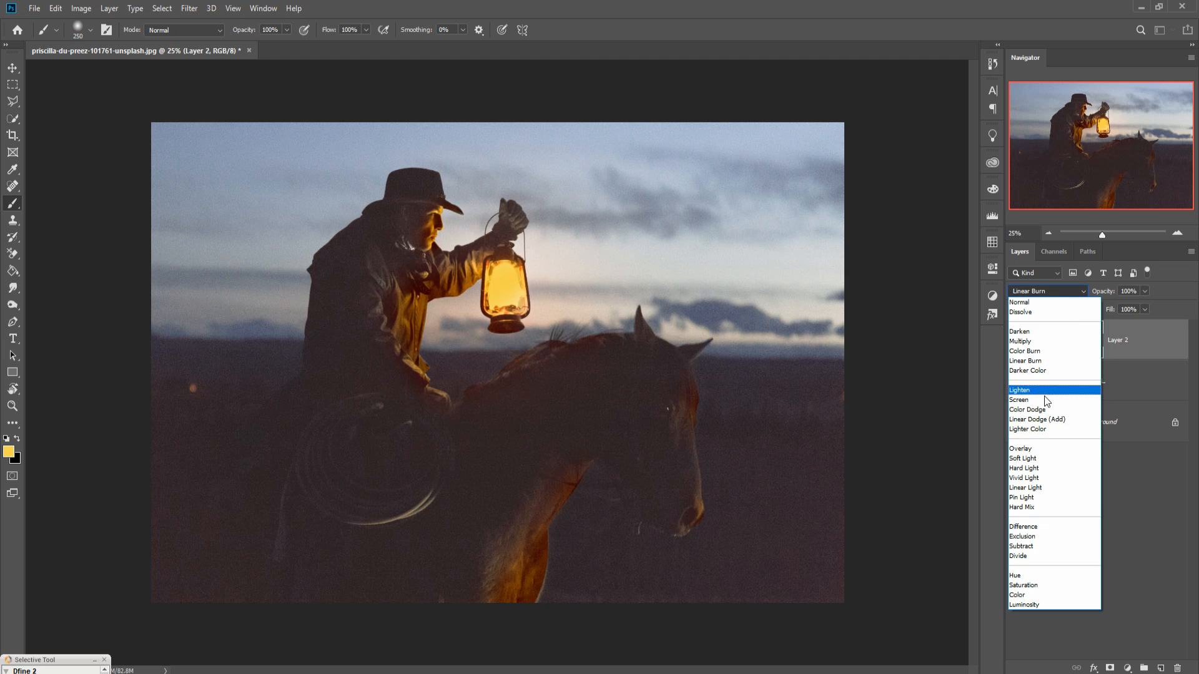
- Blend the yellow glow layer as Overlay at about 87% fill
left_click(1022, 448)
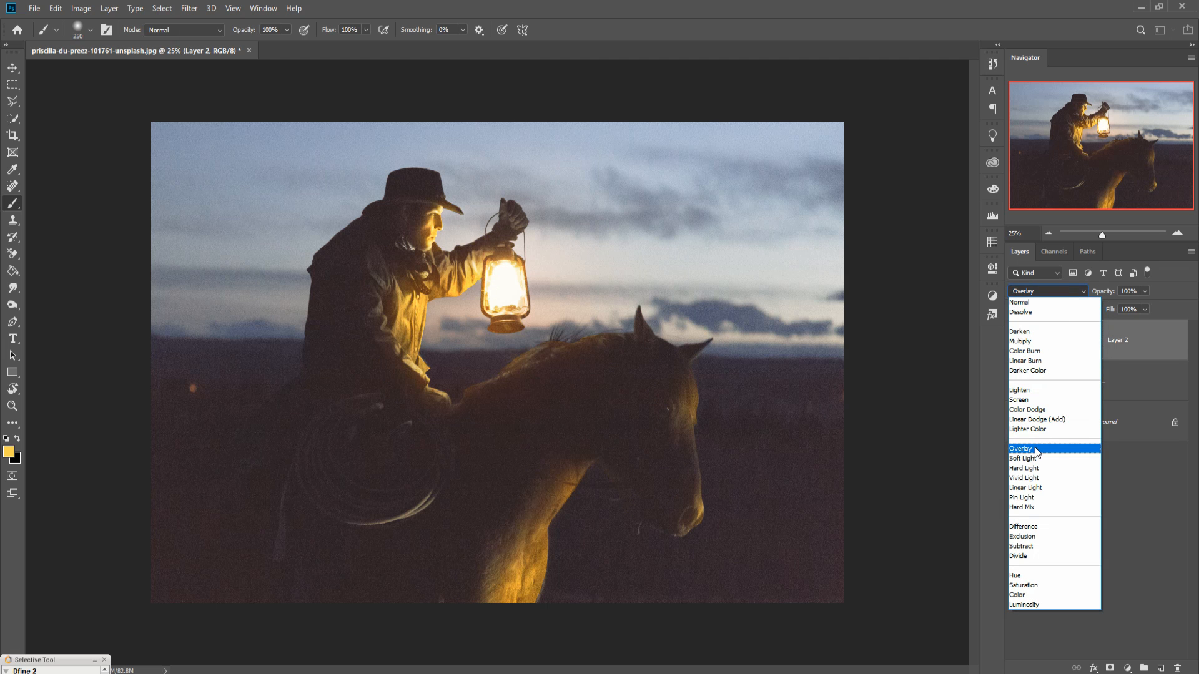
left_click(1020, 448)
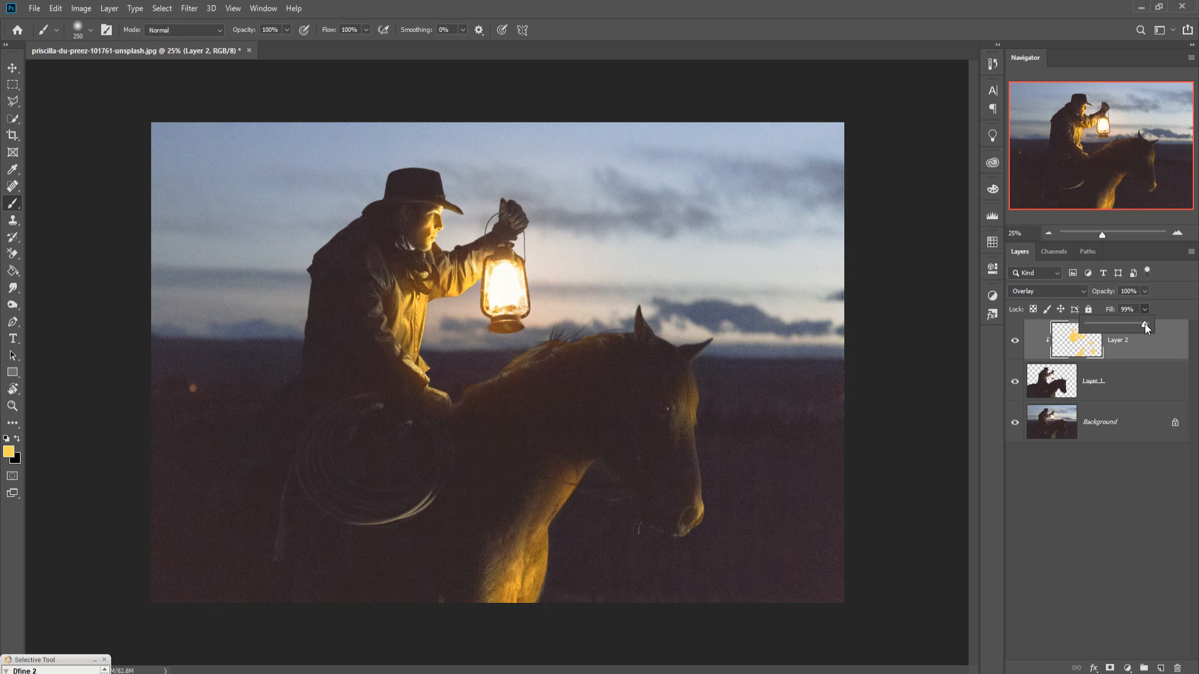
left_click_drag(1145, 324, 1124, 324)
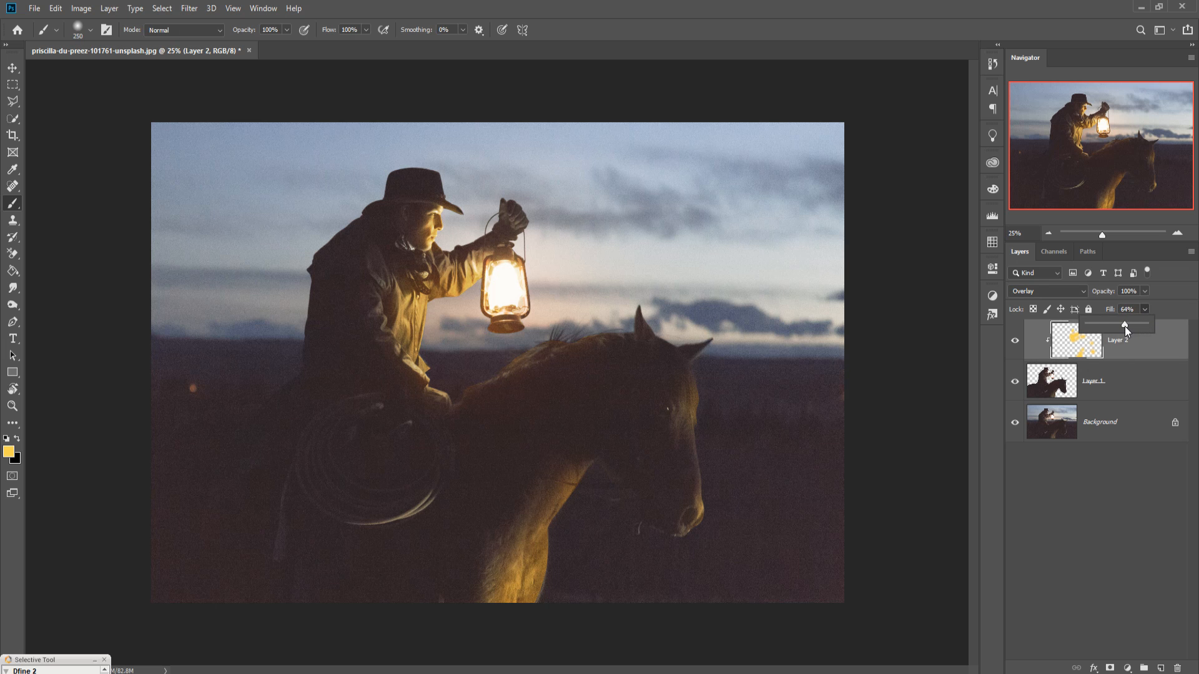
left_click_drag(1126, 326, 1139, 326)
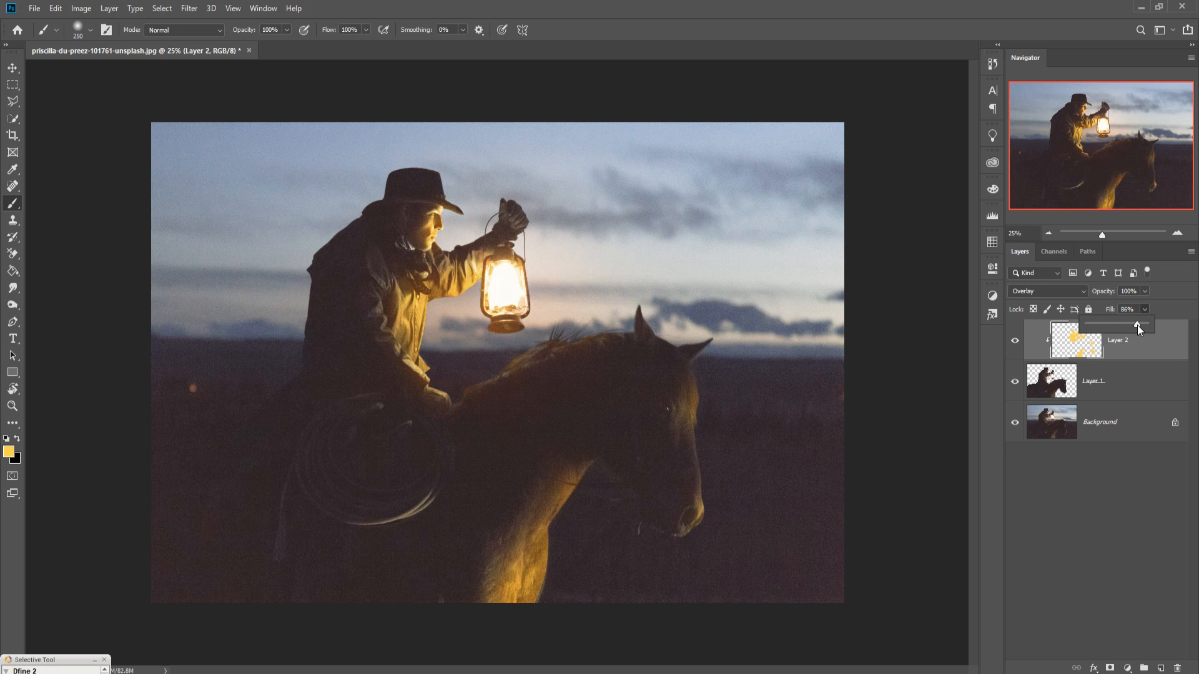
left_click(1124, 422)
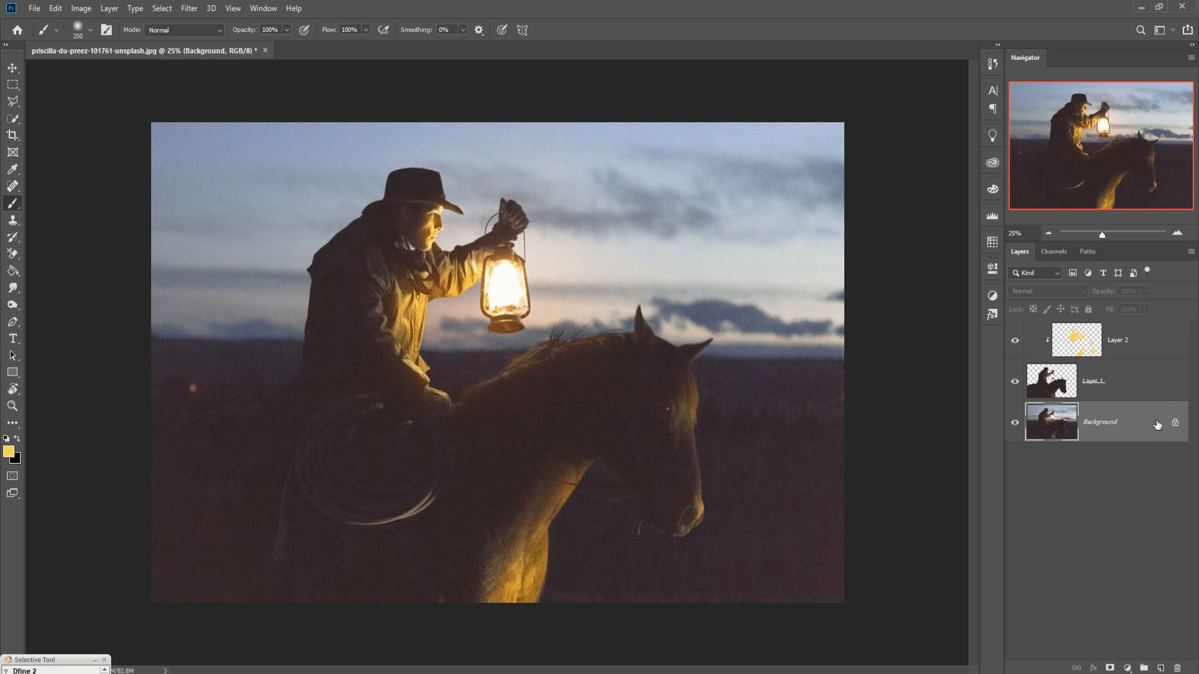
left_click(1118, 339)
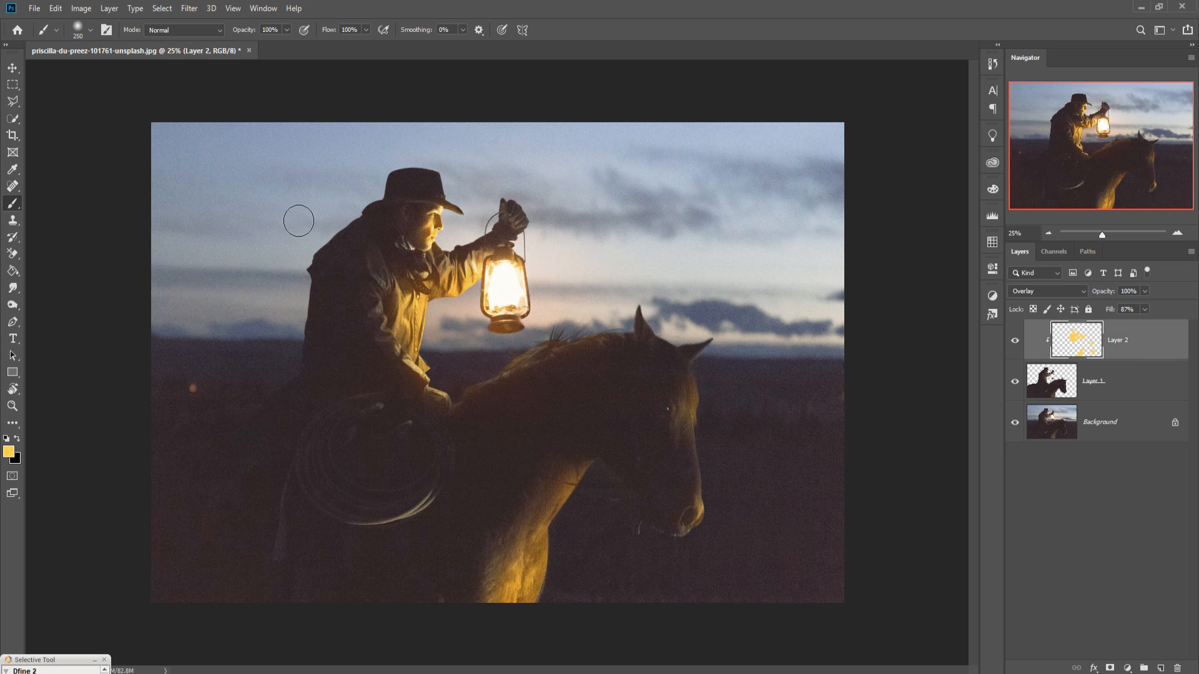
left_click(8, 65)
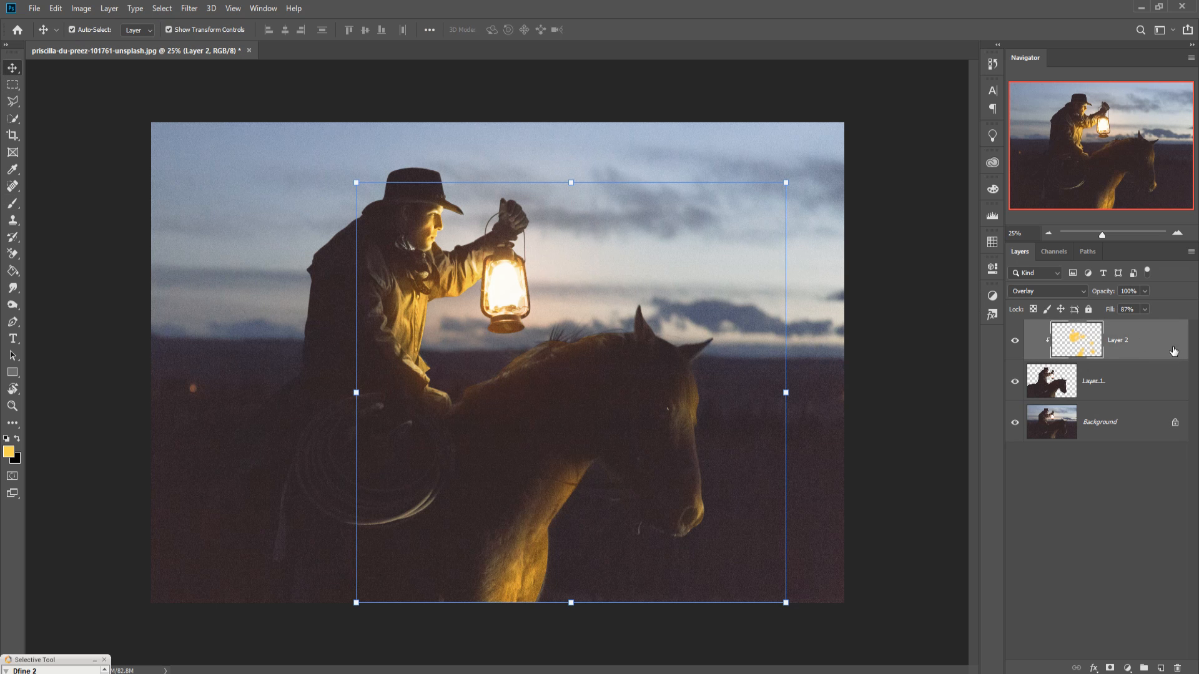
mouse_move(359, 280)
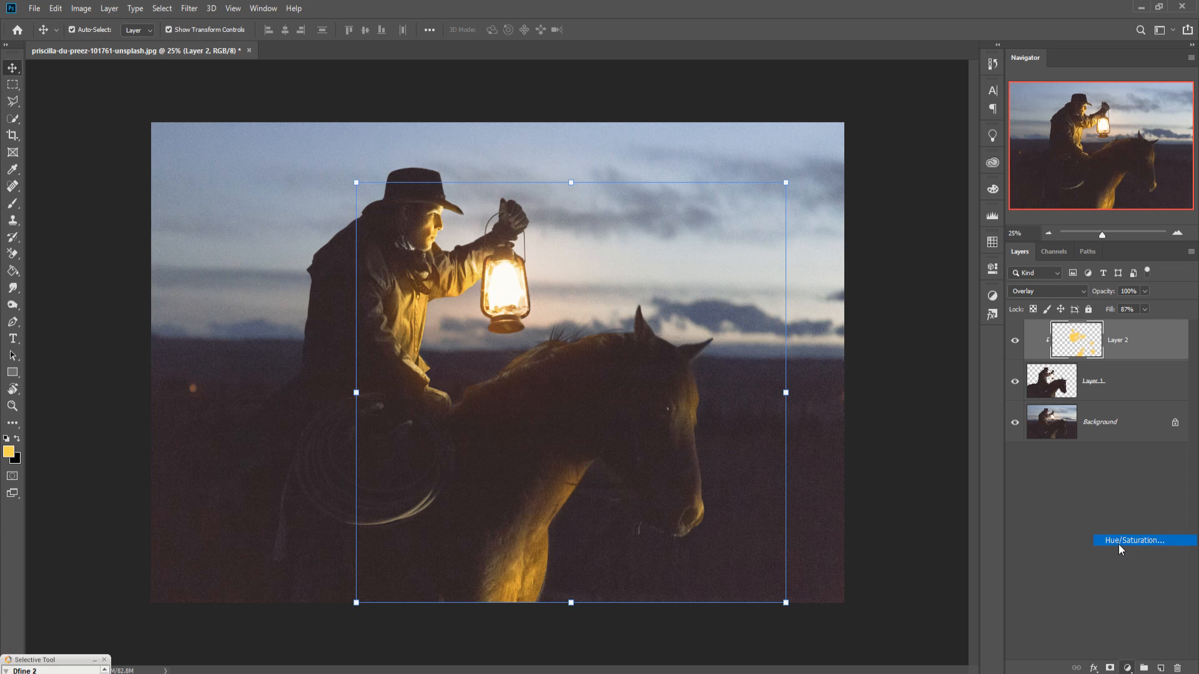
- Add a Hue/Saturation adjustment, try Colorize and untick it, push hue toward orange with saturation +10
left_click(1136, 539)
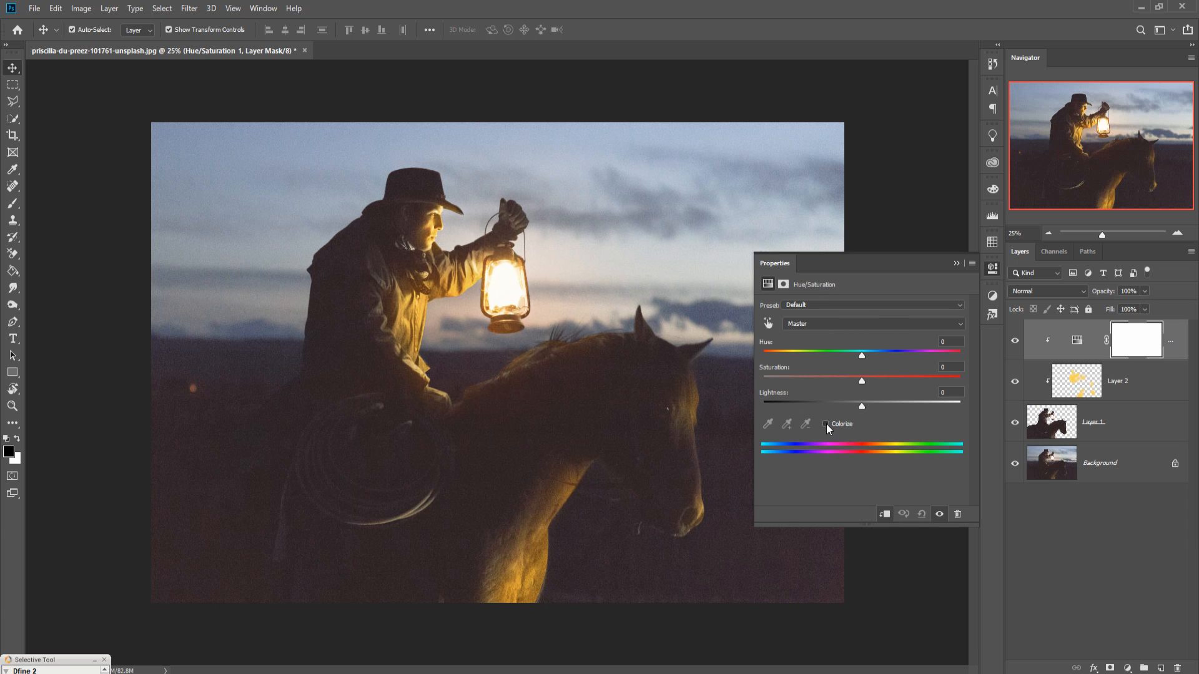
left_click(825, 424)
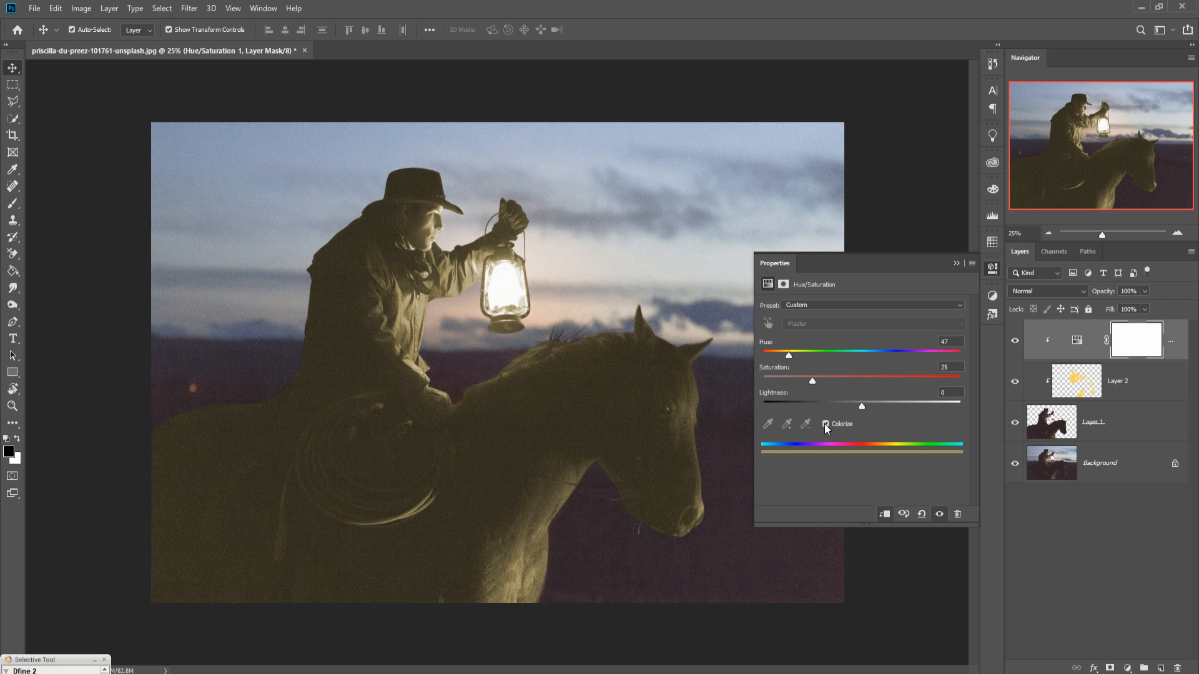
left_click(824, 424)
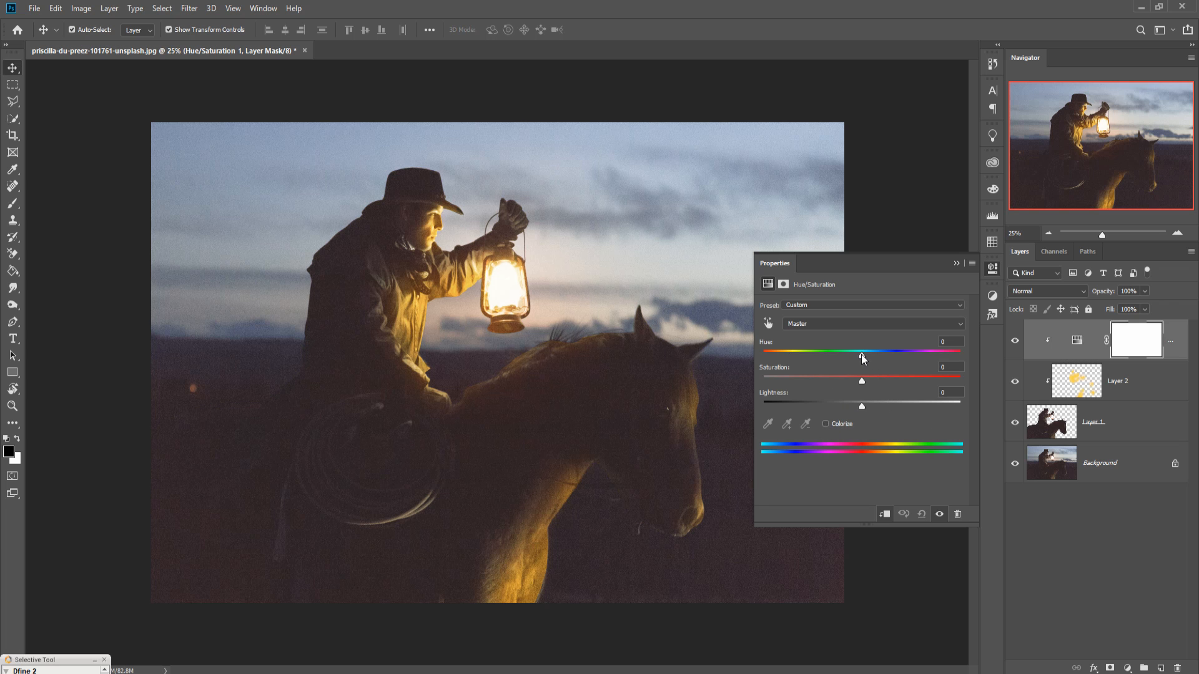
left_click_drag(861, 352, 847, 352)
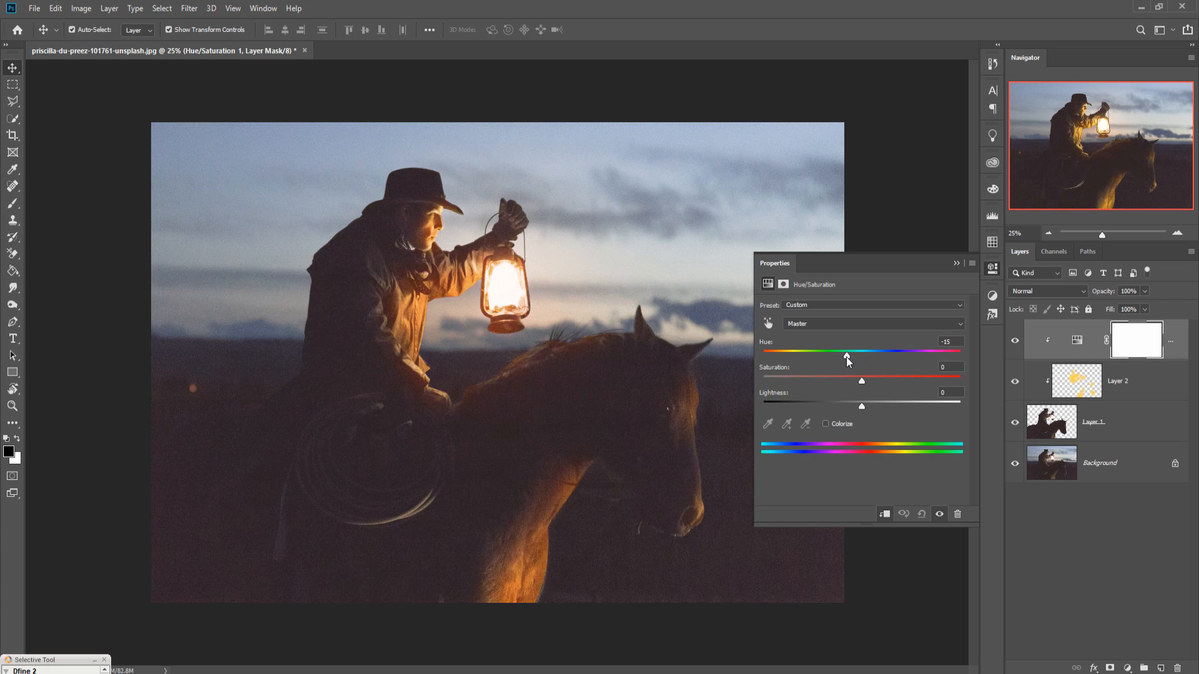
left_click_drag(847, 349, 841, 350)
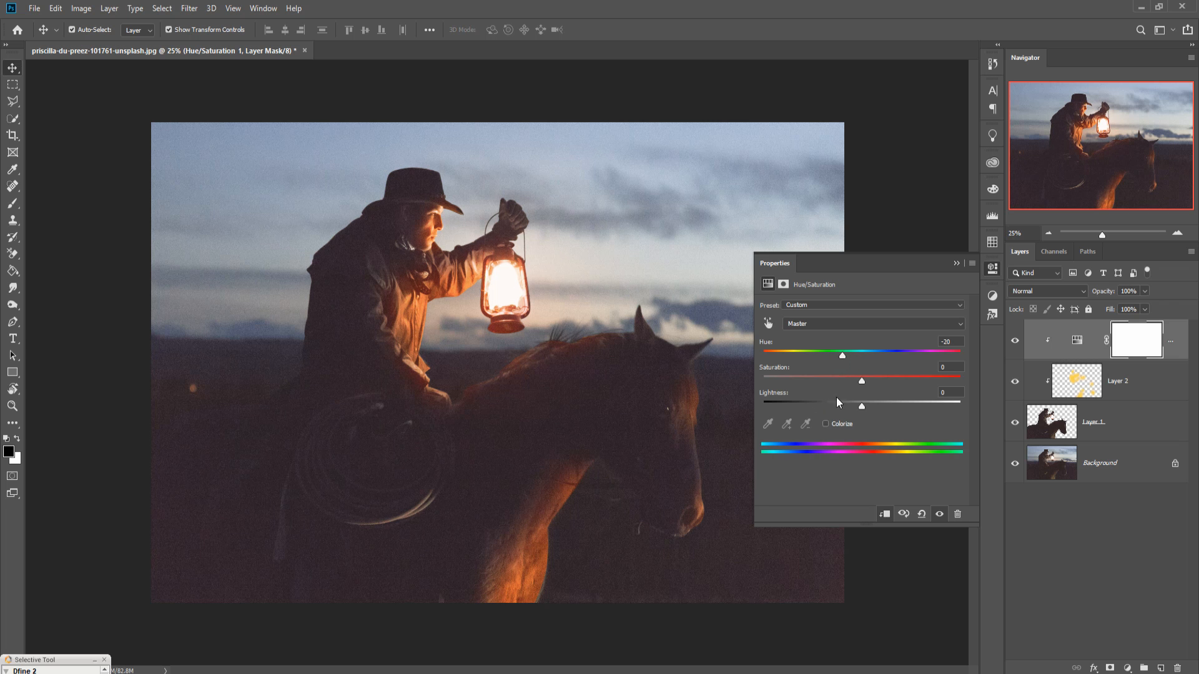
left_click_drag(861, 380, 870, 380)
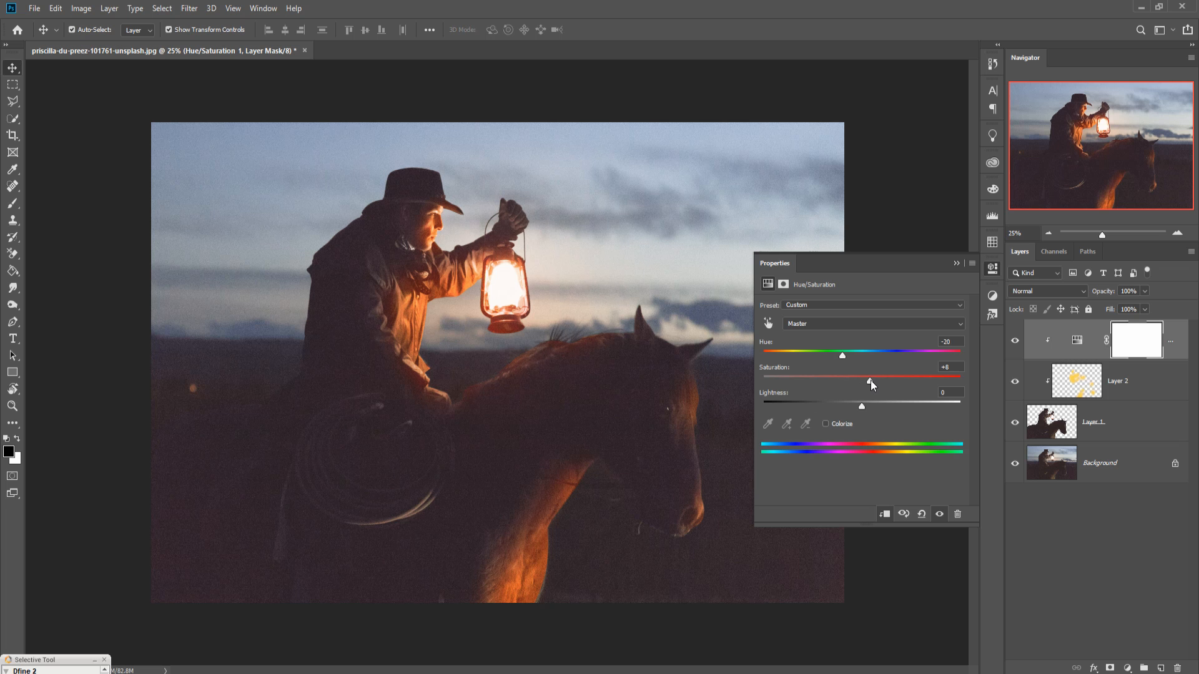
left_click_drag(870, 380, 874, 379)
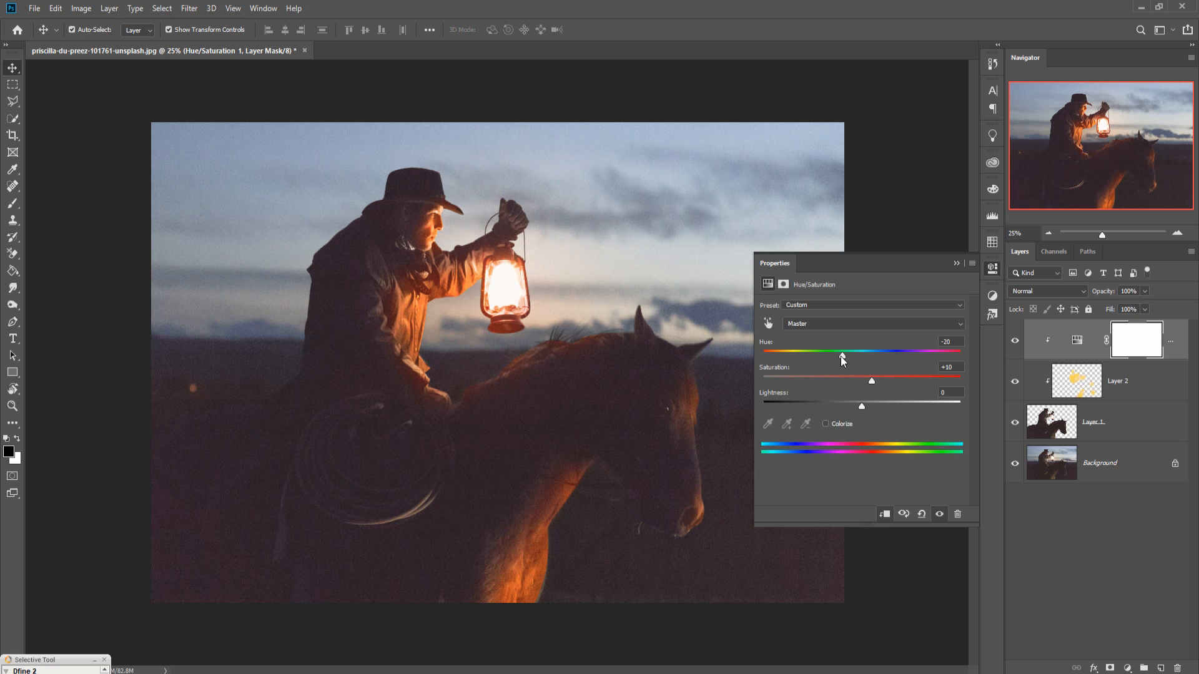
- Settle the hue at about -21 and the lightness at about -7
left_click_drag(841, 357, 825, 358)
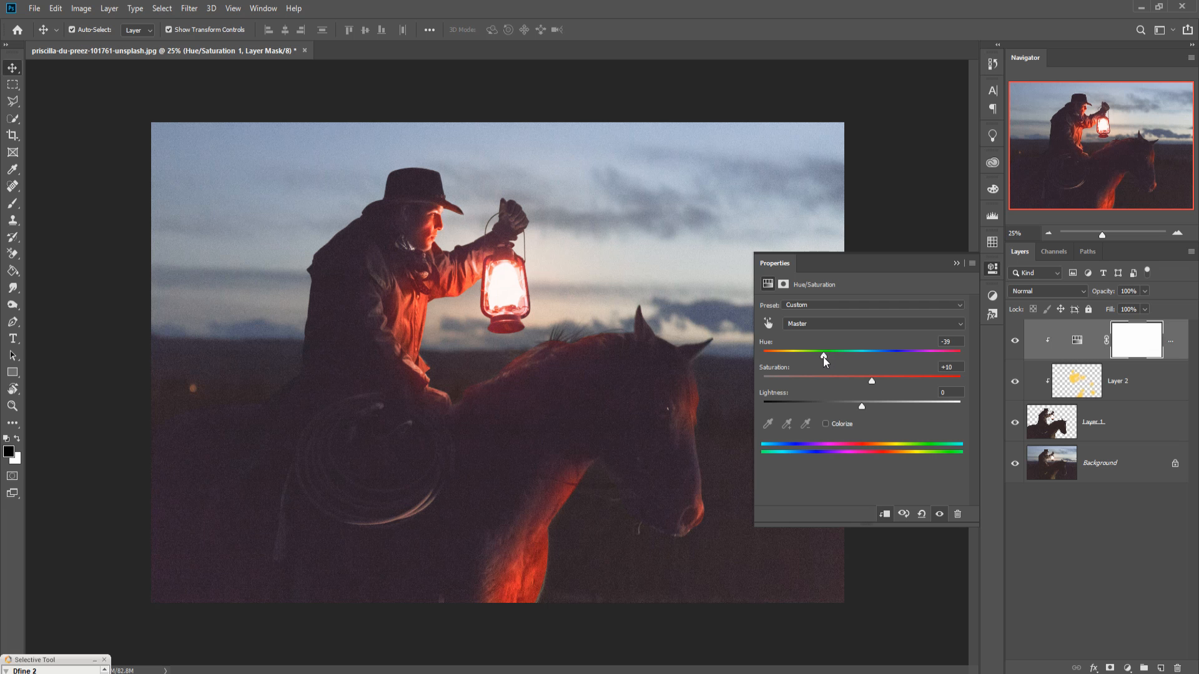
left_click_drag(821, 352, 837, 353)
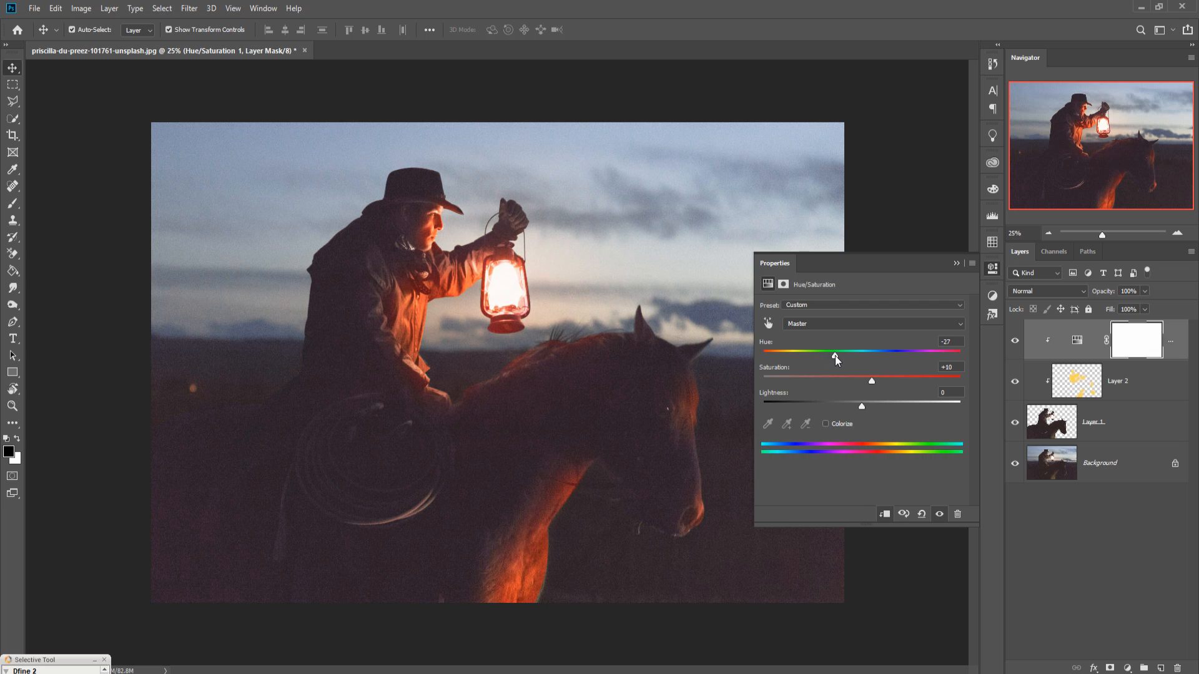
left_click_drag(836, 352, 840, 352)
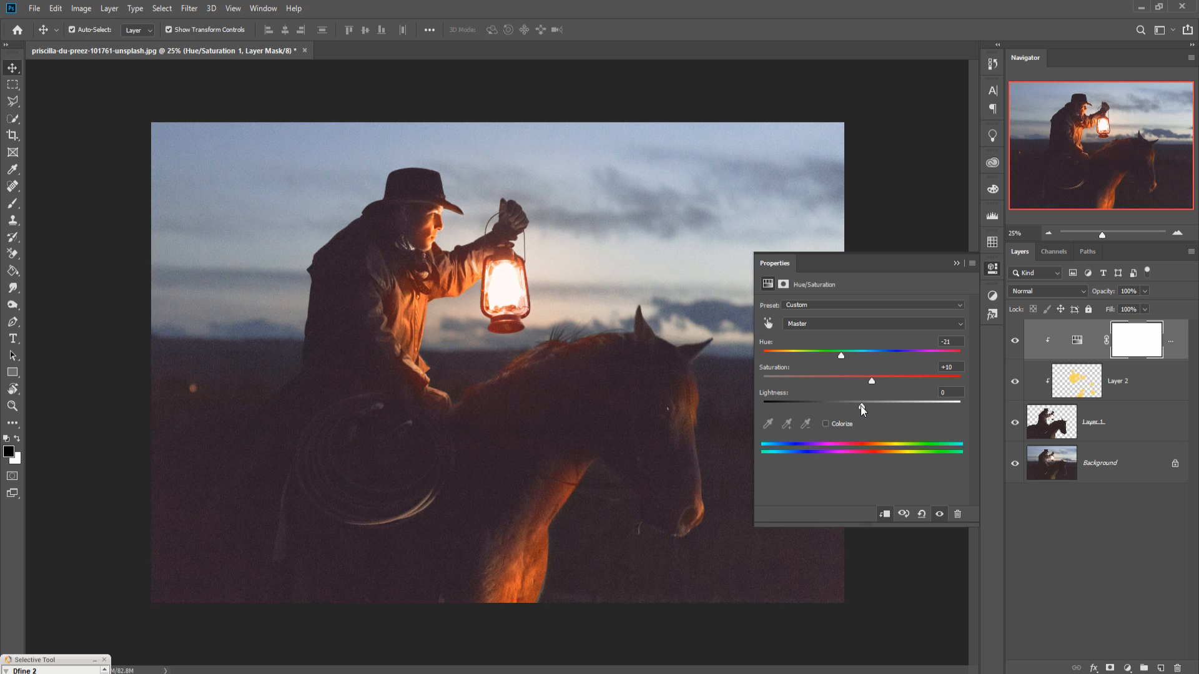
left_click_drag(859, 405, 863, 404)
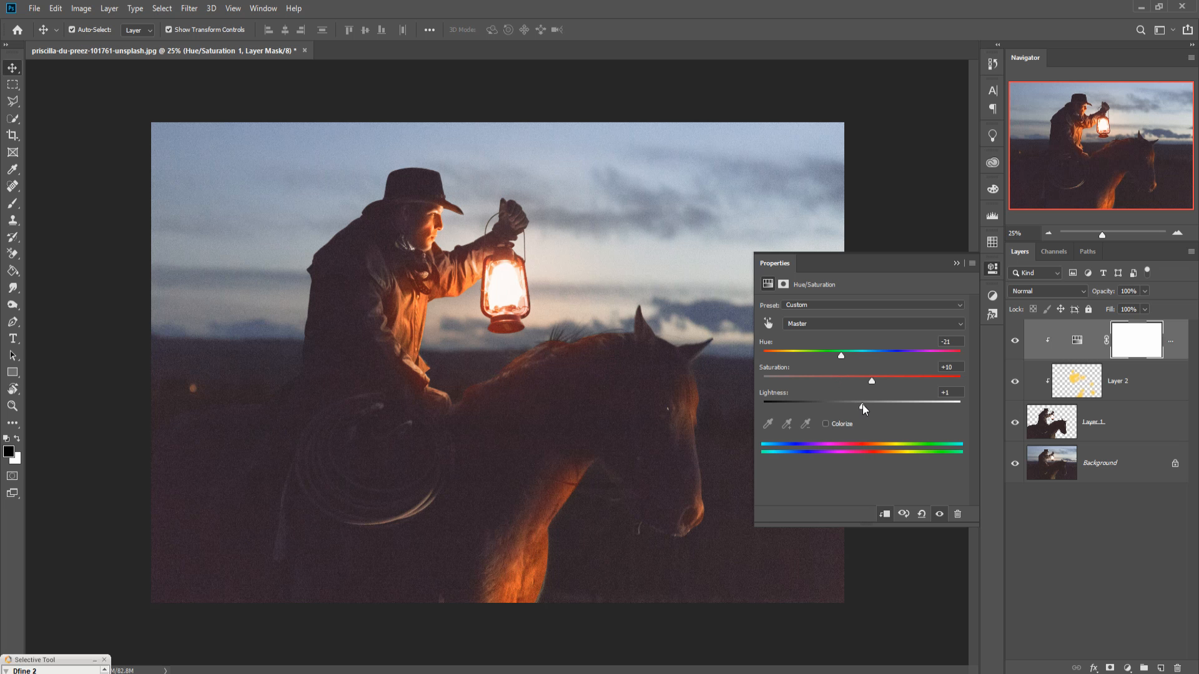
left_click_drag(858, 404, 868, 404)
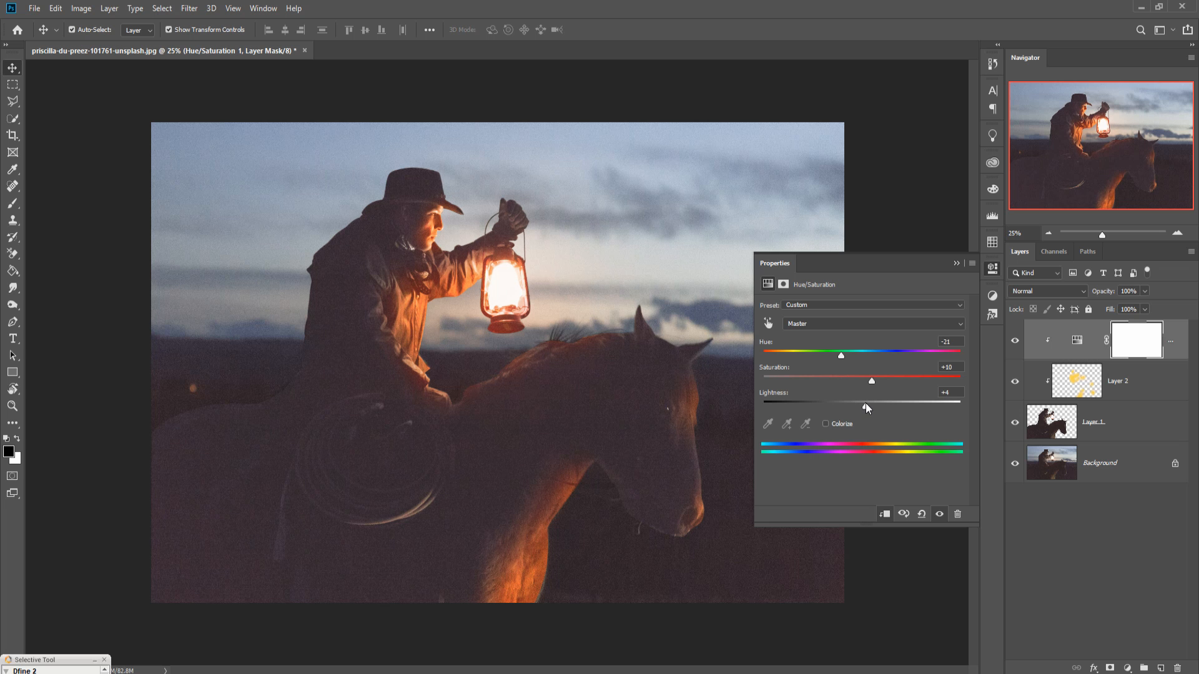
left_click_drag(868, 405, 854, 405)
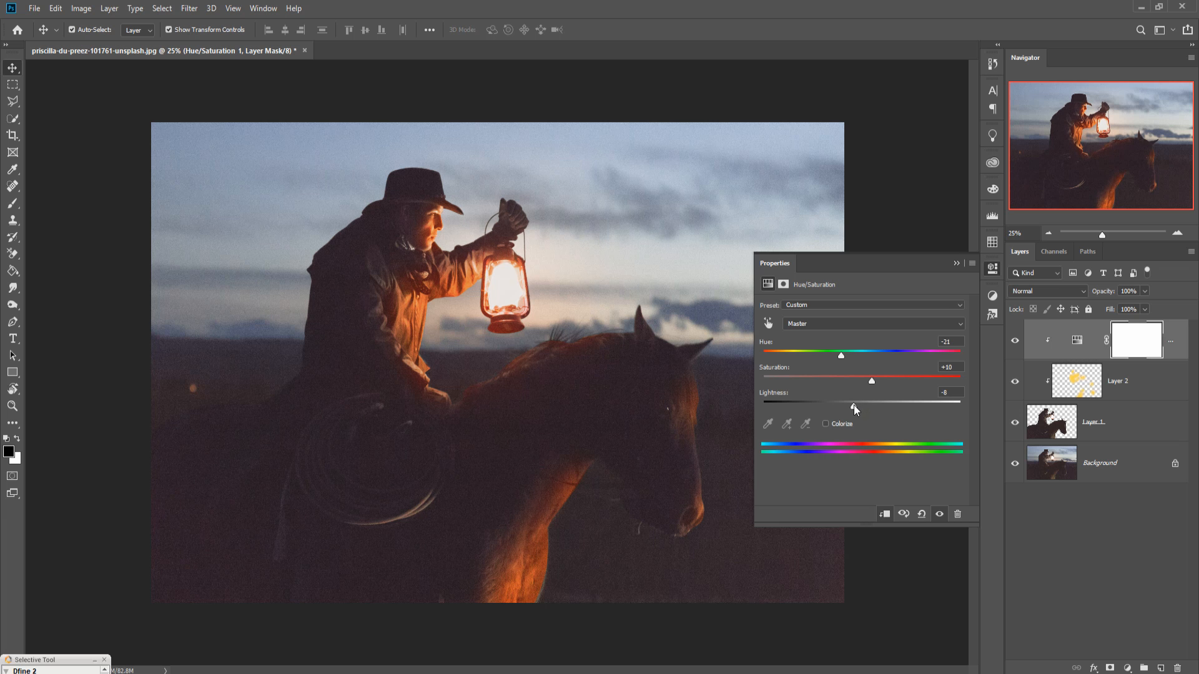
left_click_drag(850, 404, 857, 403)
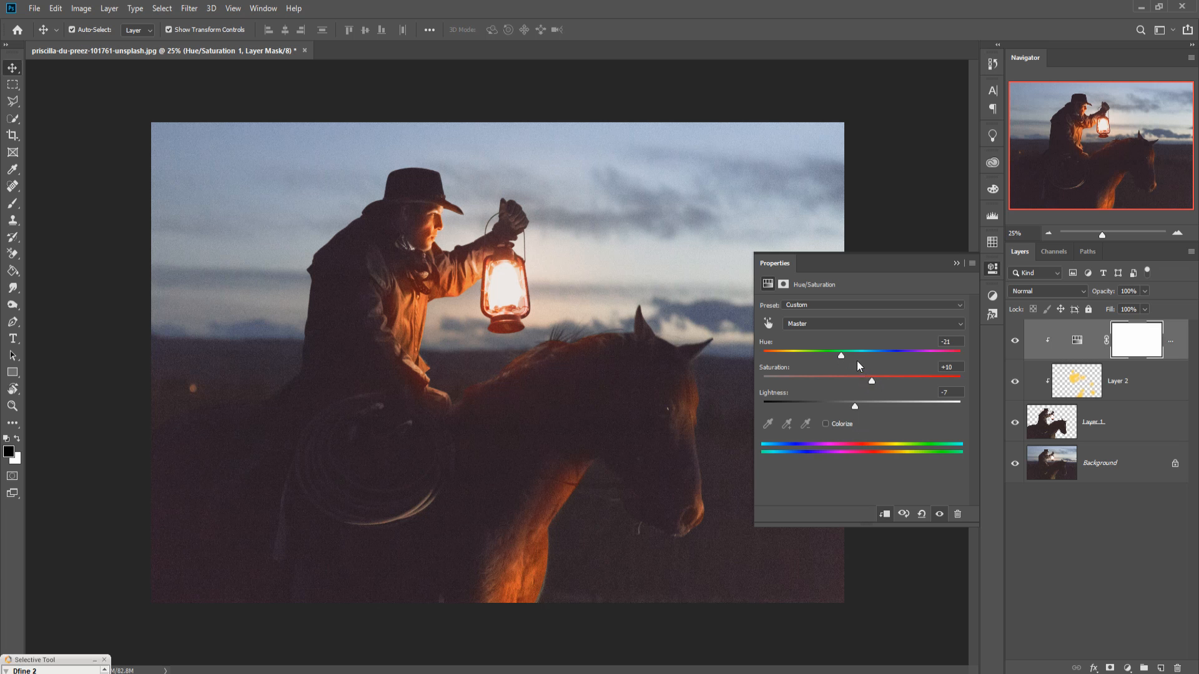
left_click_drag(841, 355, 847, 355)
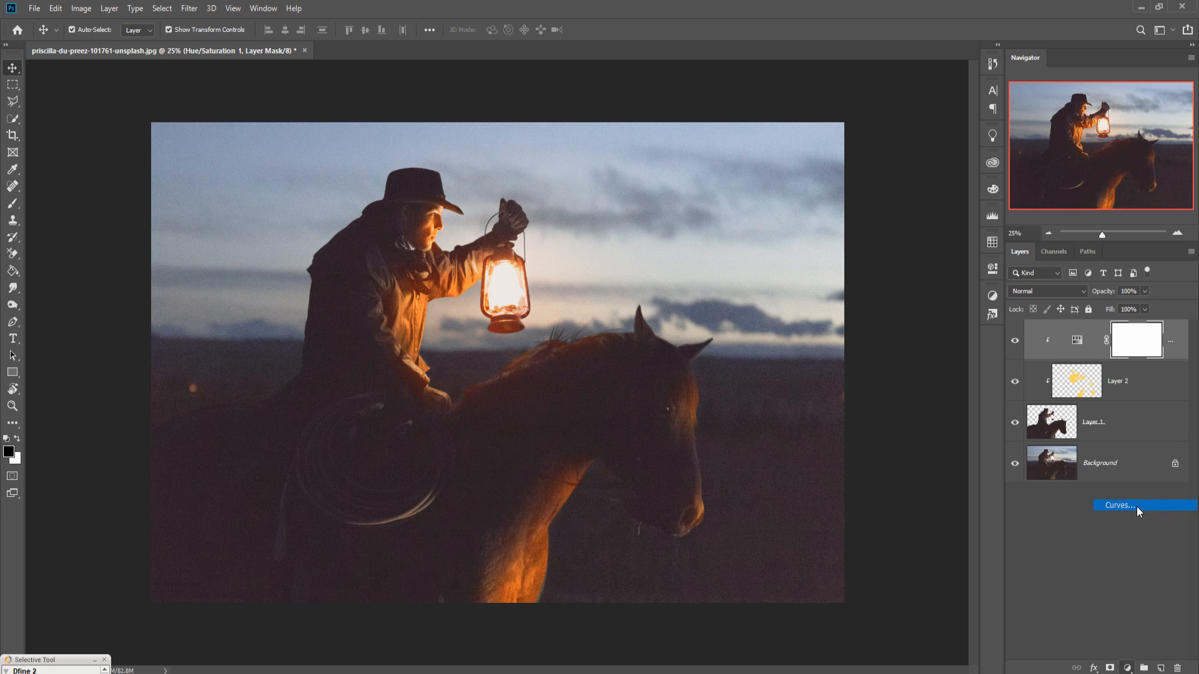
- Shape the Curves adjustment with a raised upper point and an adjusted lower shadow point
left_click(1135, 504)
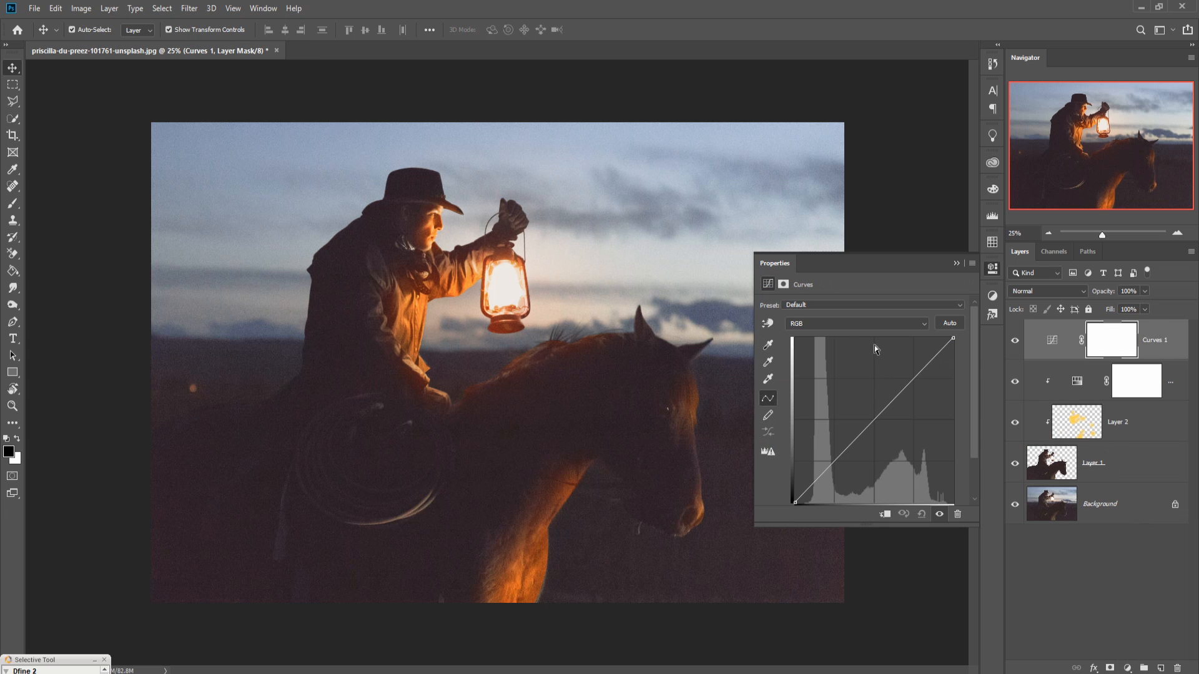
mouse_move(846, 330)
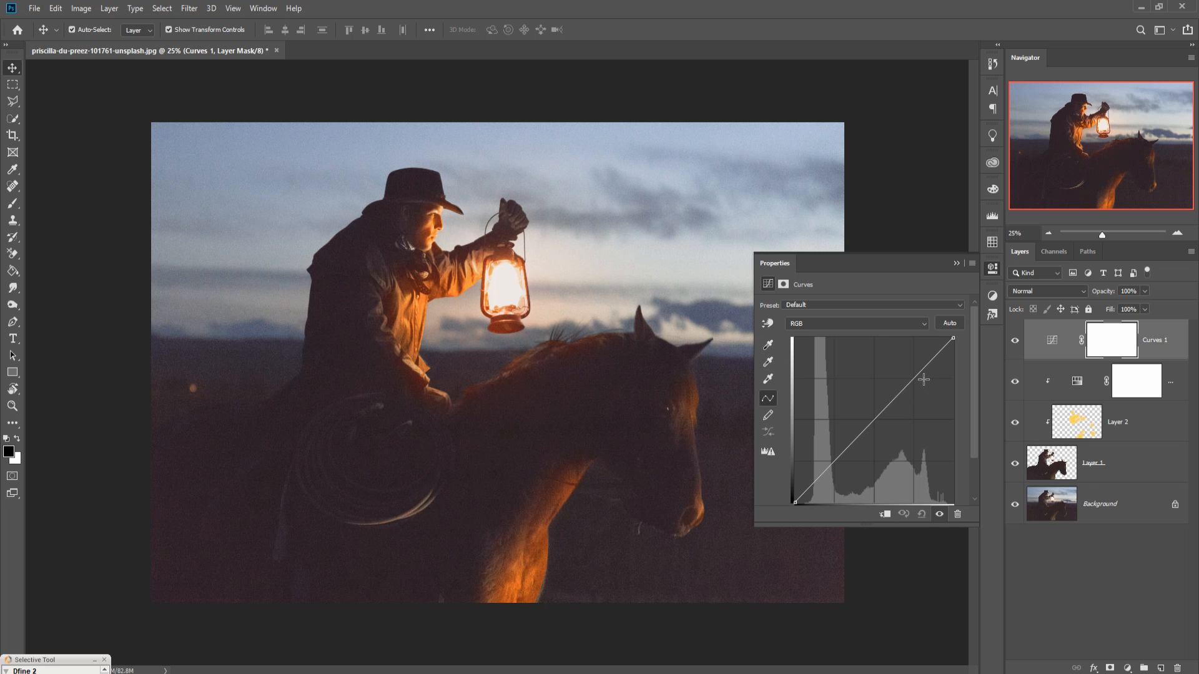
left_click_drag(923, 380, 921, 379)
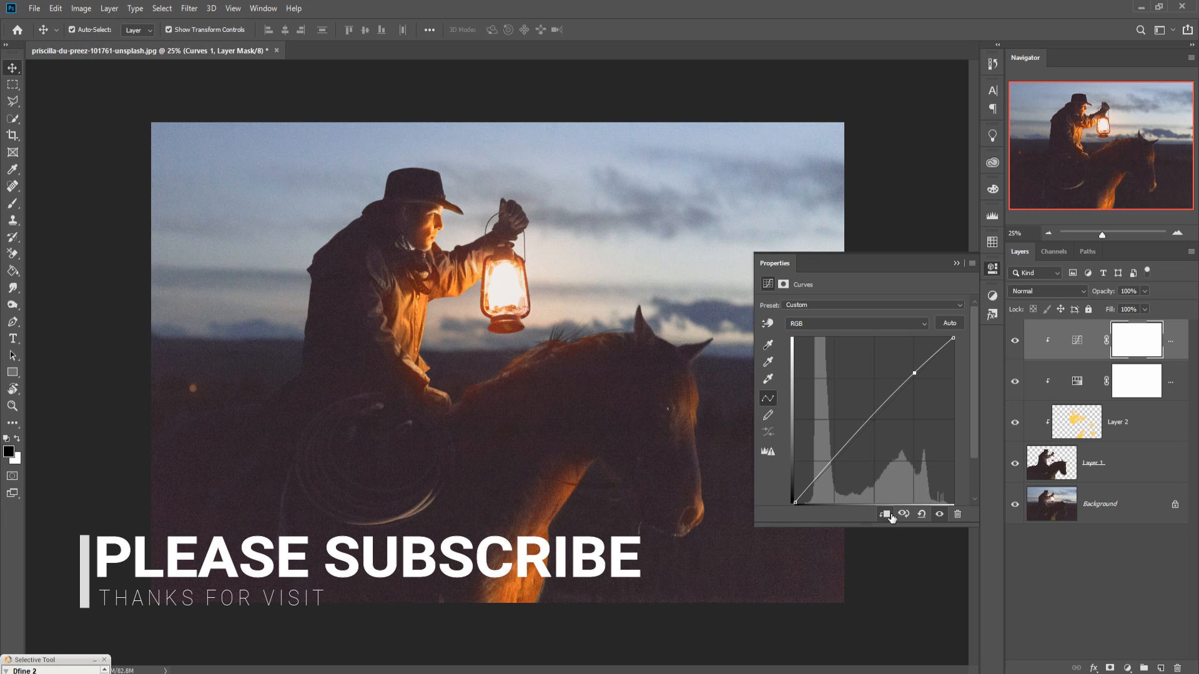
left_click_drag(915, 373, 915, 370)
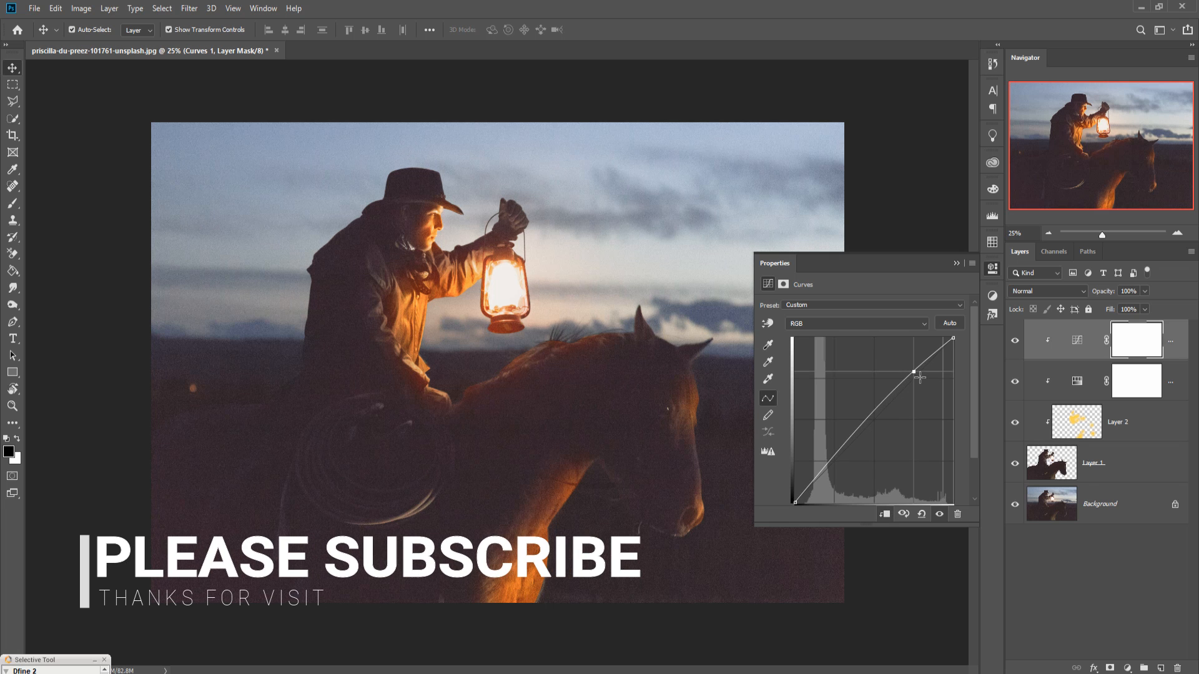
left_click_drag(914, 372, 916, 372)
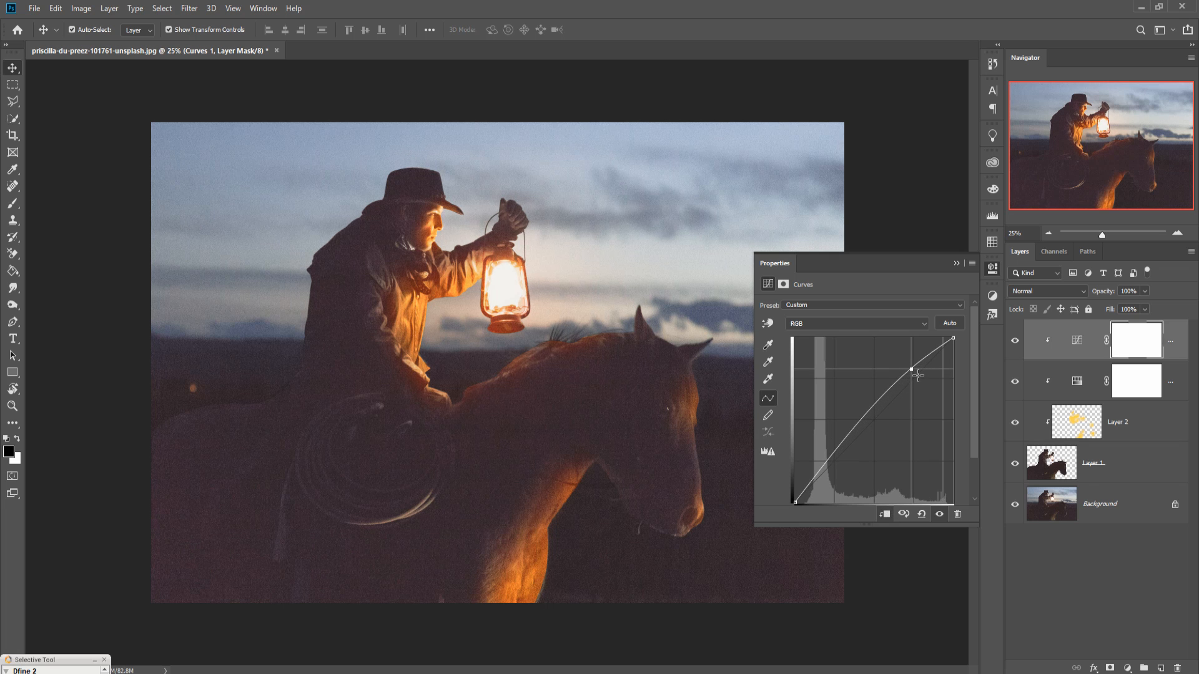
left_click_drag(916, 374, 851, 449)
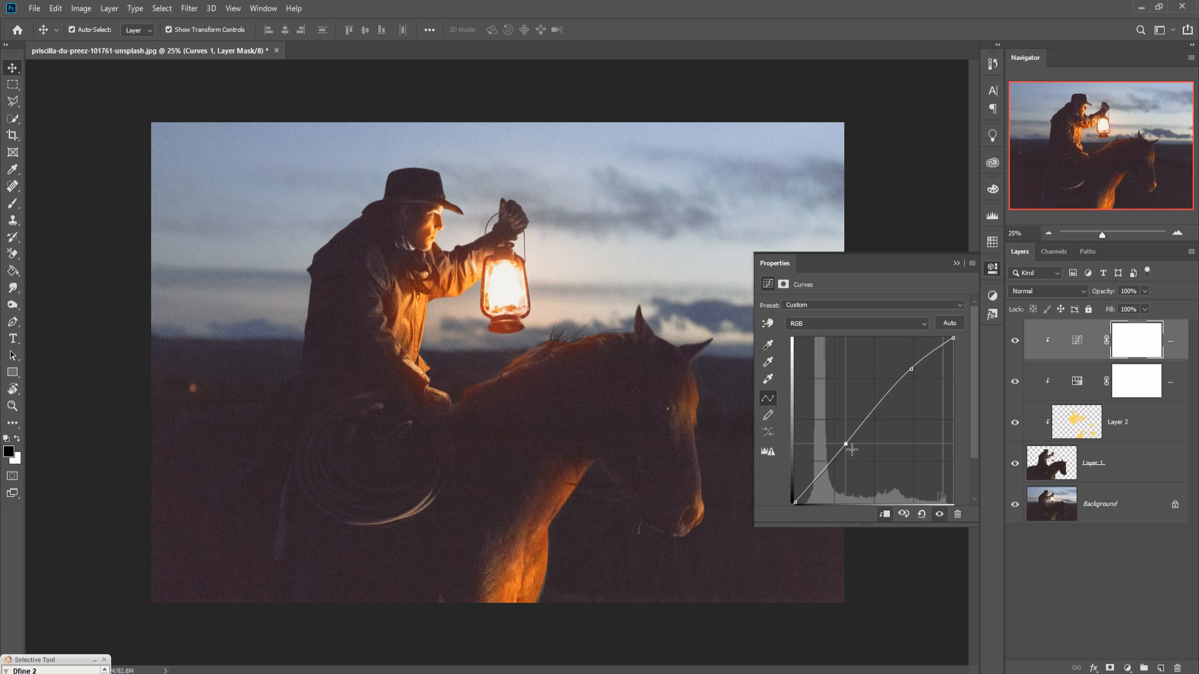
left_click_drag(850, 447, 854, 451)
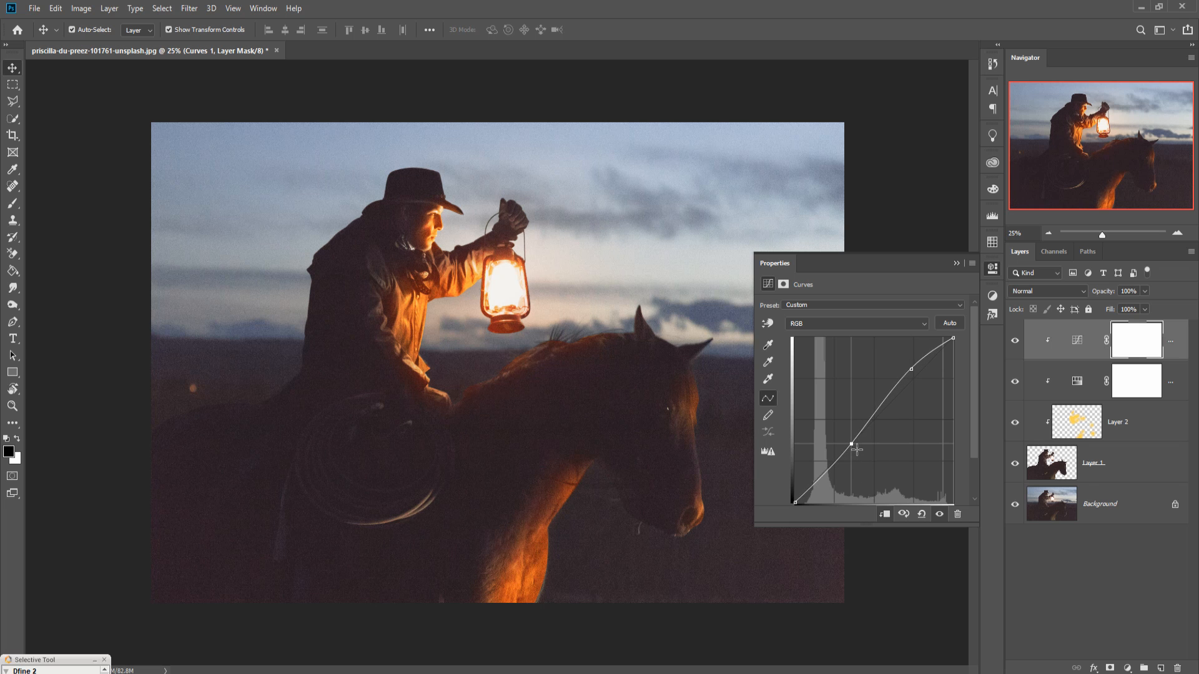
left_click_drag(852, 447, 846, 464)
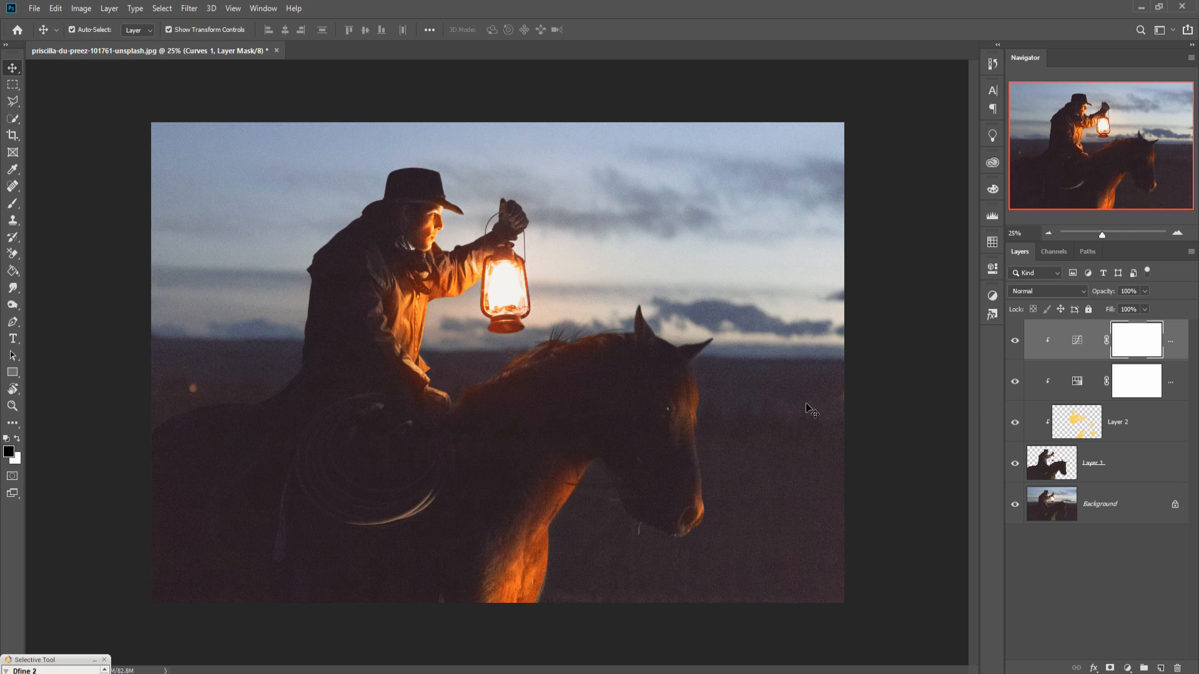
- Add Layer 3 beneath the cutout and paint soft black at about 17% brush opacity to darken the surroundings
left_click(1099, 503)
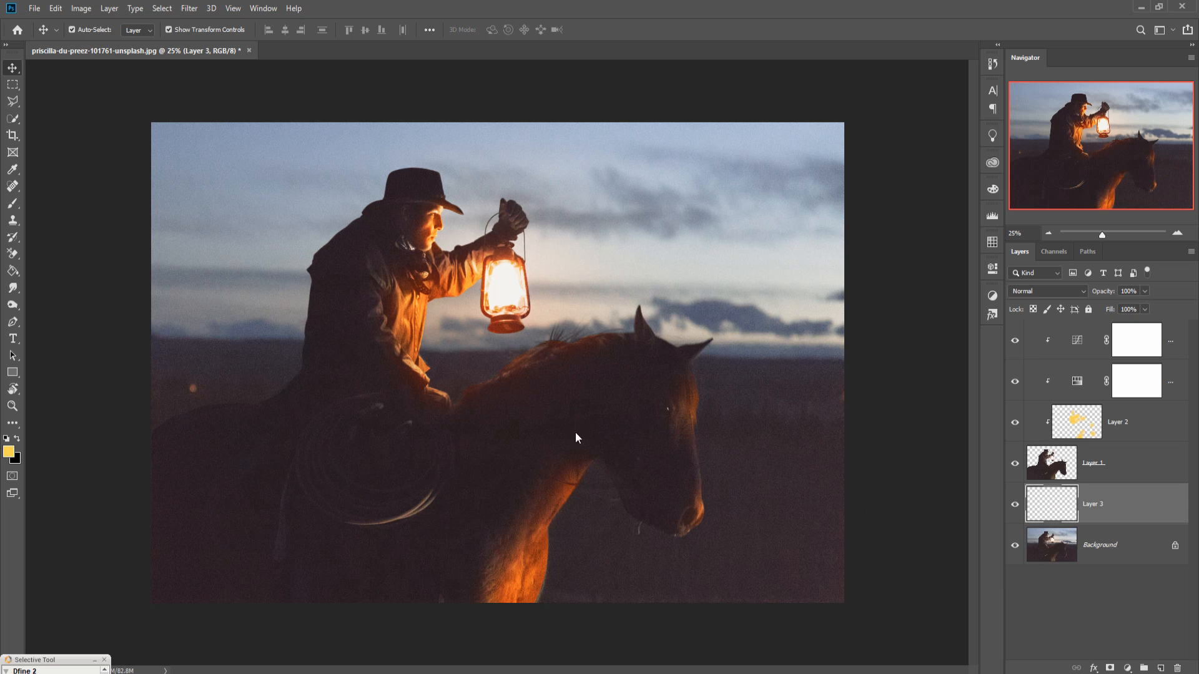
left_click(10, 202)
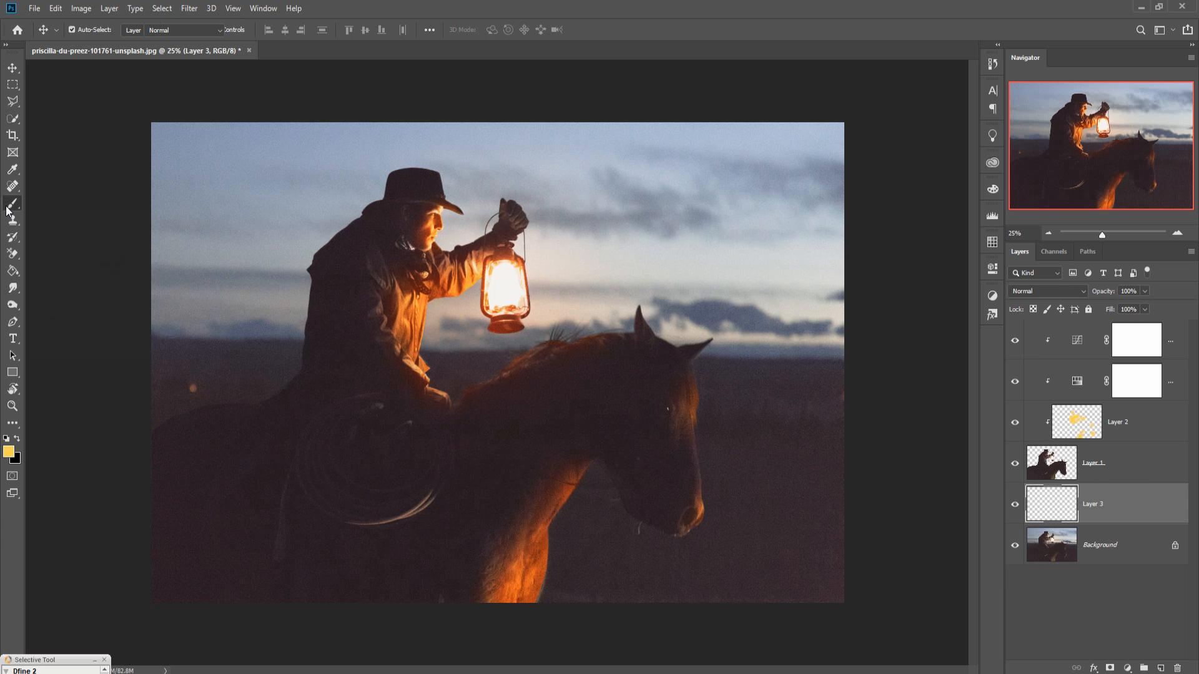
left_click(9, 200)
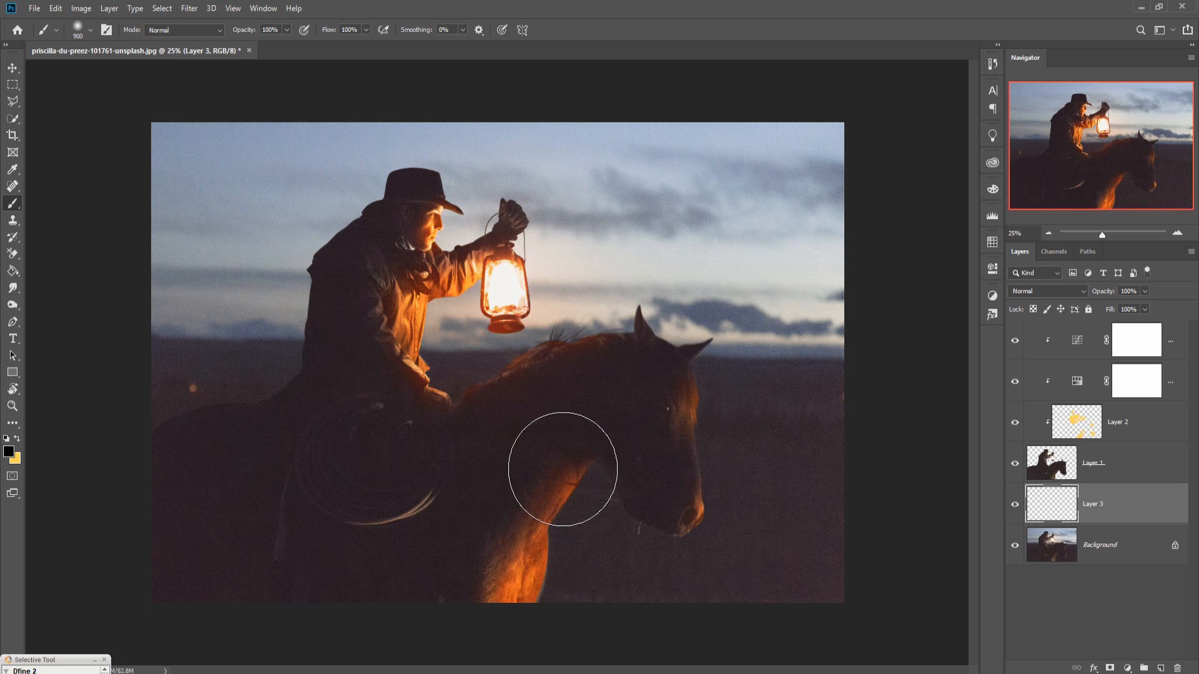
mouse_move(385, 453)
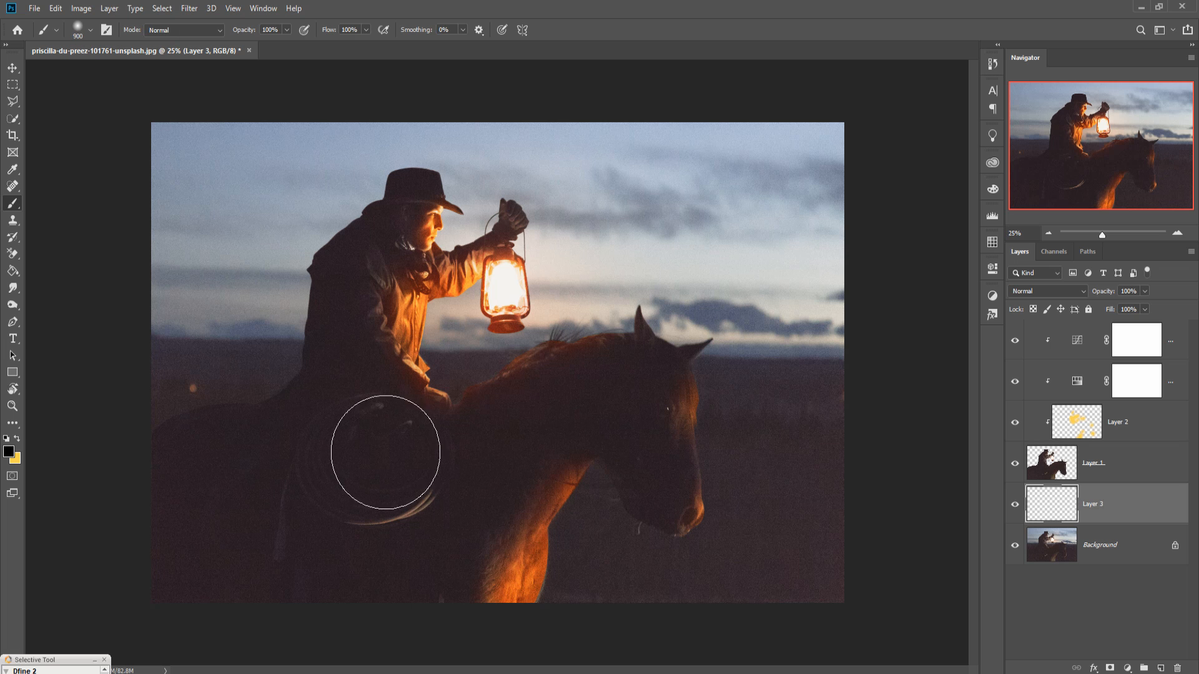
mouse_move(291, 30)
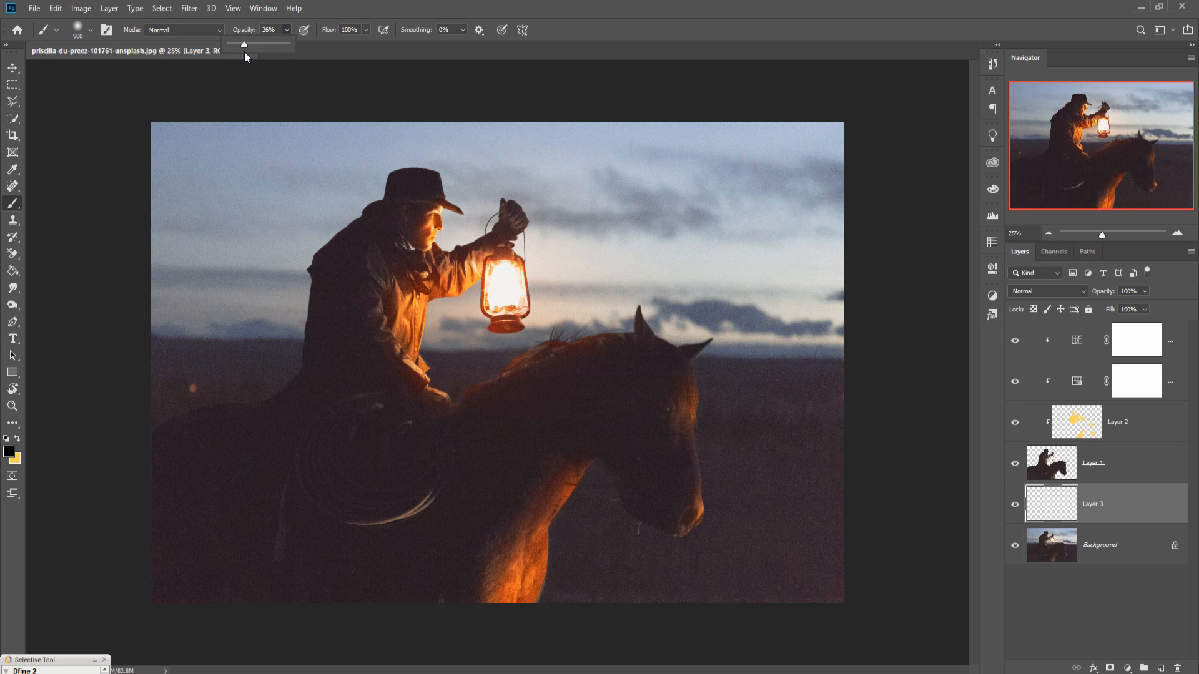
left_click_drag(244, 44, 237, 44)
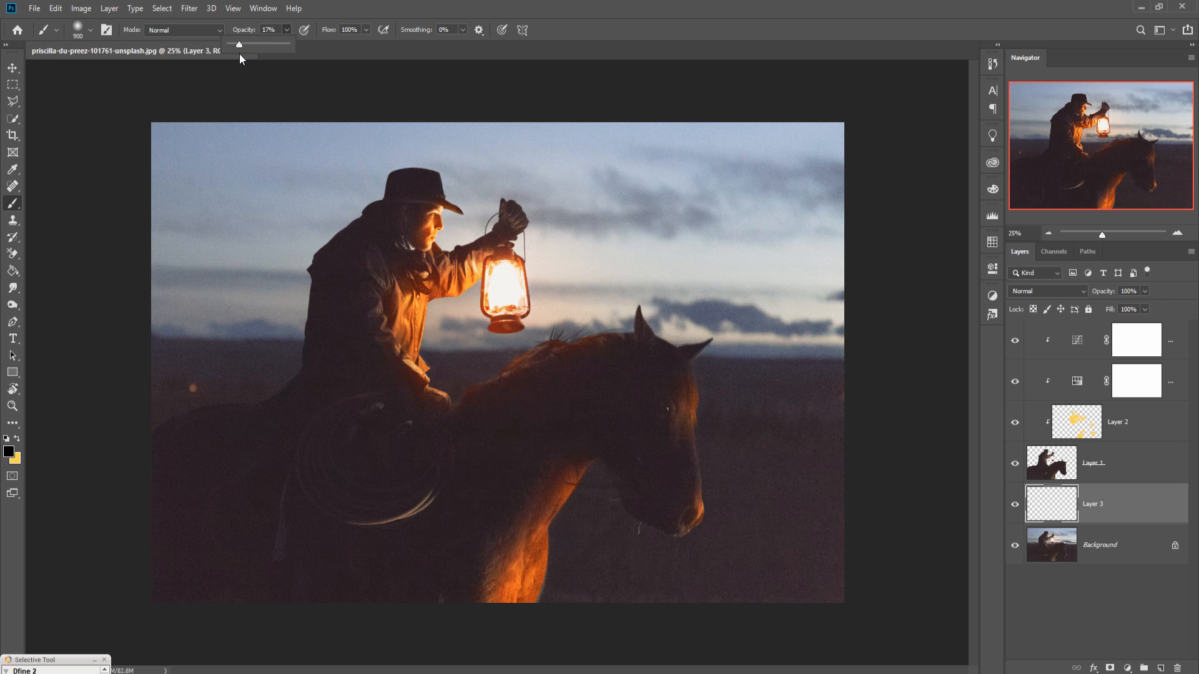
mouse_move(388, 420)
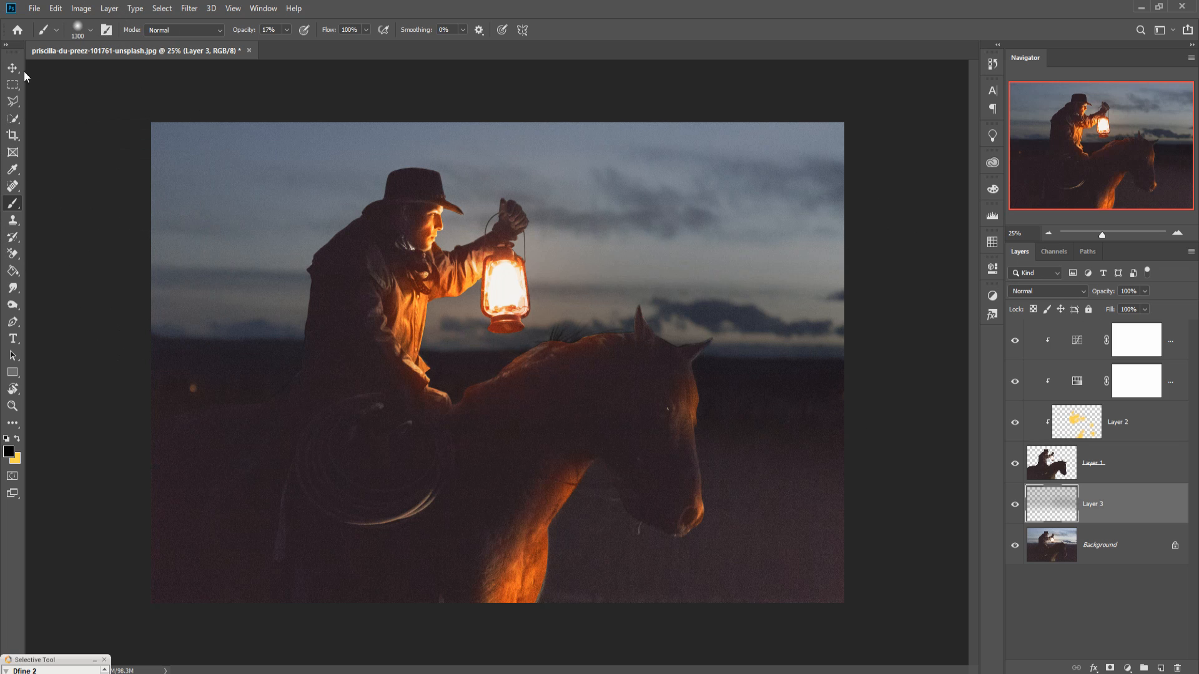
left_click(9, 66)
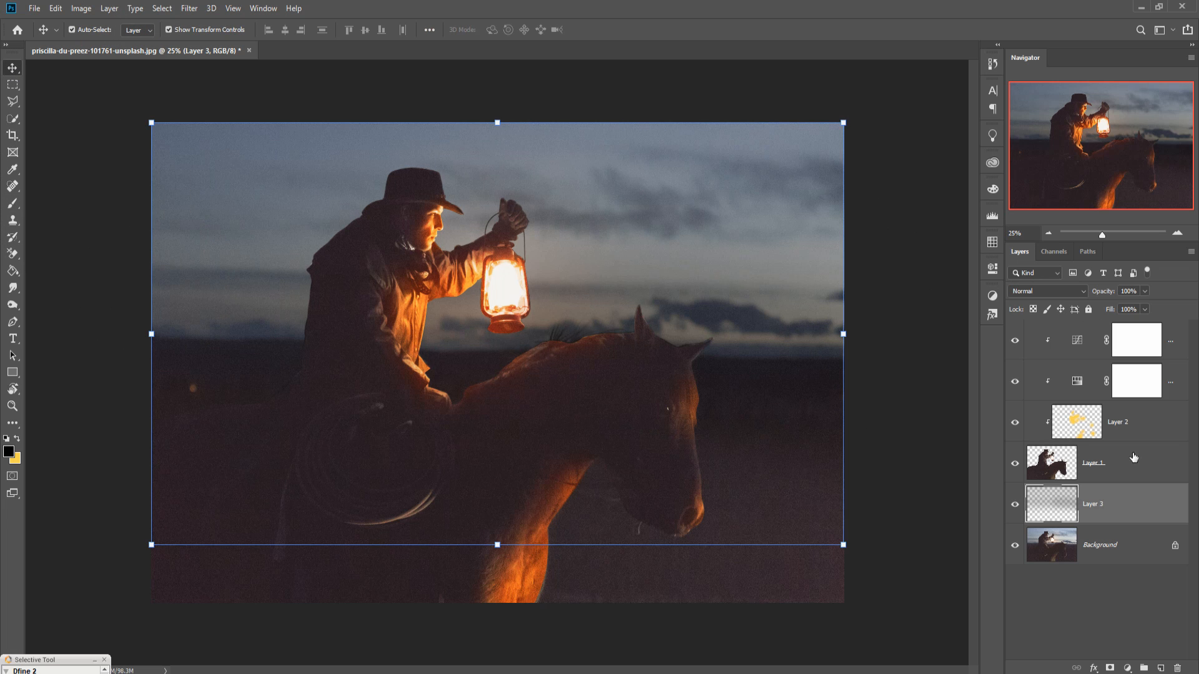
- Add a layer mask to the cowboy Layer 1, ready to paint along the horse's back
left_click(1094, 462)
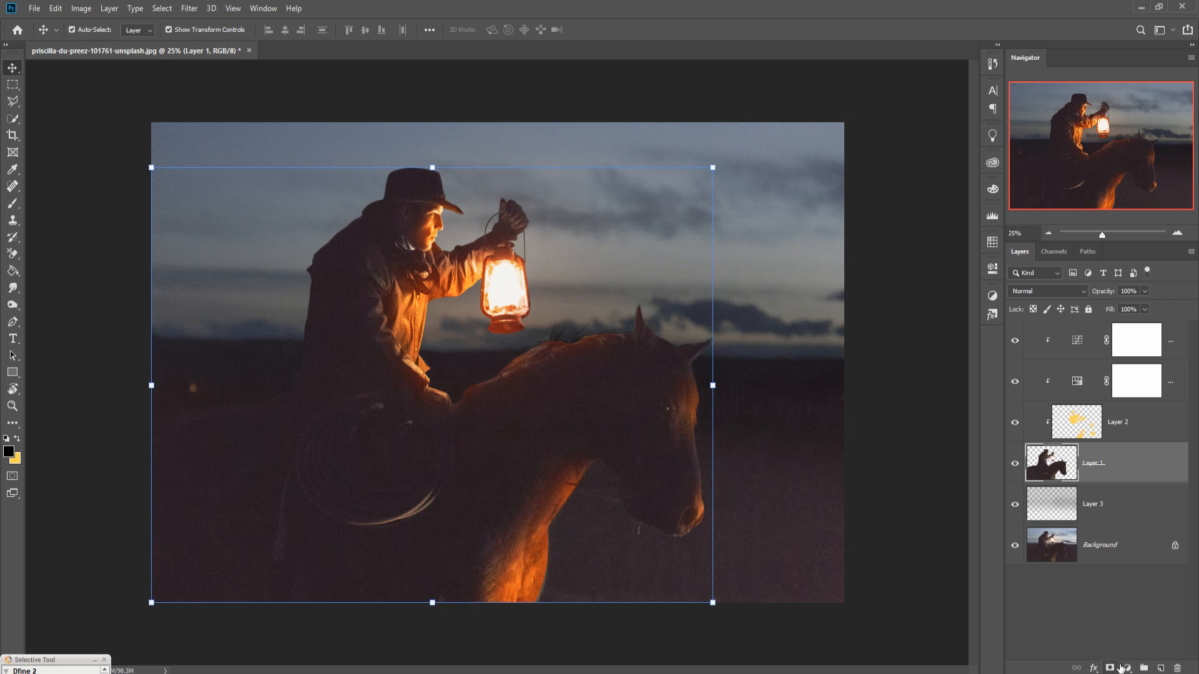
left_click(1114, 667)
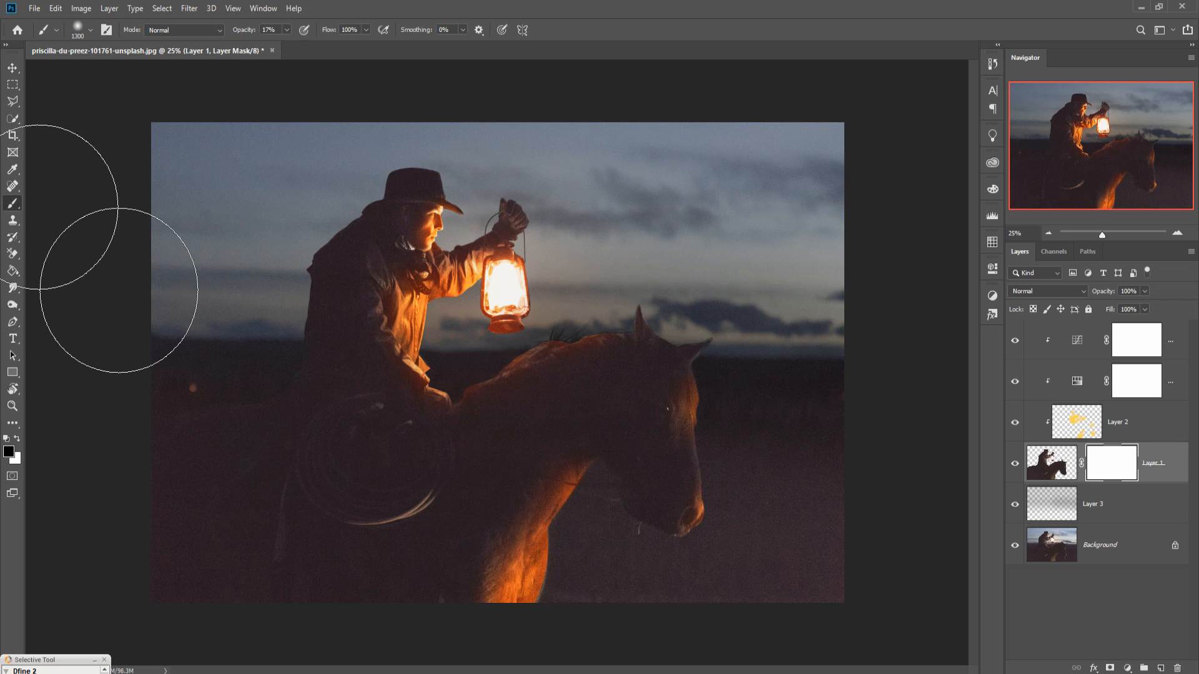
mouse_move(440, 165)
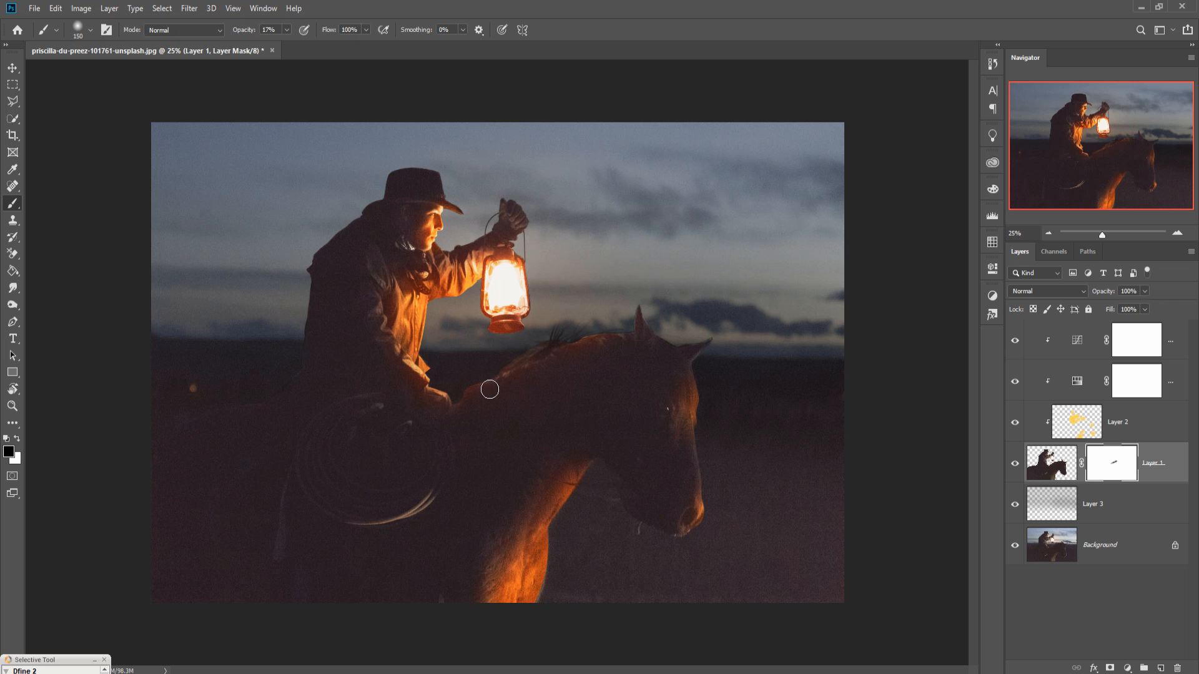
mouse_move(472, 416)
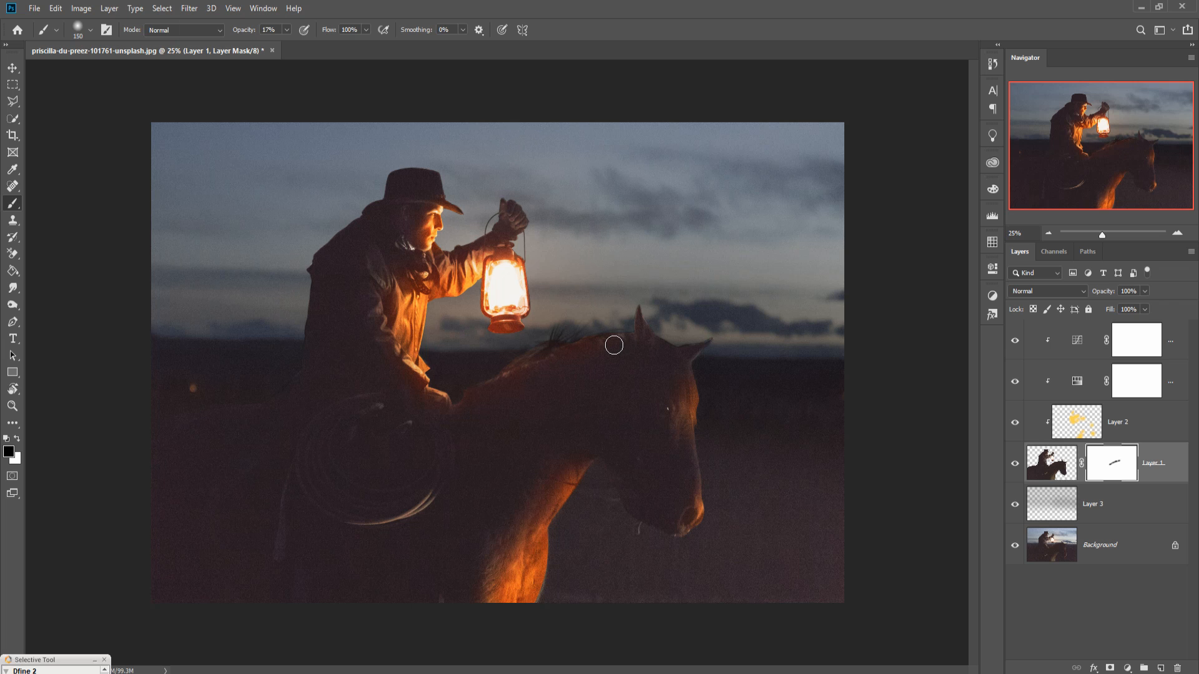
mouse_move(607, 345)
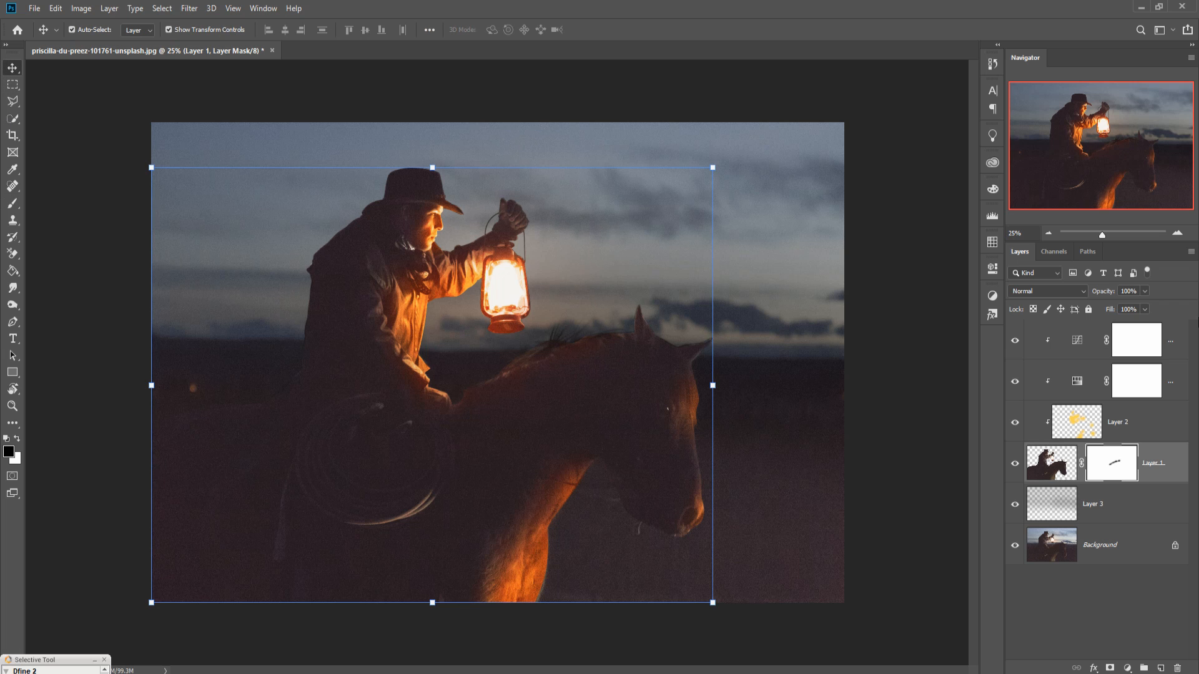
- Stamp the visible image into a new top Layer 4 and duplicate it as Layer 4 copy
left_click(1137, 339)
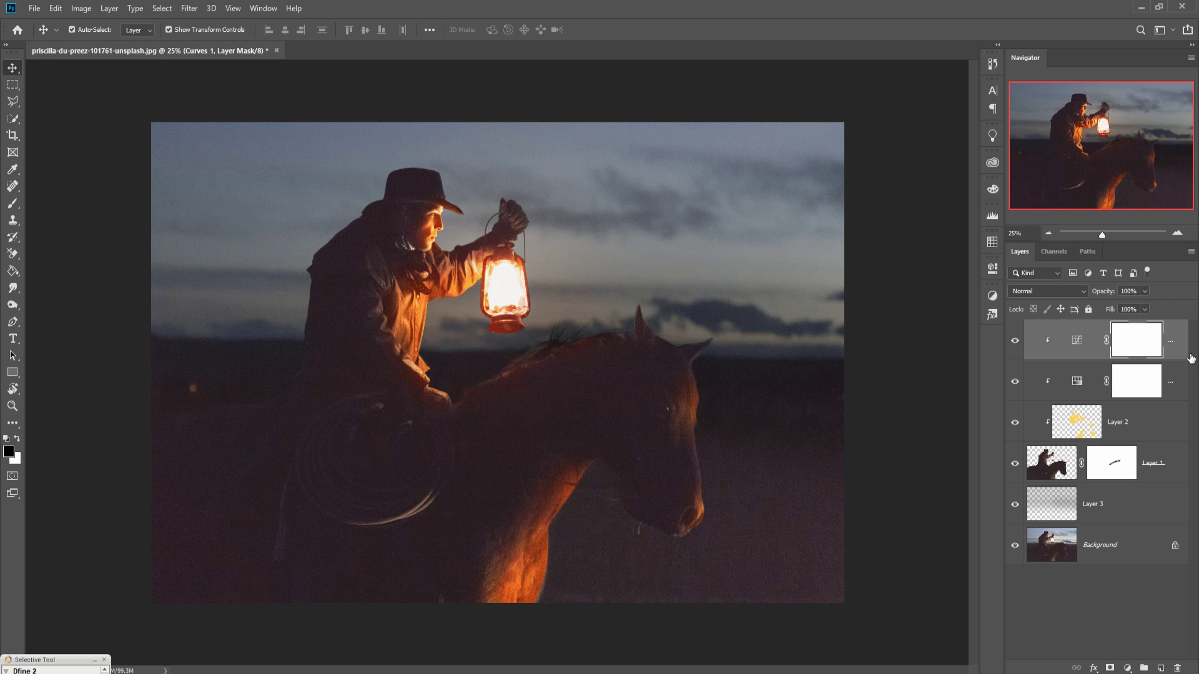
left_click(72, 30)
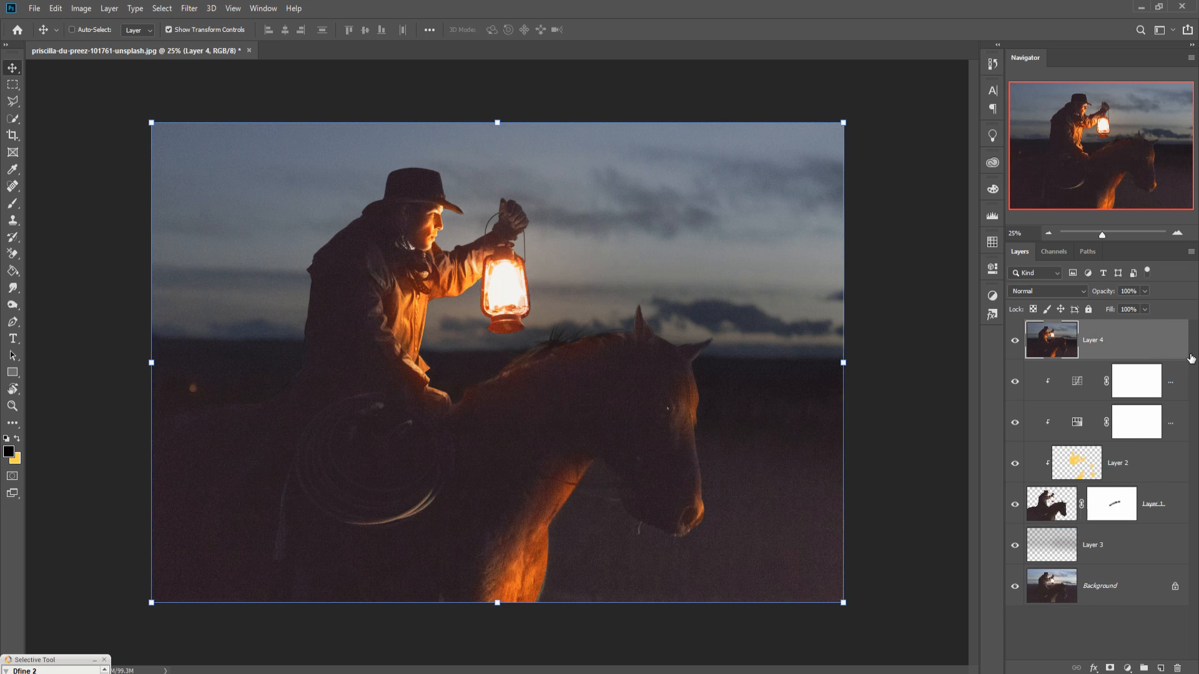
mouse_move(1126, 350)
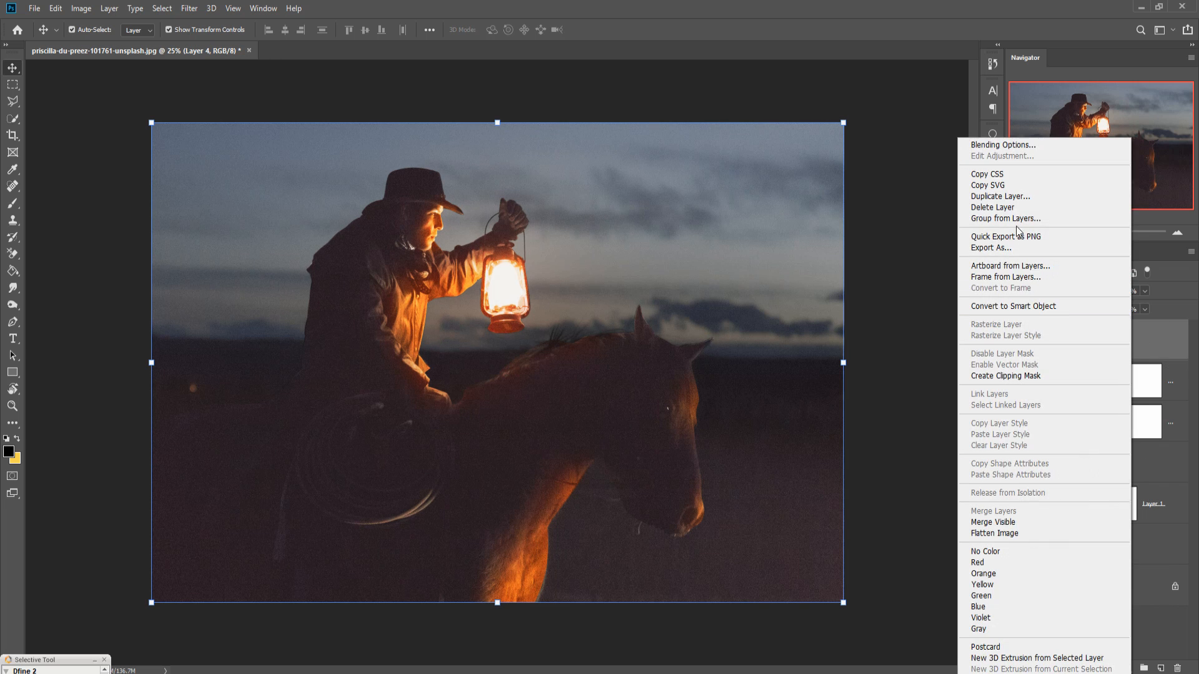
left_click(1000, 196)
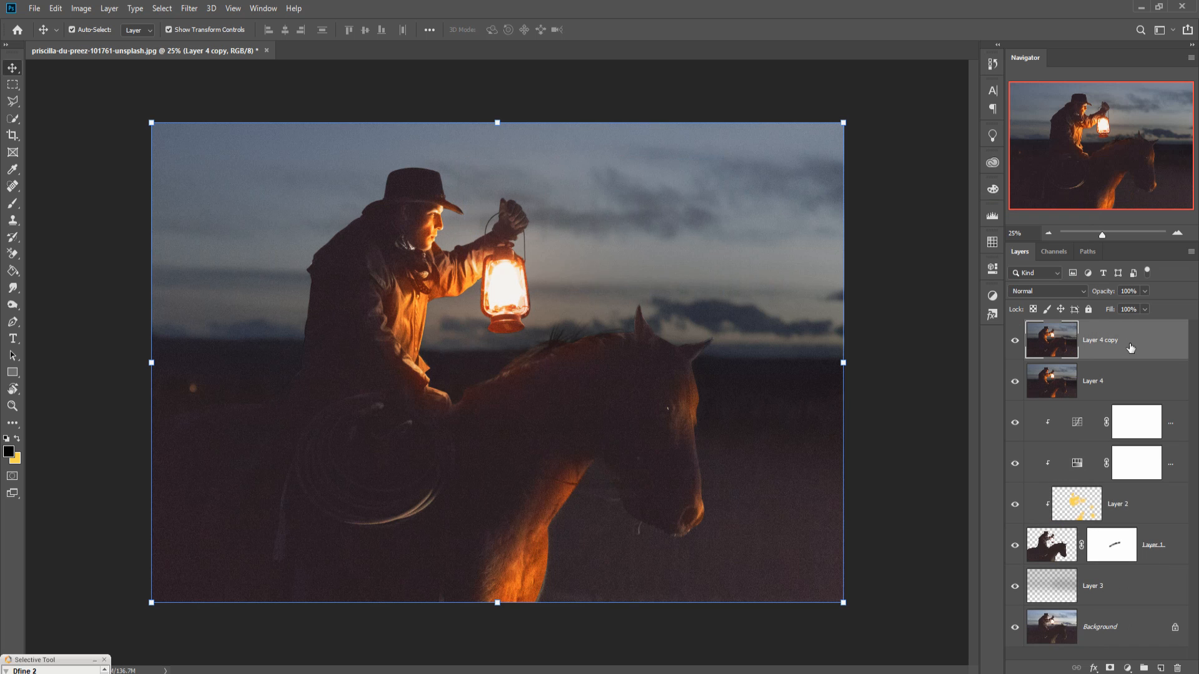
left_click(193, 8)
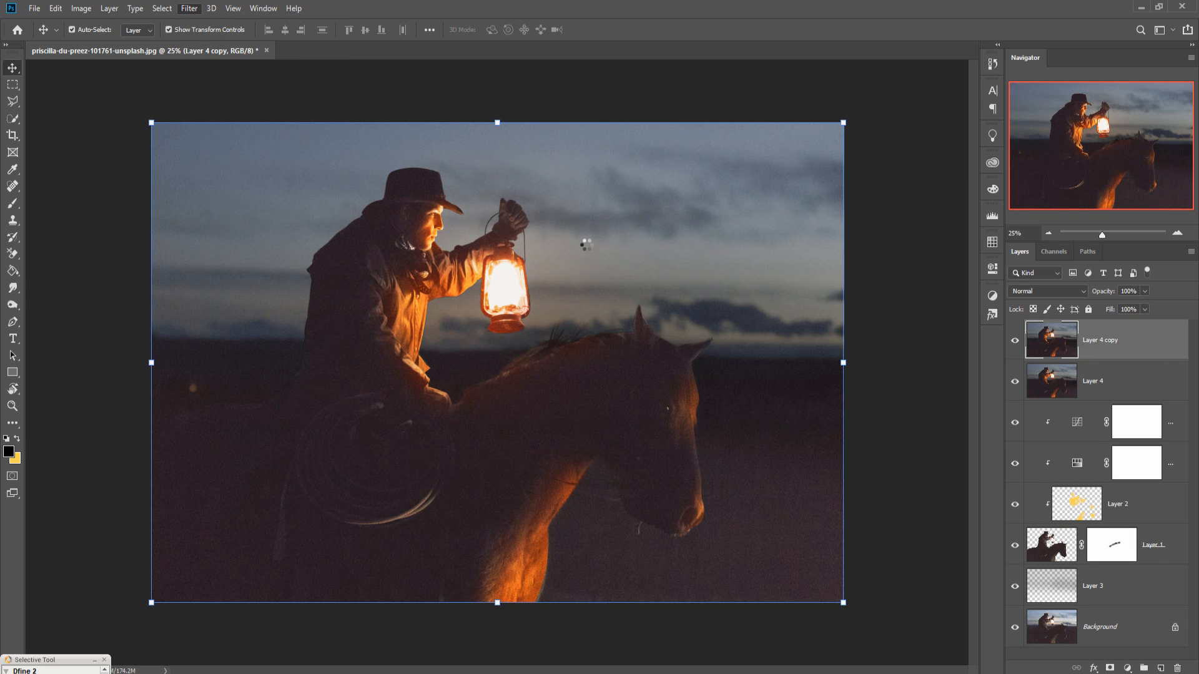
- In Camera Raw on Layer 4 copy, raise Highlights to +19 and Whites to +13
left_click(187, 7)
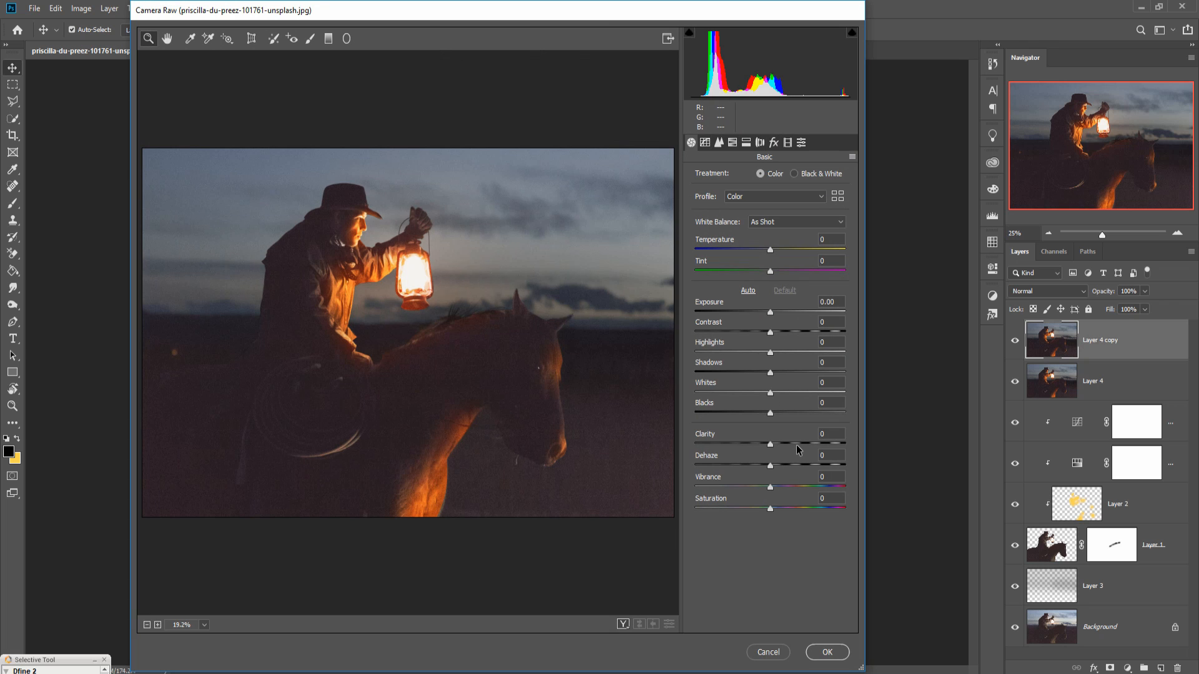
mouse_move(772, 354)
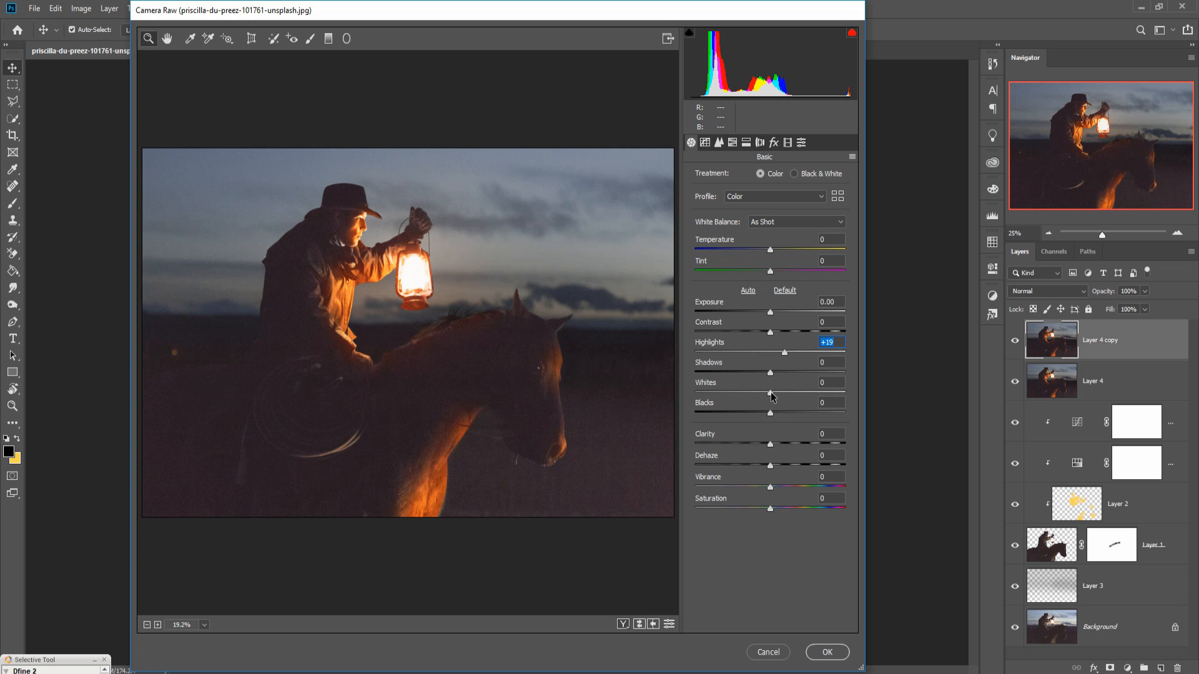
left_click(831, 382)
type("+13")
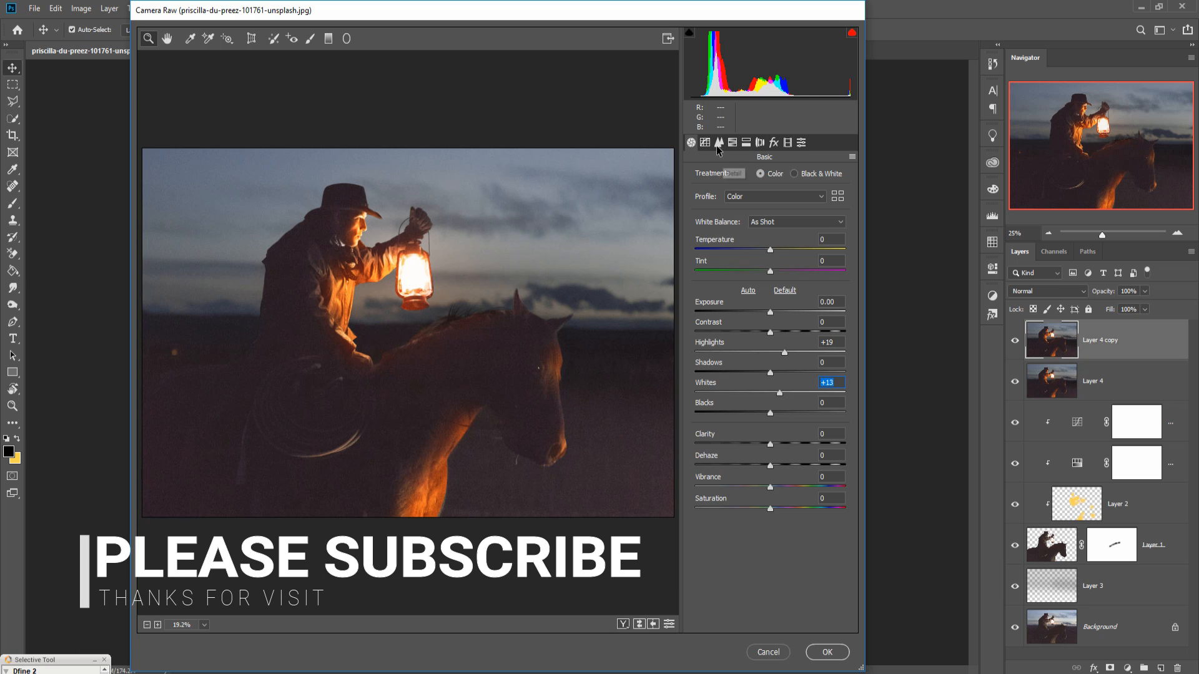
left_click(704, 142)
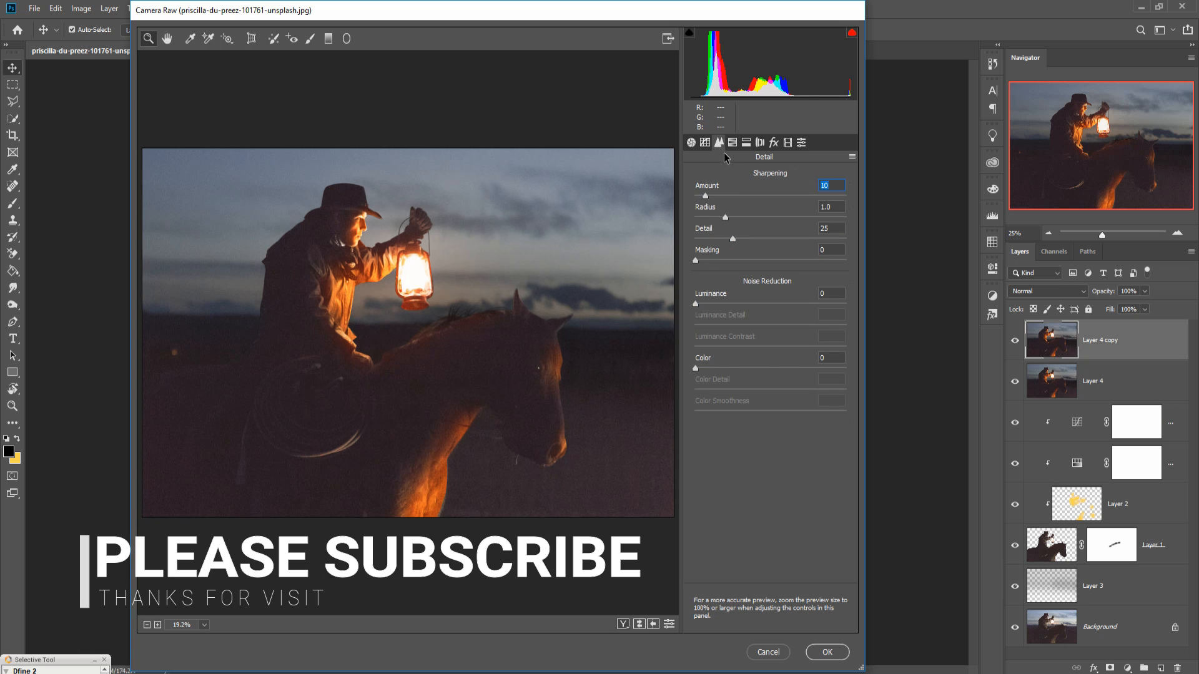
- Set the parametric tone curve to Highlights +16, Lights +15, Shadows -9 and commit Camera Raw
left_click(732, 142)
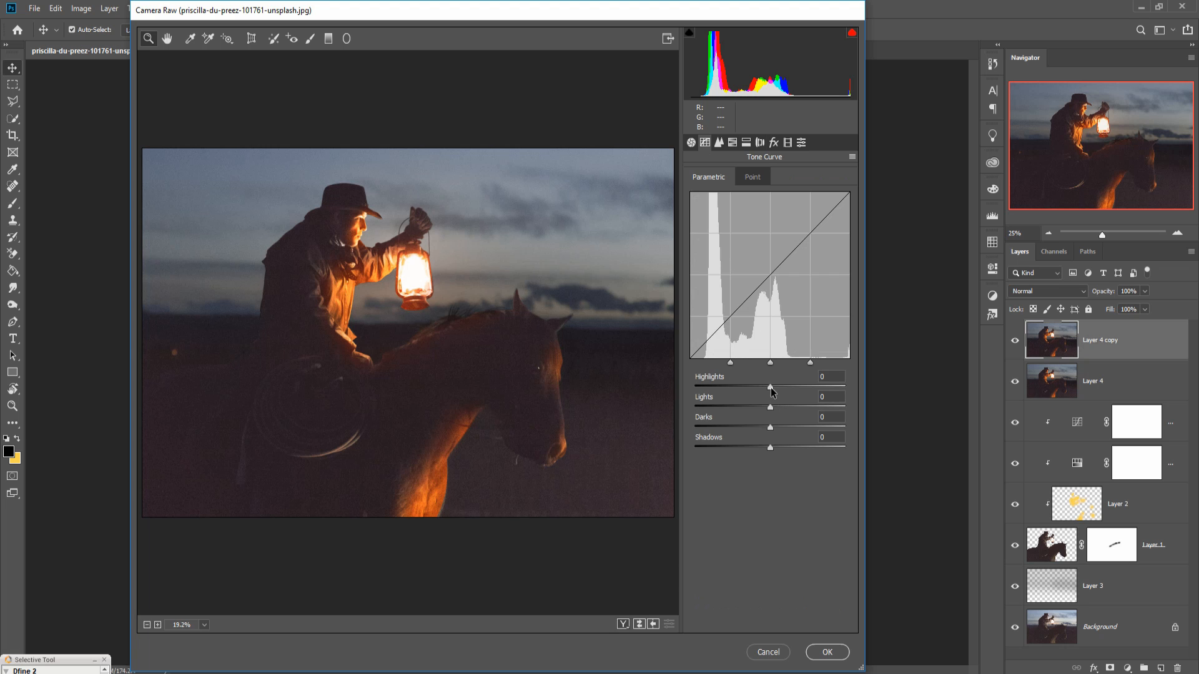
left_click_drag(771, 407, 786, 408)
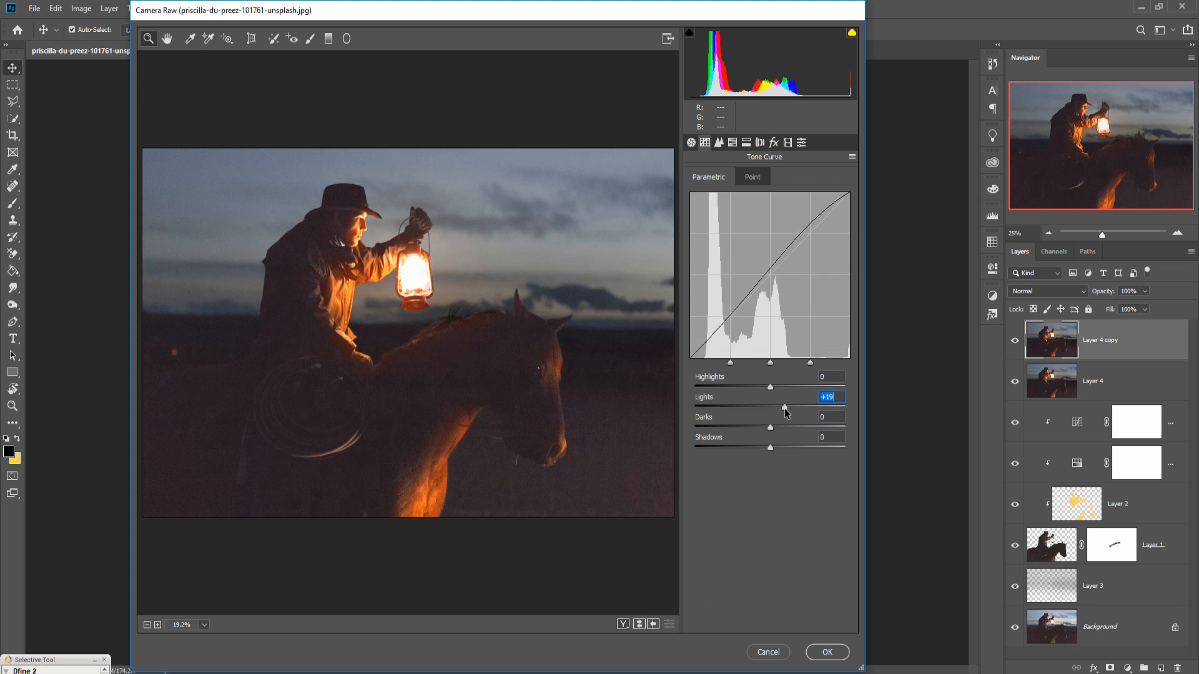
left_click_drag(786, 409, 782, 408)
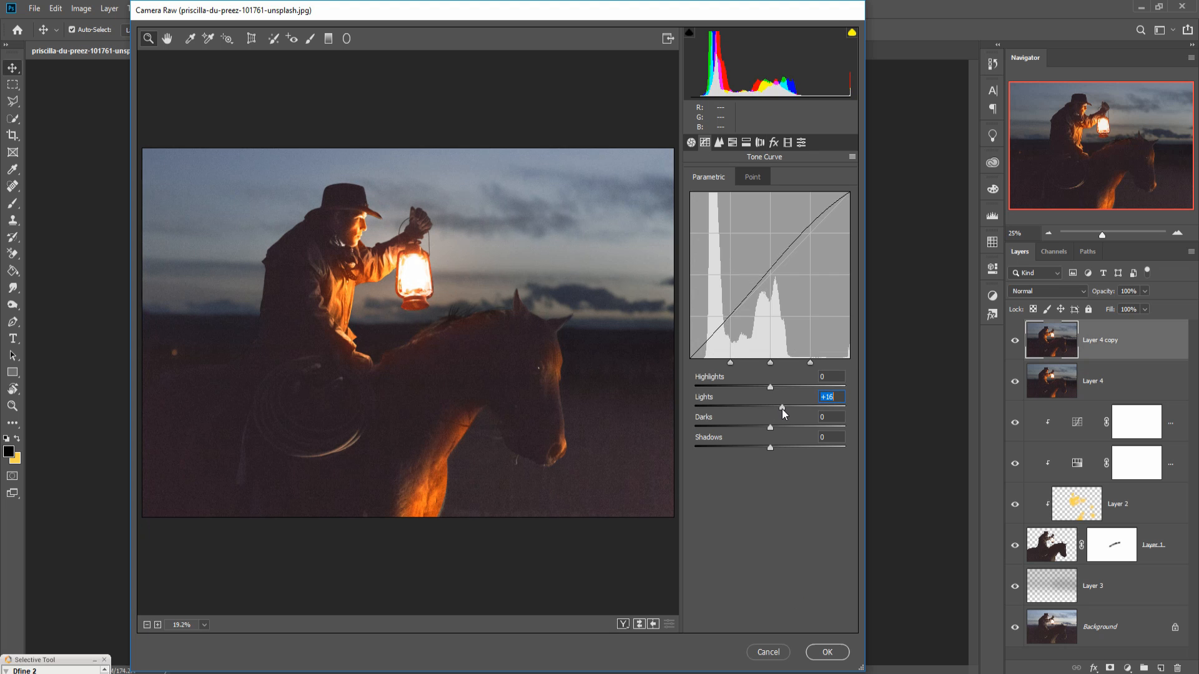
left_click_drag(781, 407, 770, 387)
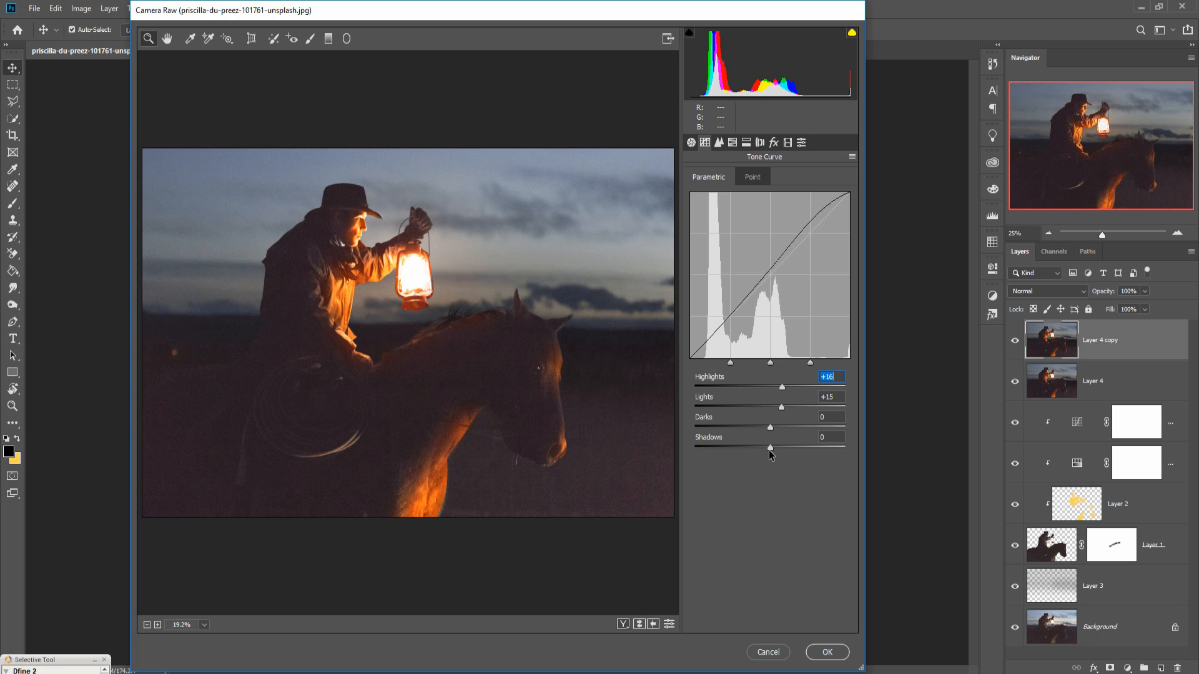
left_click_drag(770, 448, 762, 447)
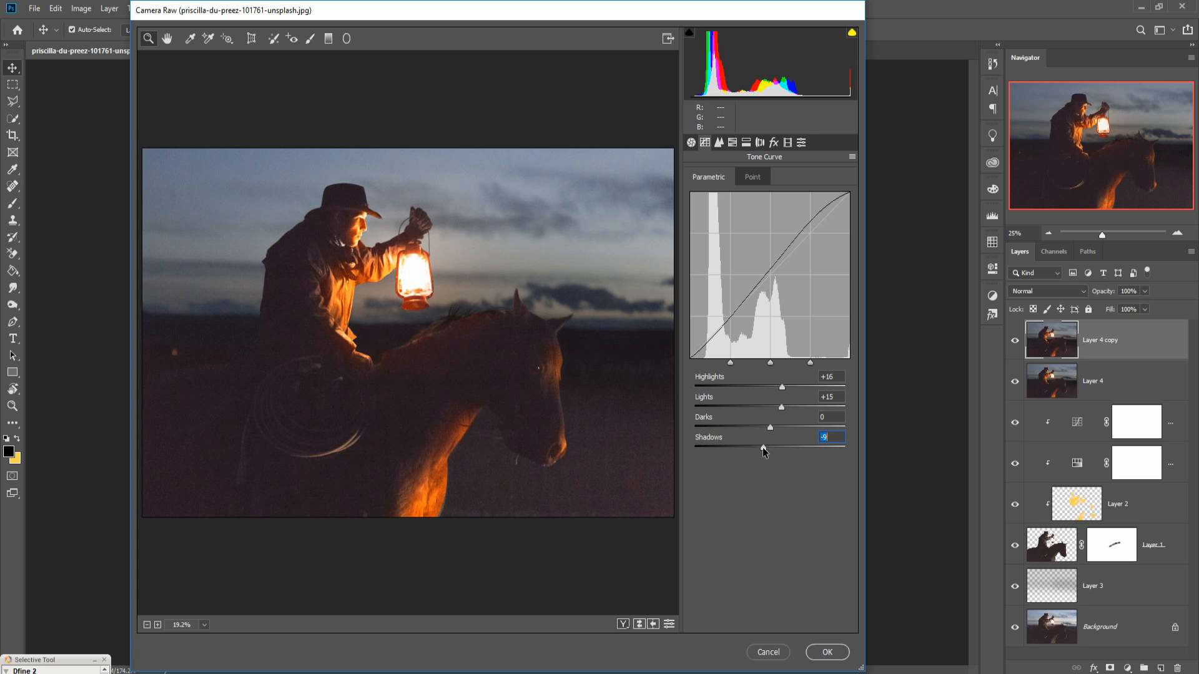
mouse_move(771, 431)
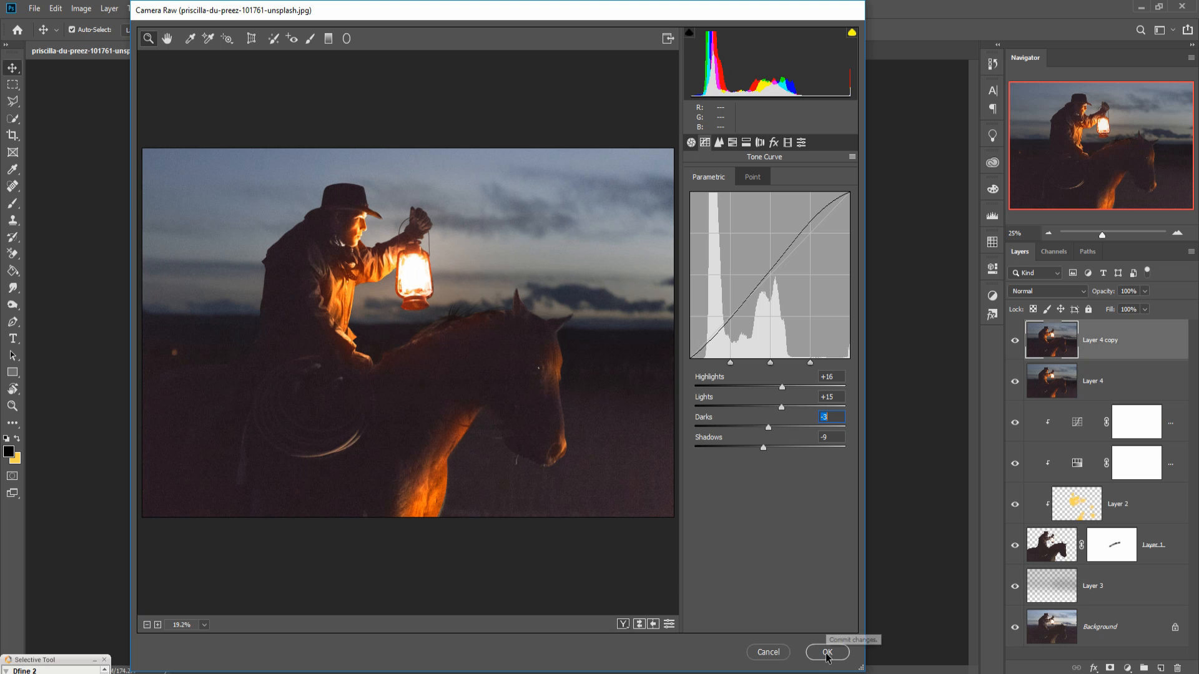
left_click(827, 670)
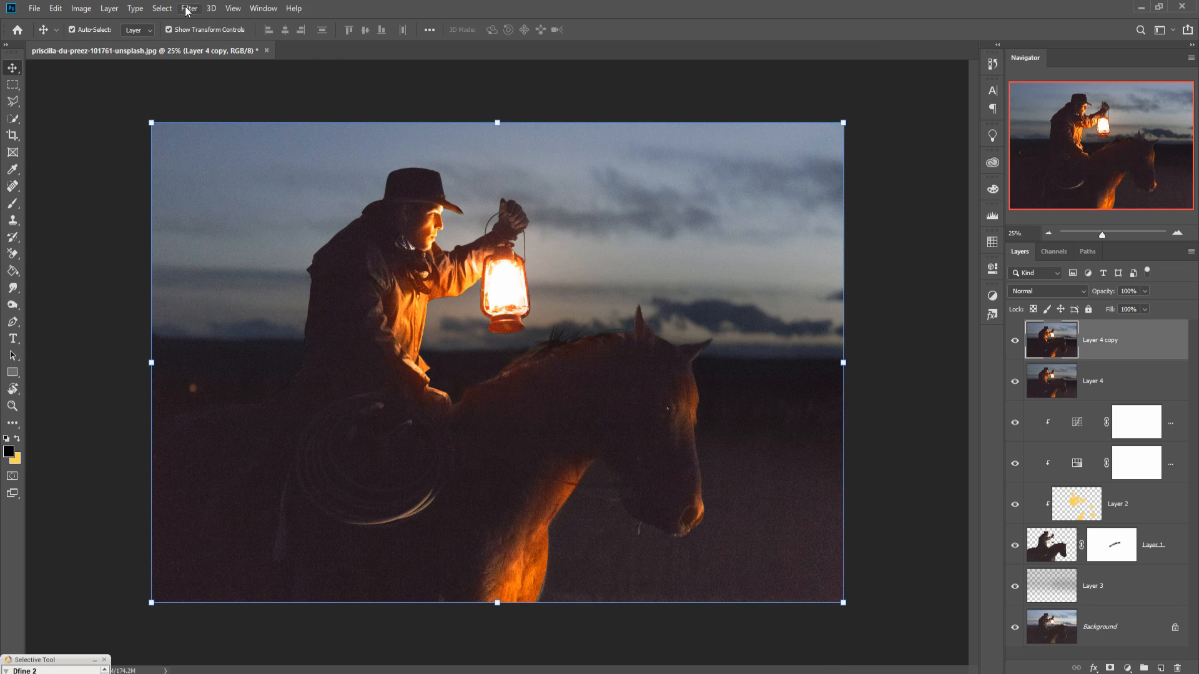
- Launch Color Efex Pro 4 from the Nik Collection filters on Layer 4 copy
left_click(193, 8)
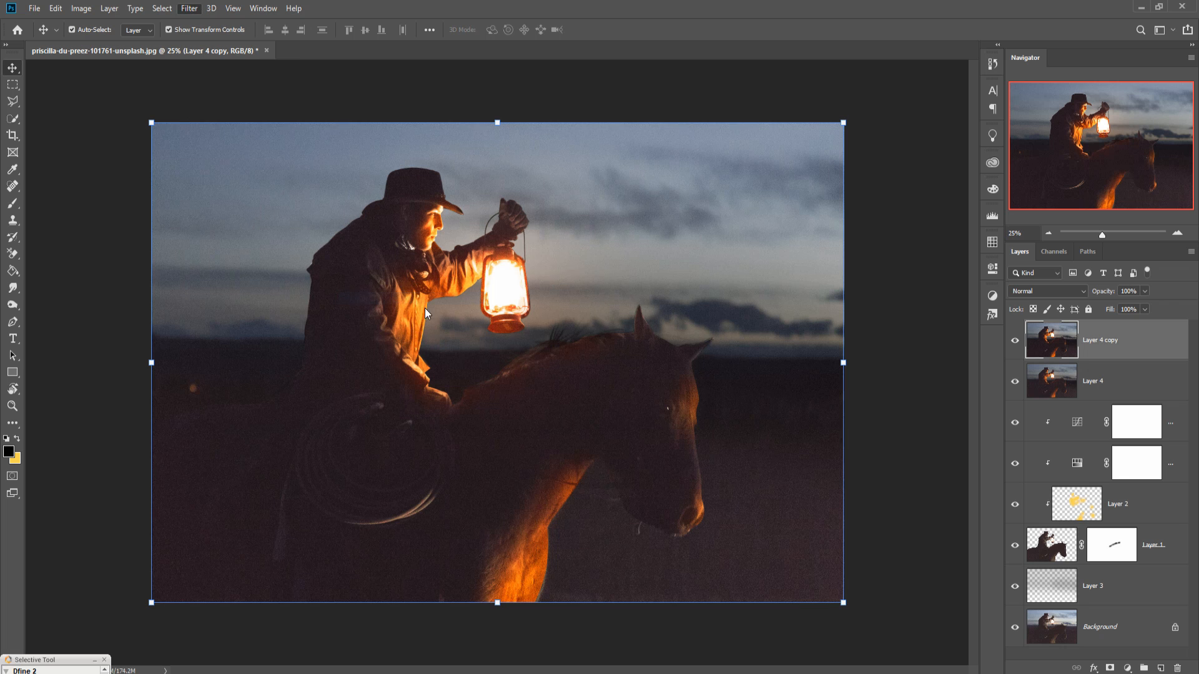
mouse_move(677, 282)
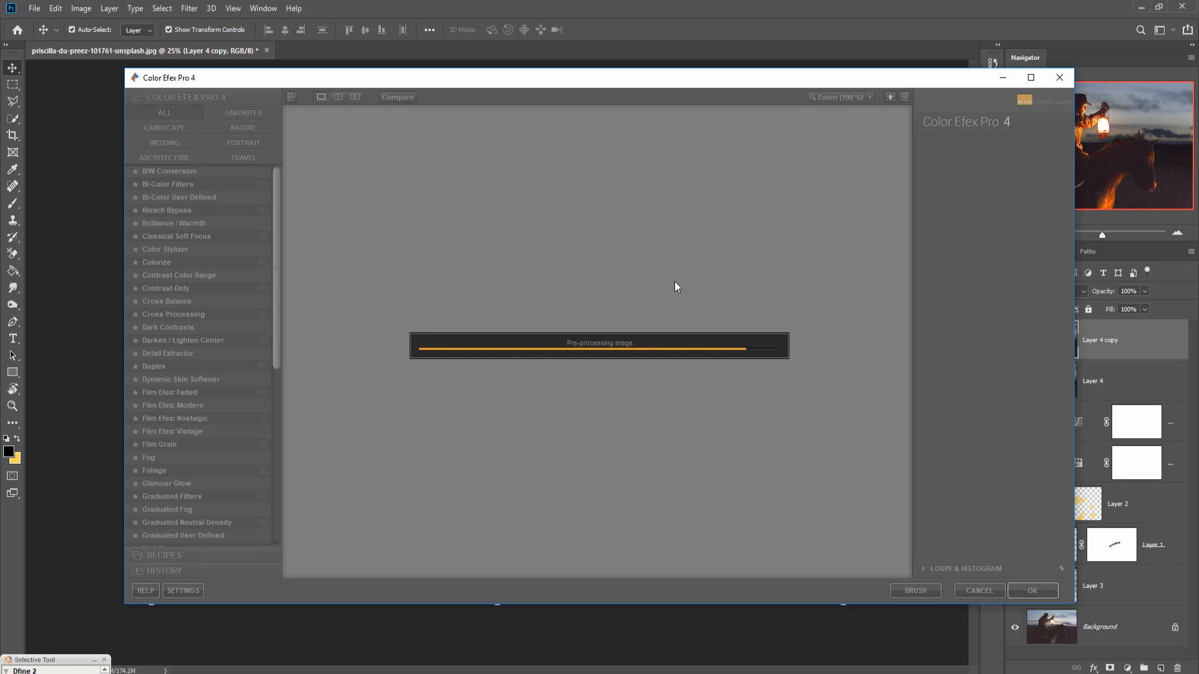
- Apply Cross Processing with shadows balance near 13% and strength 21%, creating a CEP 4 layer
left_click(172, 314)
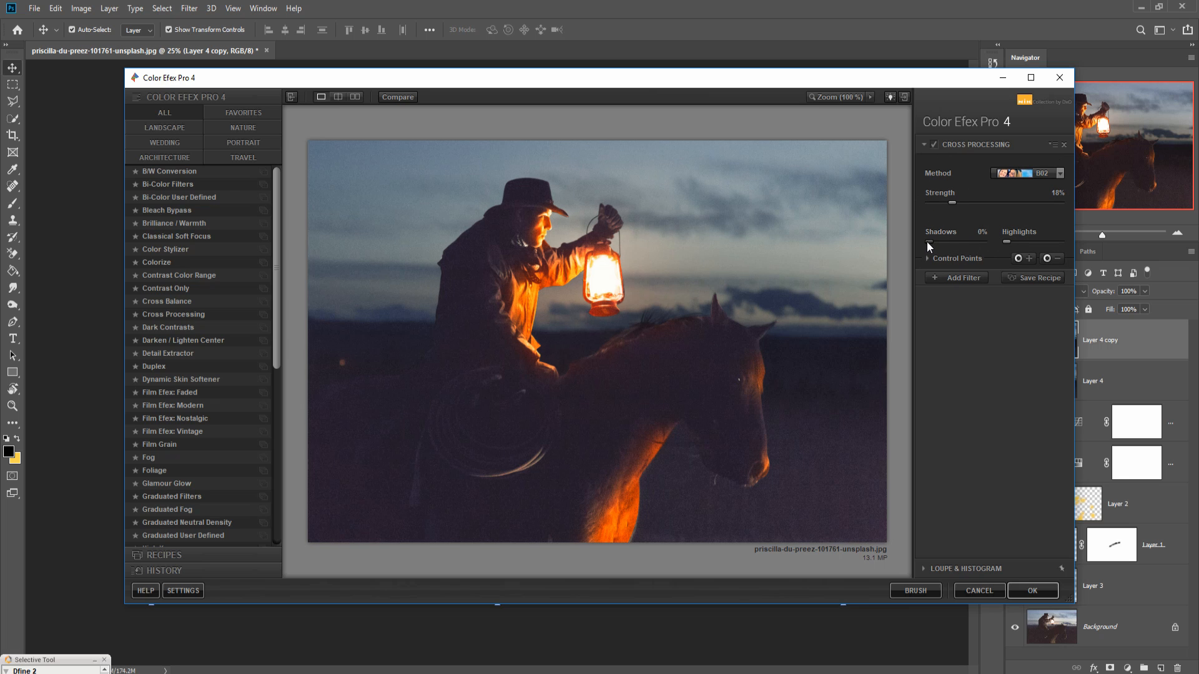
left_click_drag(928, 242, 944, 243)
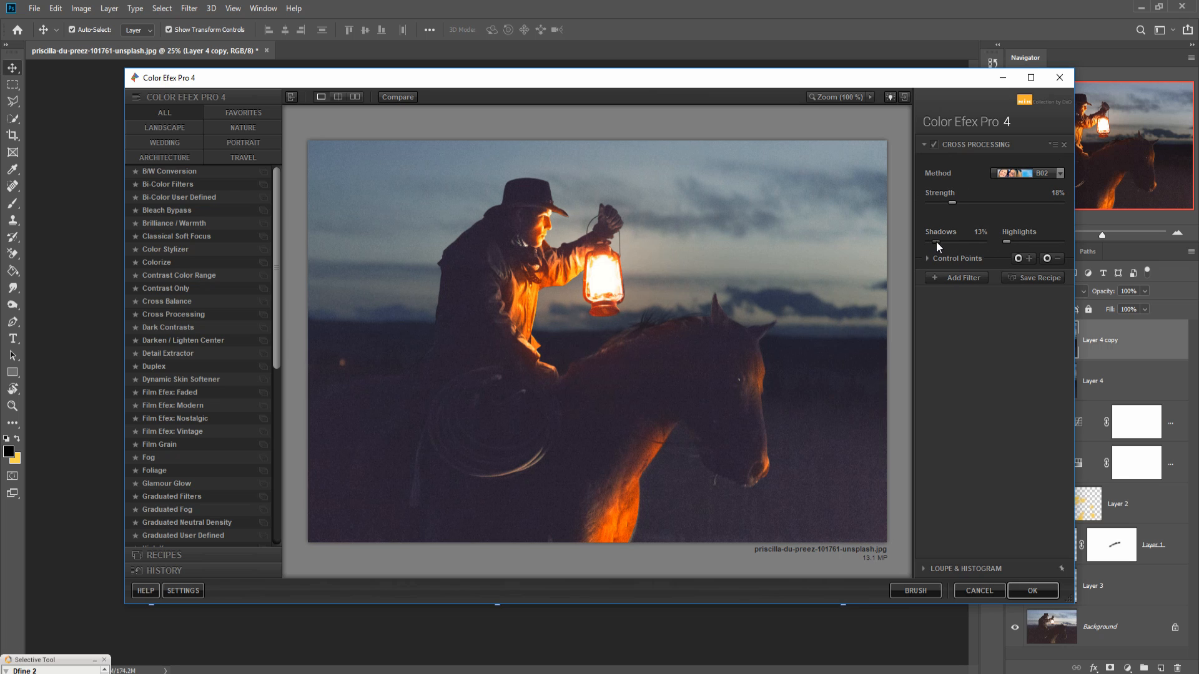
left_click_drag(941, 244, 963, 244)
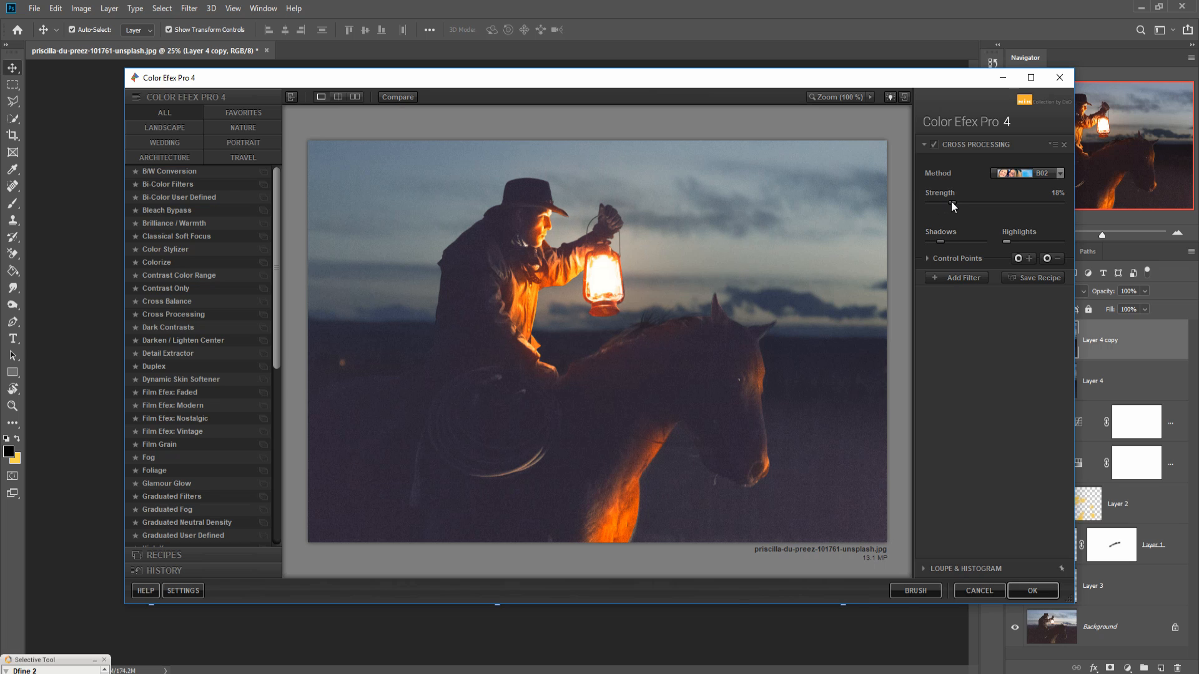
left_click_drag(953, 203, 958, 203)
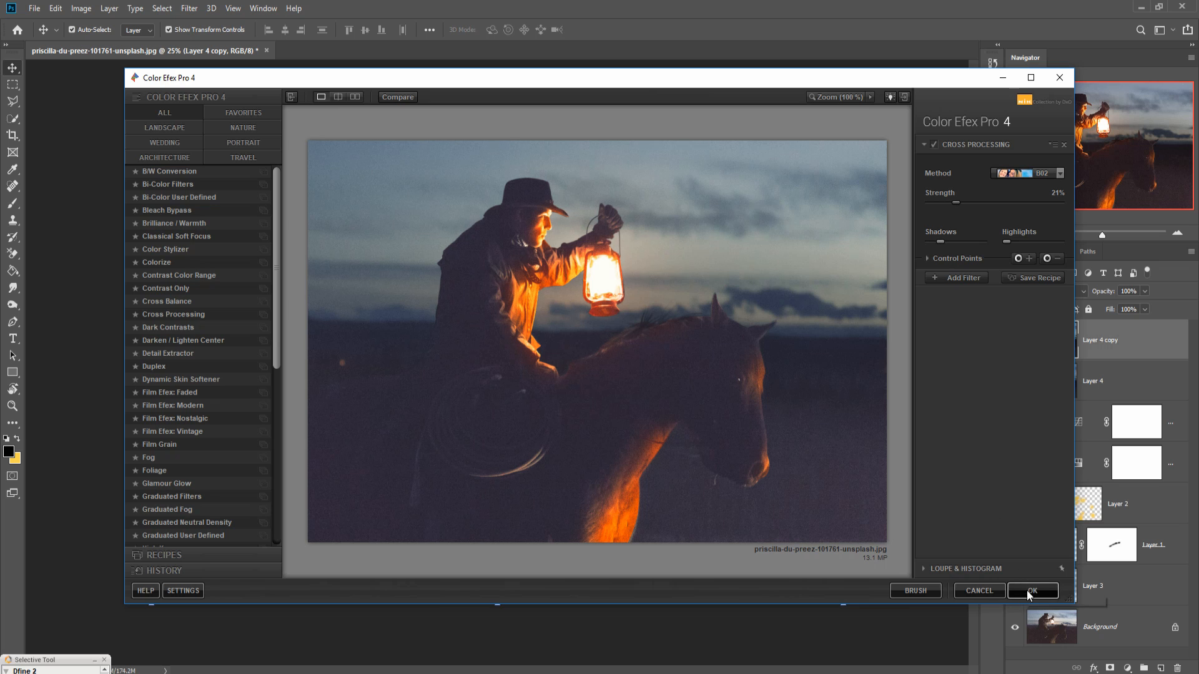
left_click(1032, 590)
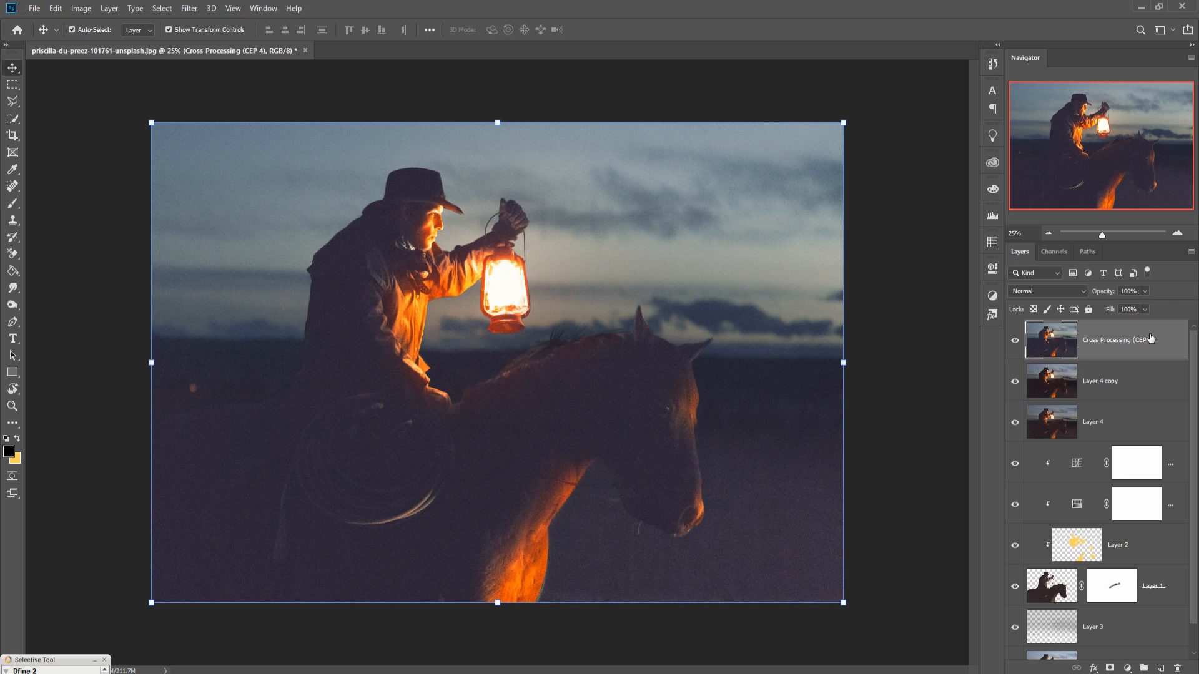
- Gather the Cross Processing layer down through Layer 3 into Group 1
left_click(1014, 340)
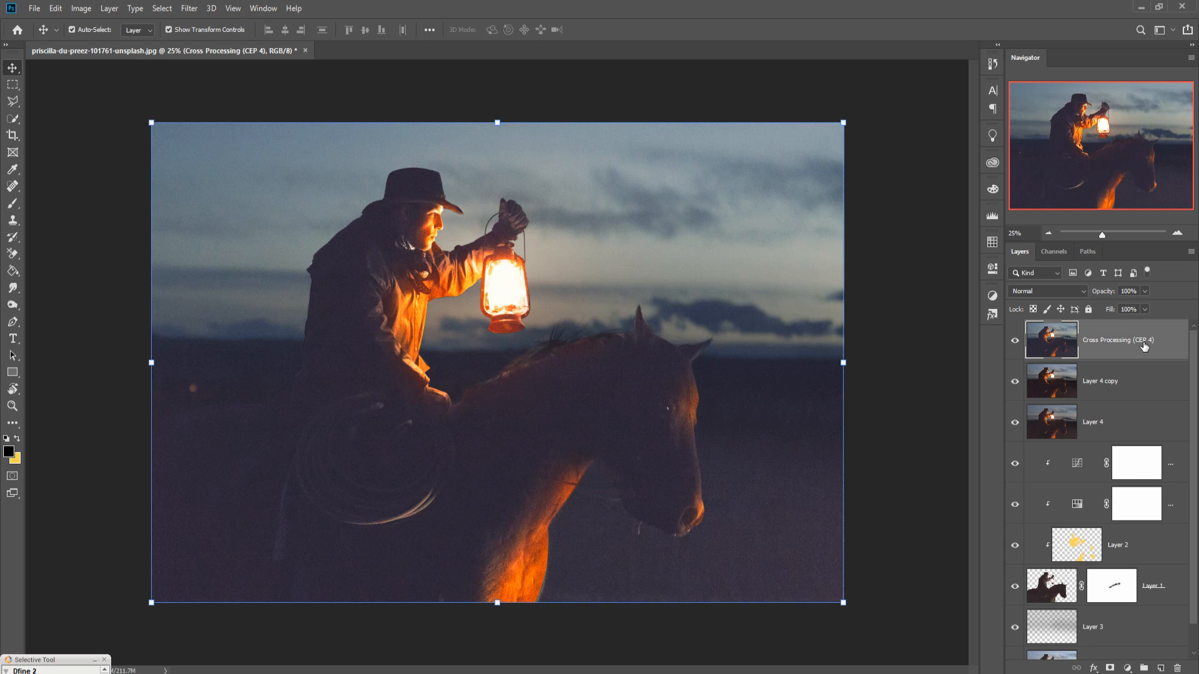
mouse_move(1144, 345)
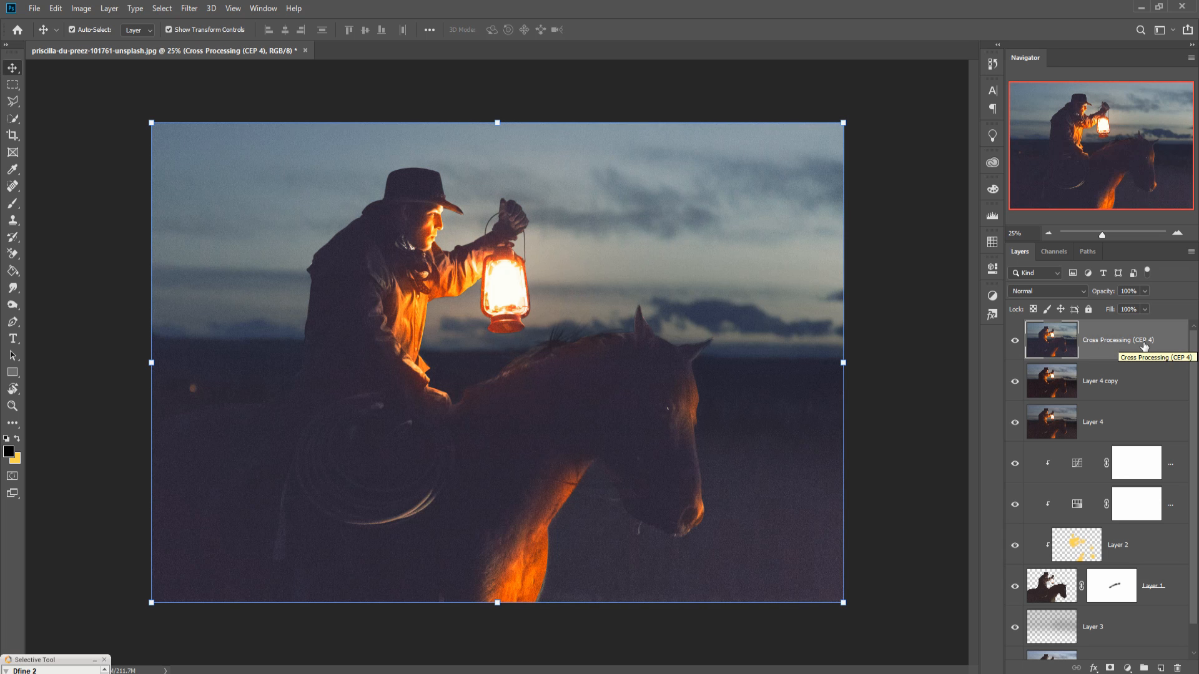
scroll("down", 3)
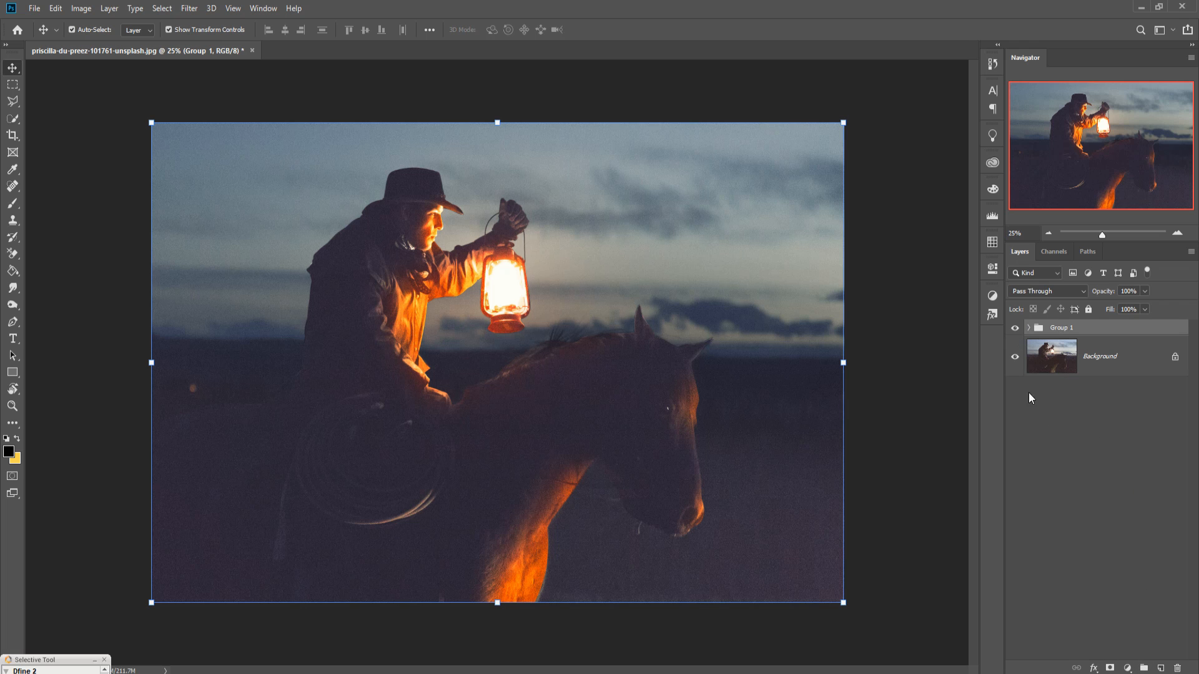
left_click(1014, 328)
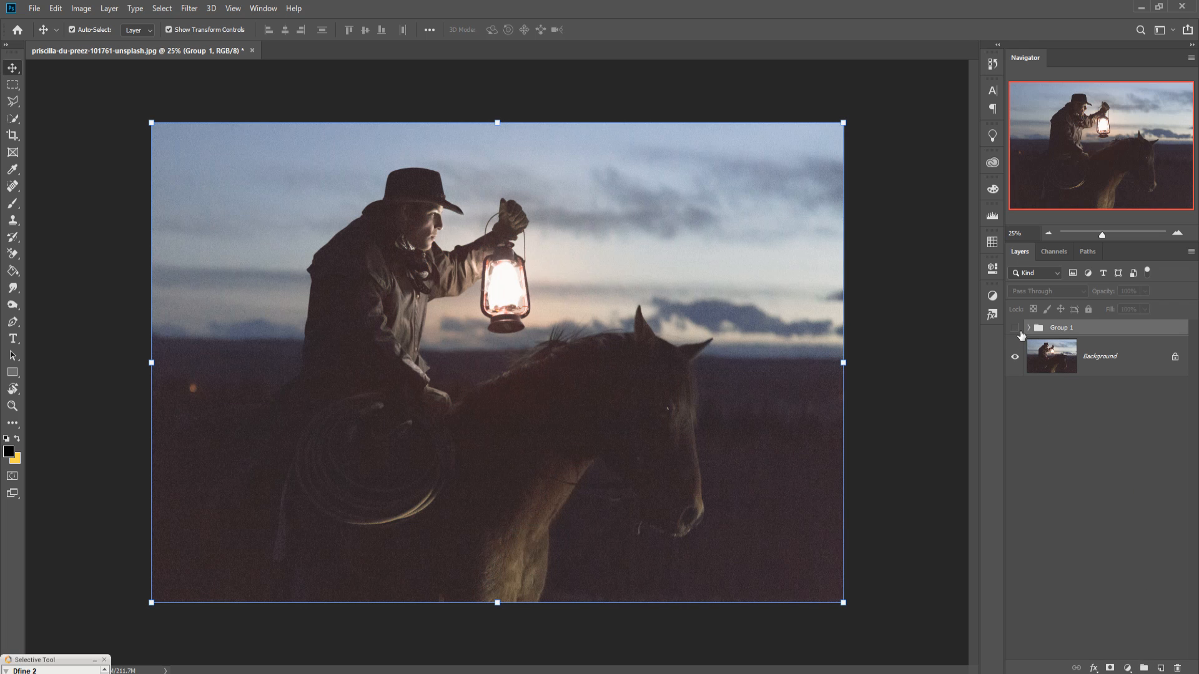
mouse_move(1014, 327)
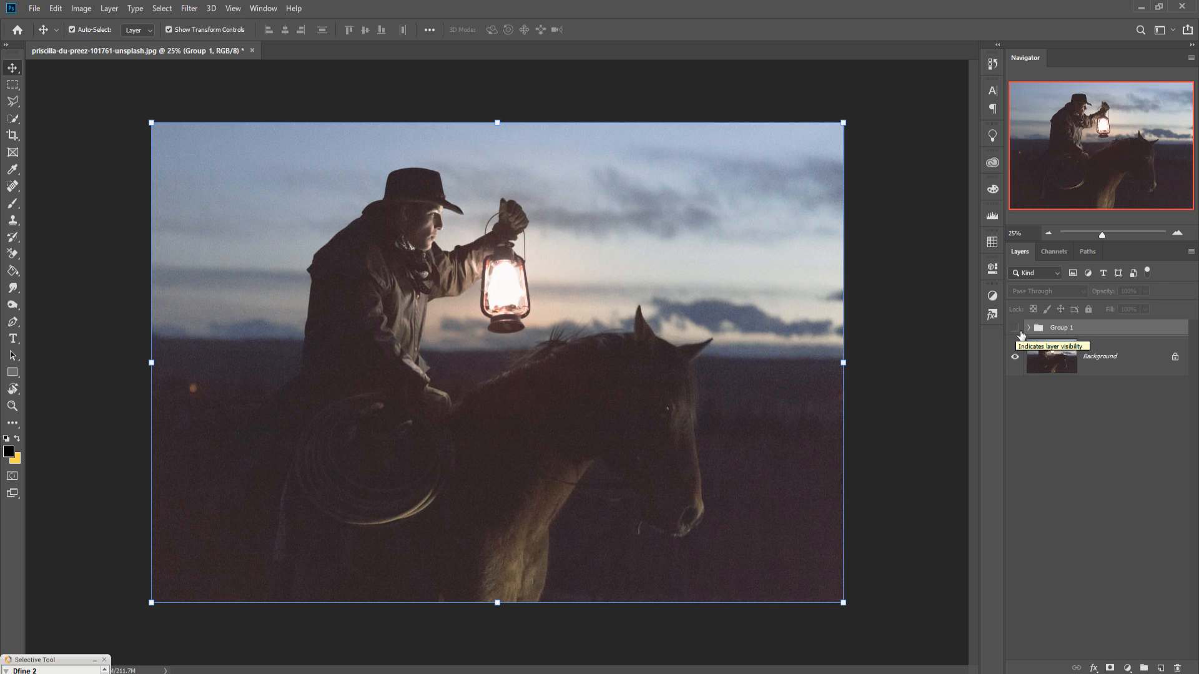
left_click(1015, 327)
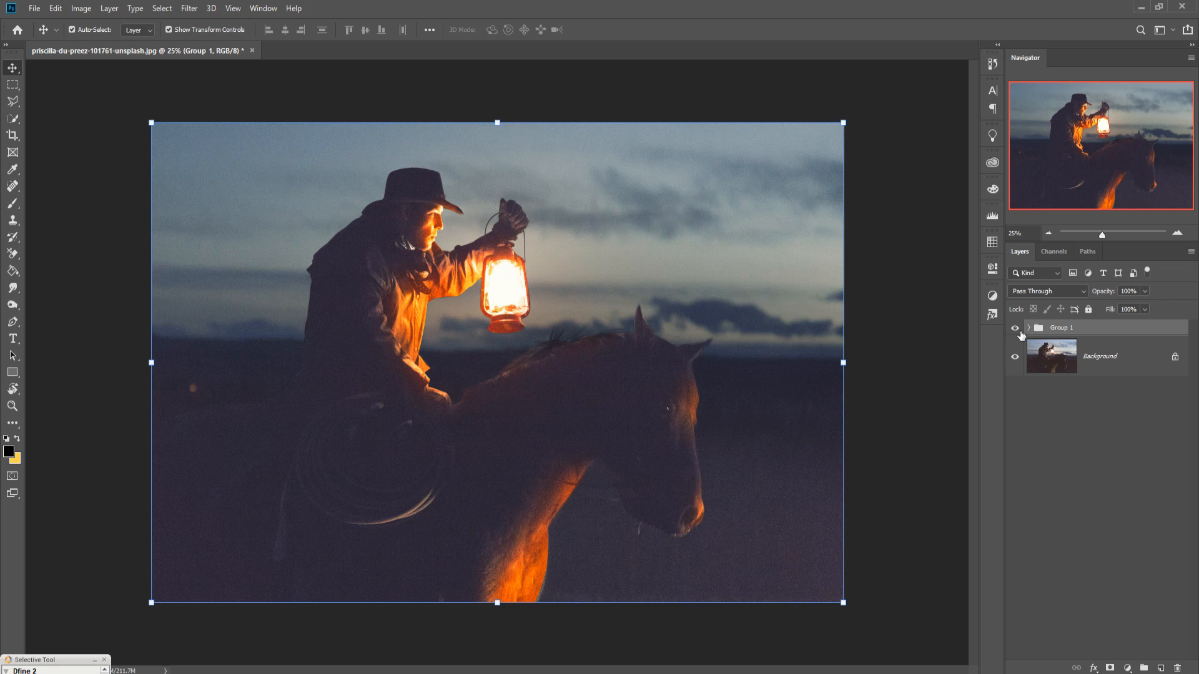
left_click(1014, 327)
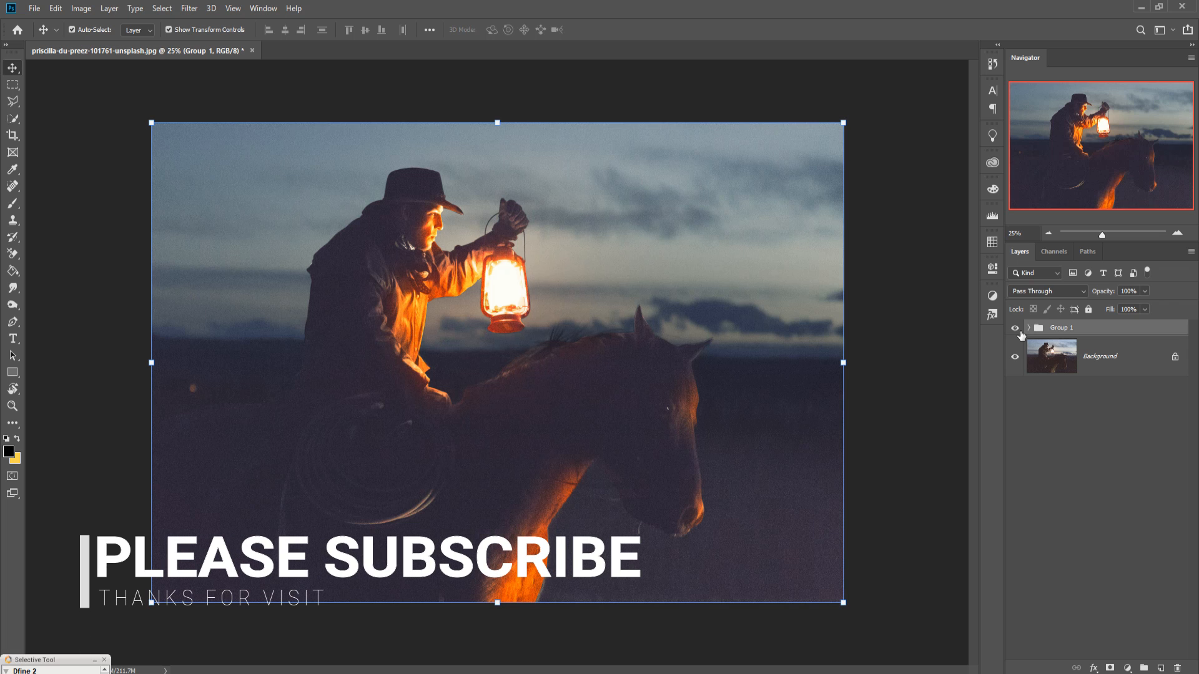